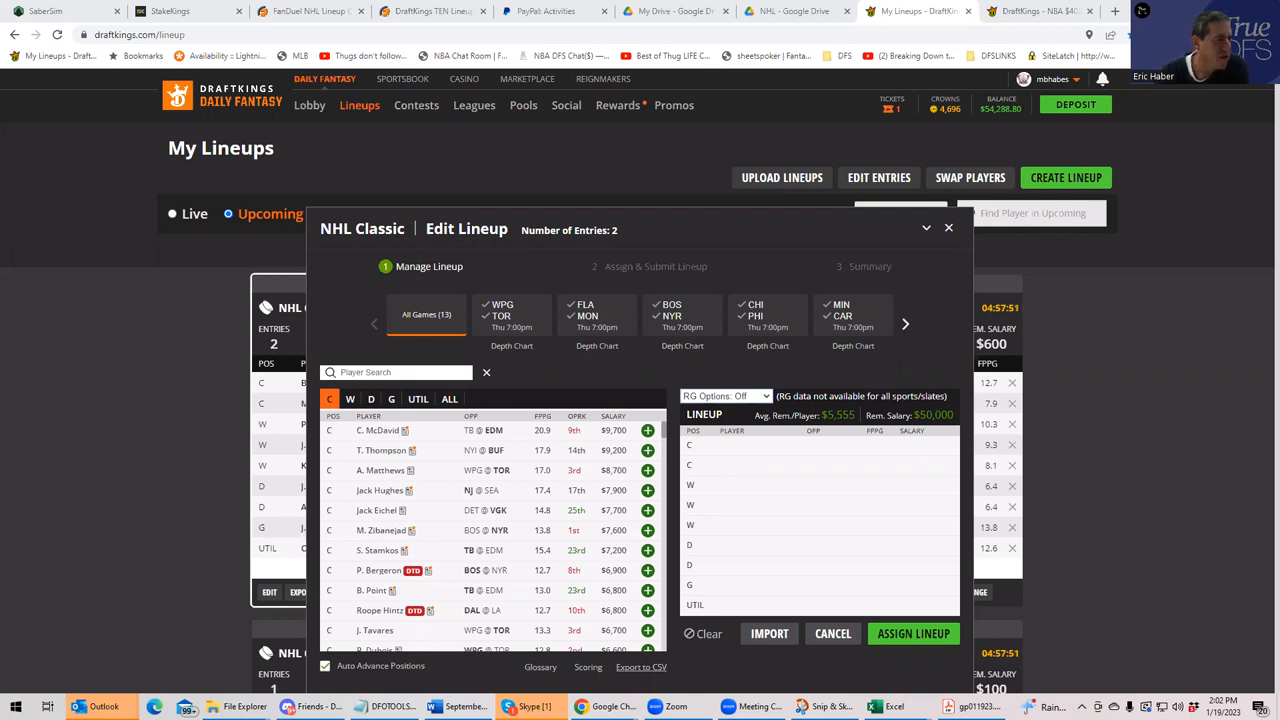
mouse_move(904, 324)
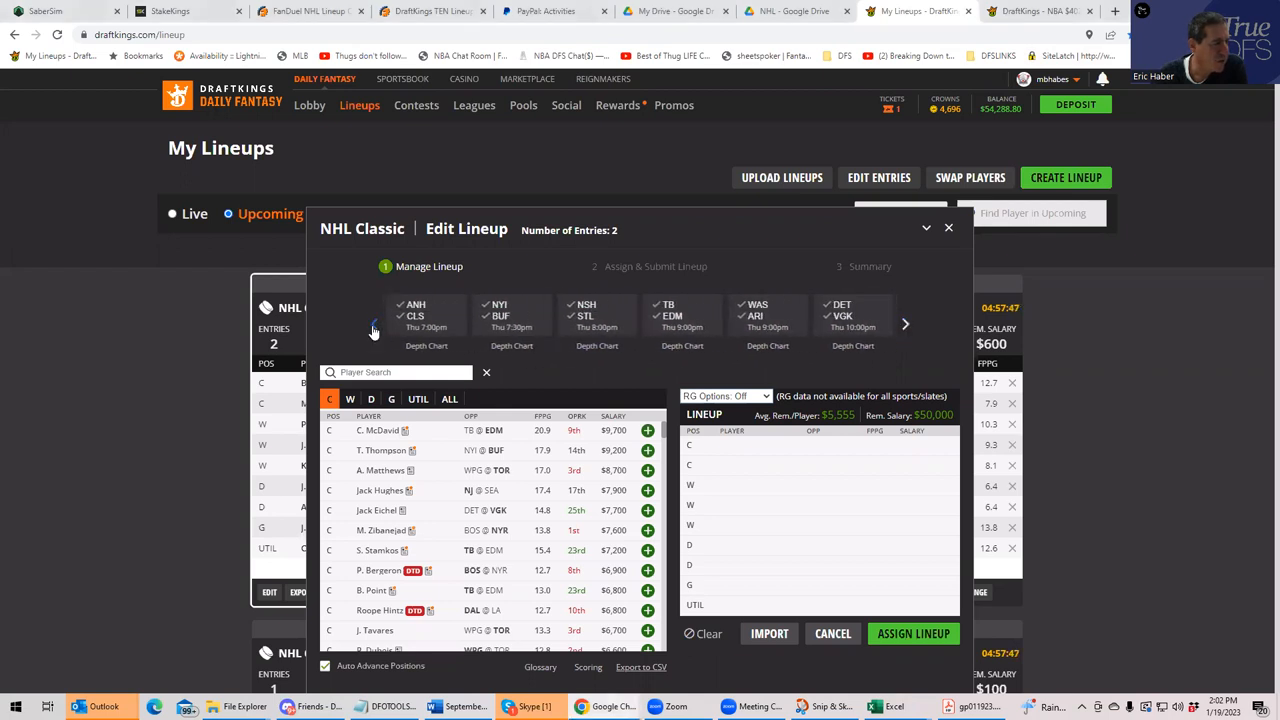
Review Troy Terry's salary and value-score figures on the TrueDFS projections sheet
left_click(372, 330)
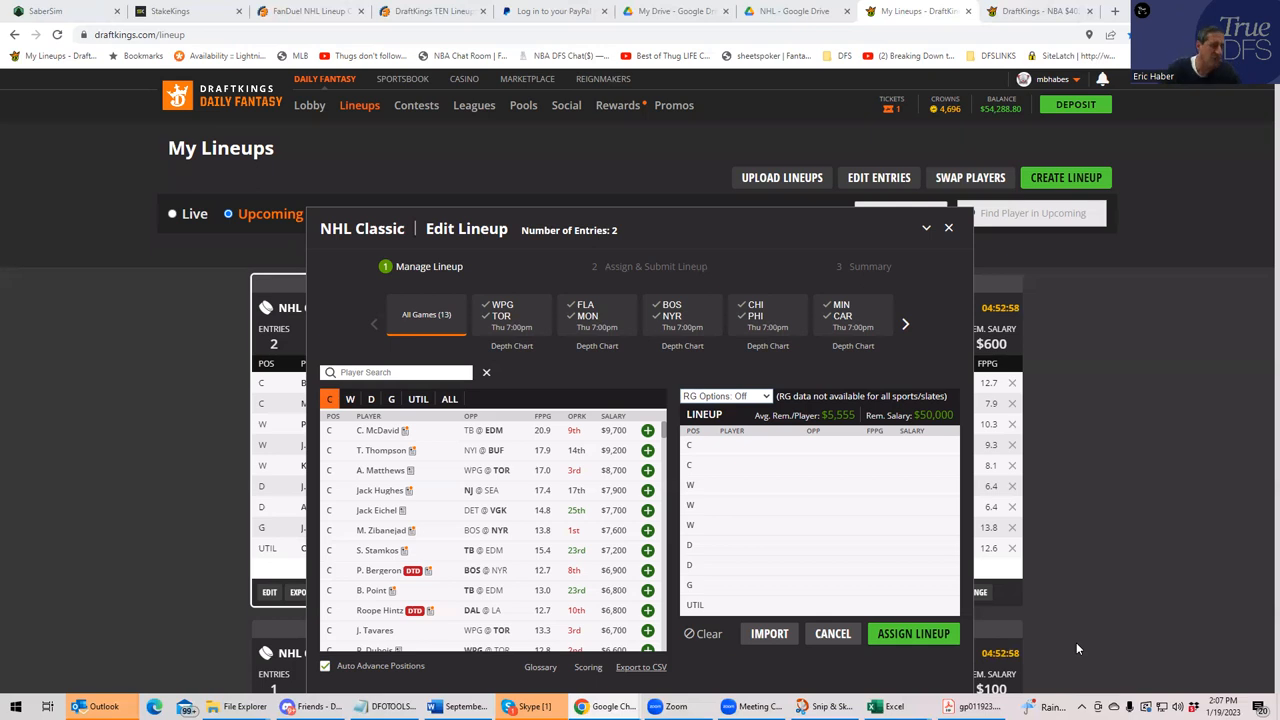
mouse_move(648, 262)
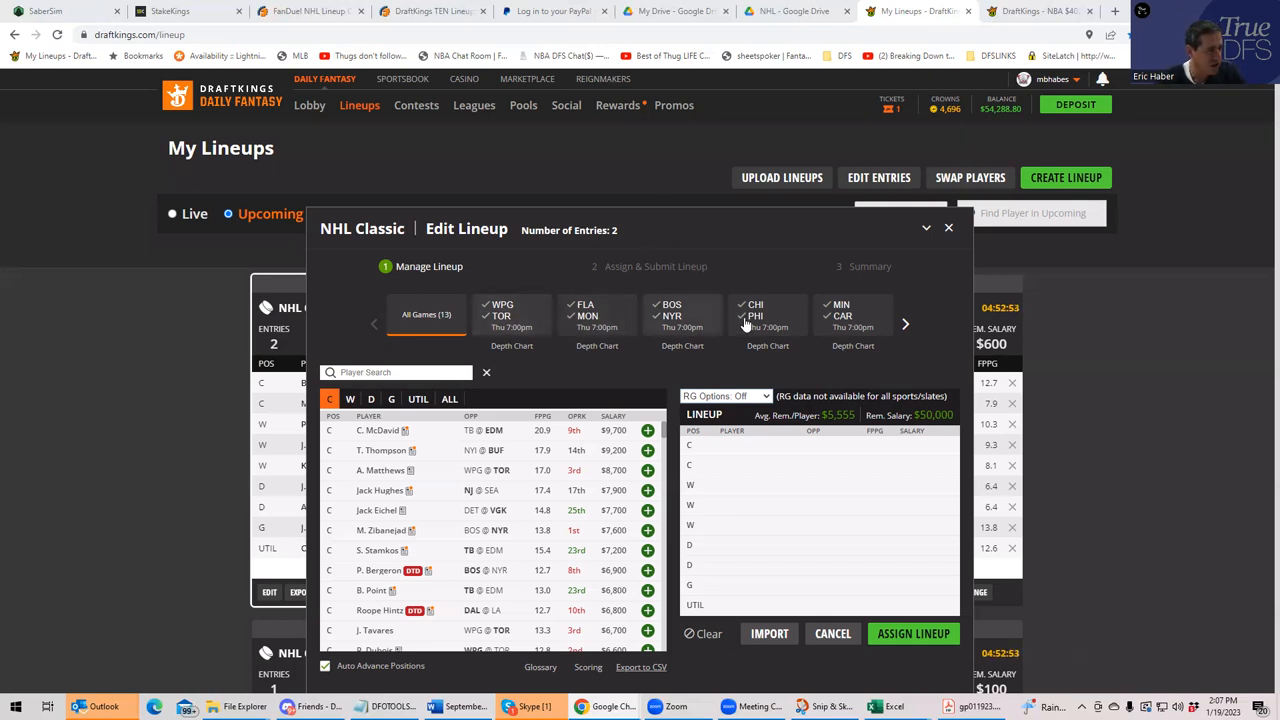
left_click(904, 324)
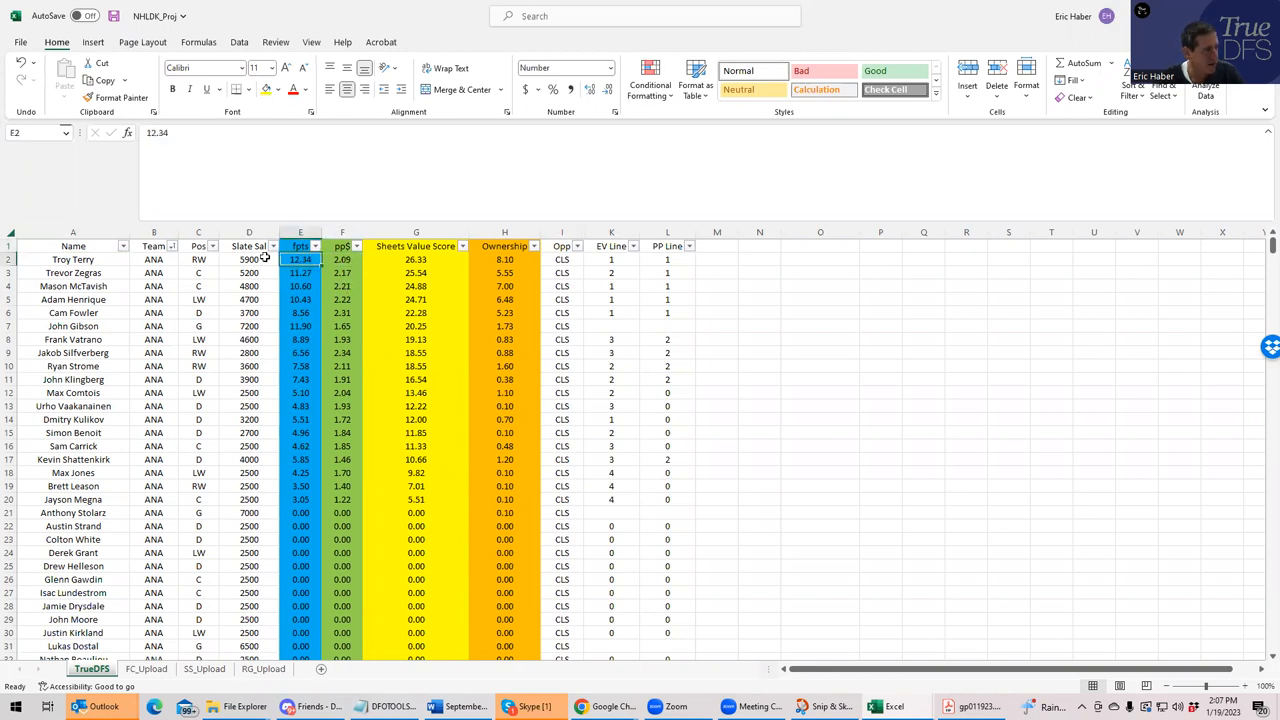
left_click(248, 260)
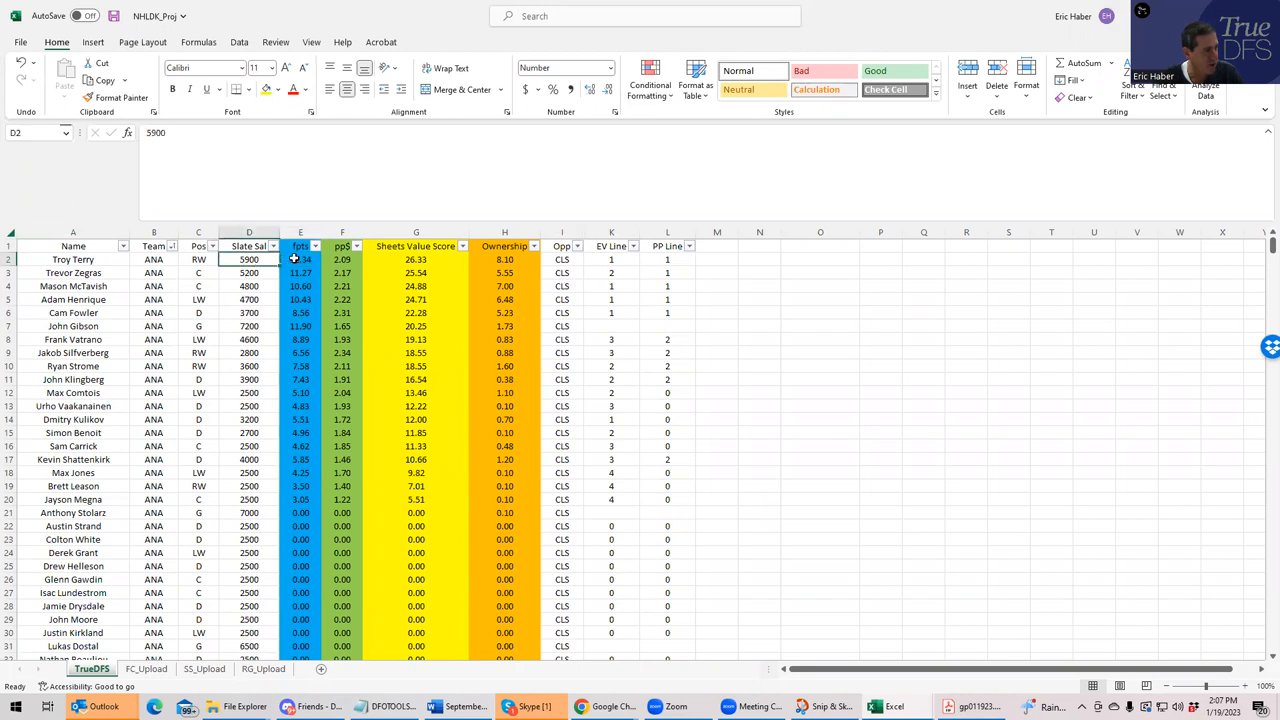
left_click(342, 260)
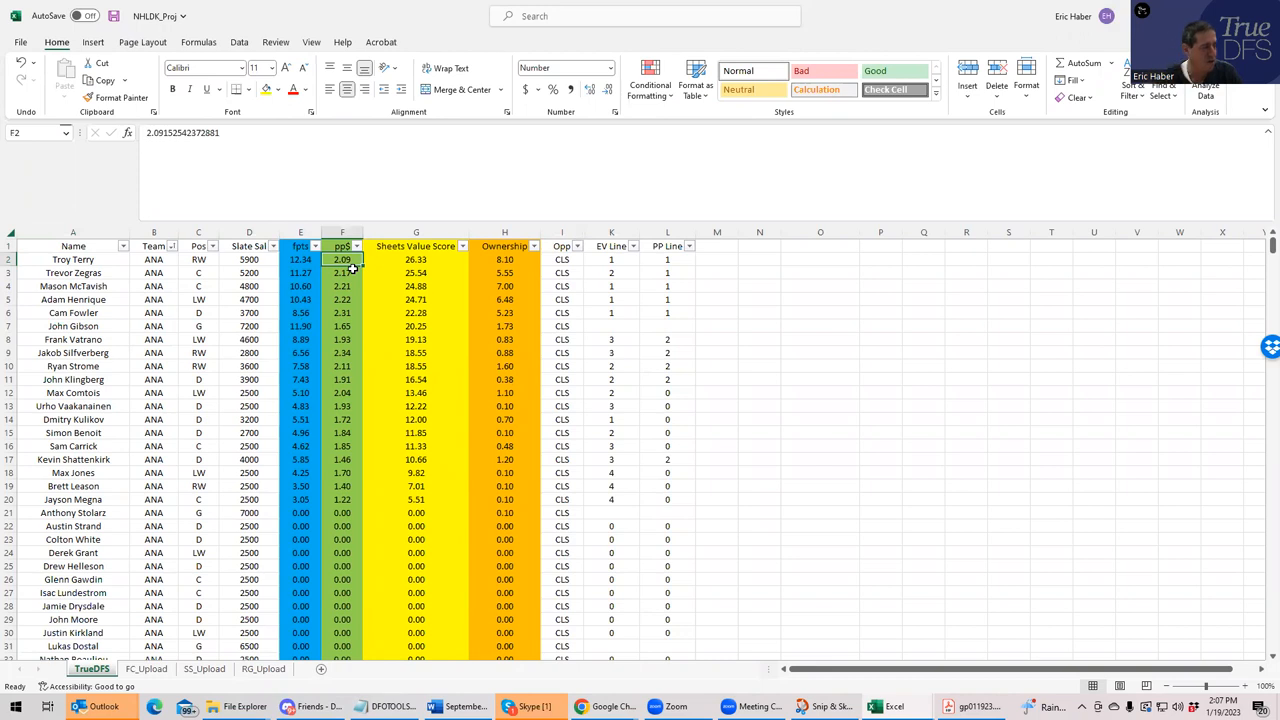
left_click(416, 260)
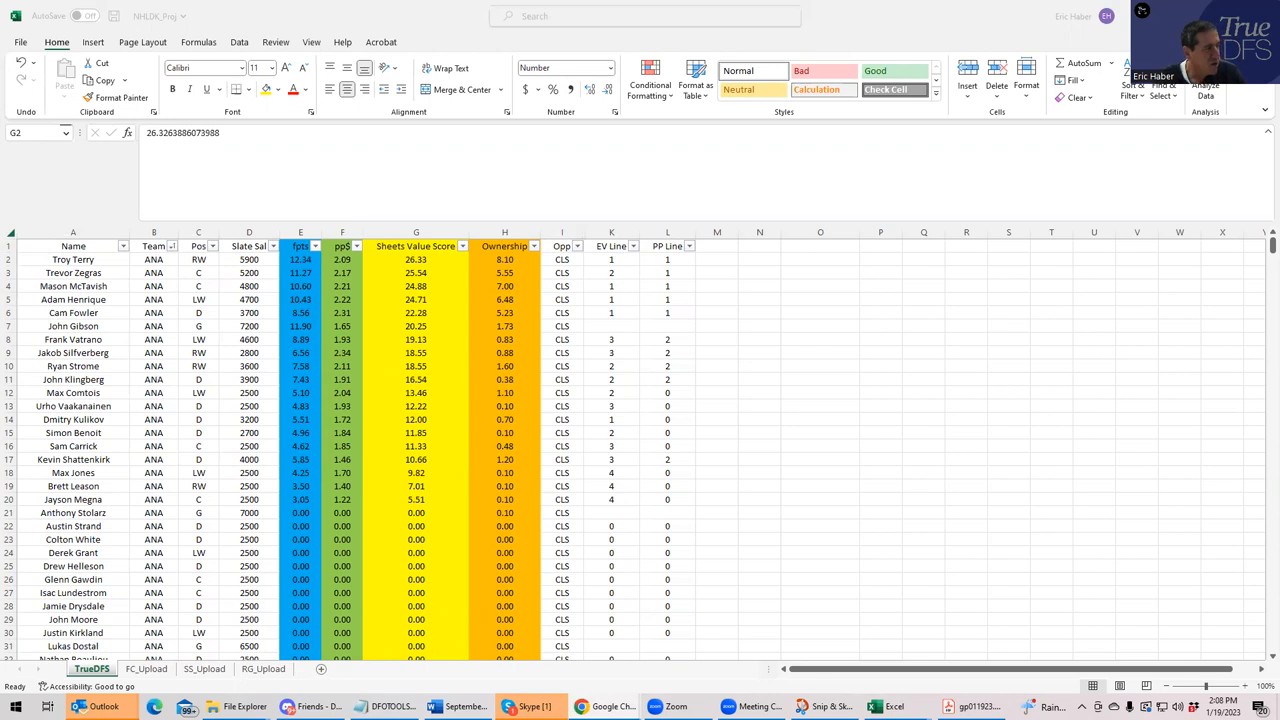
mouse_move(588, 472)
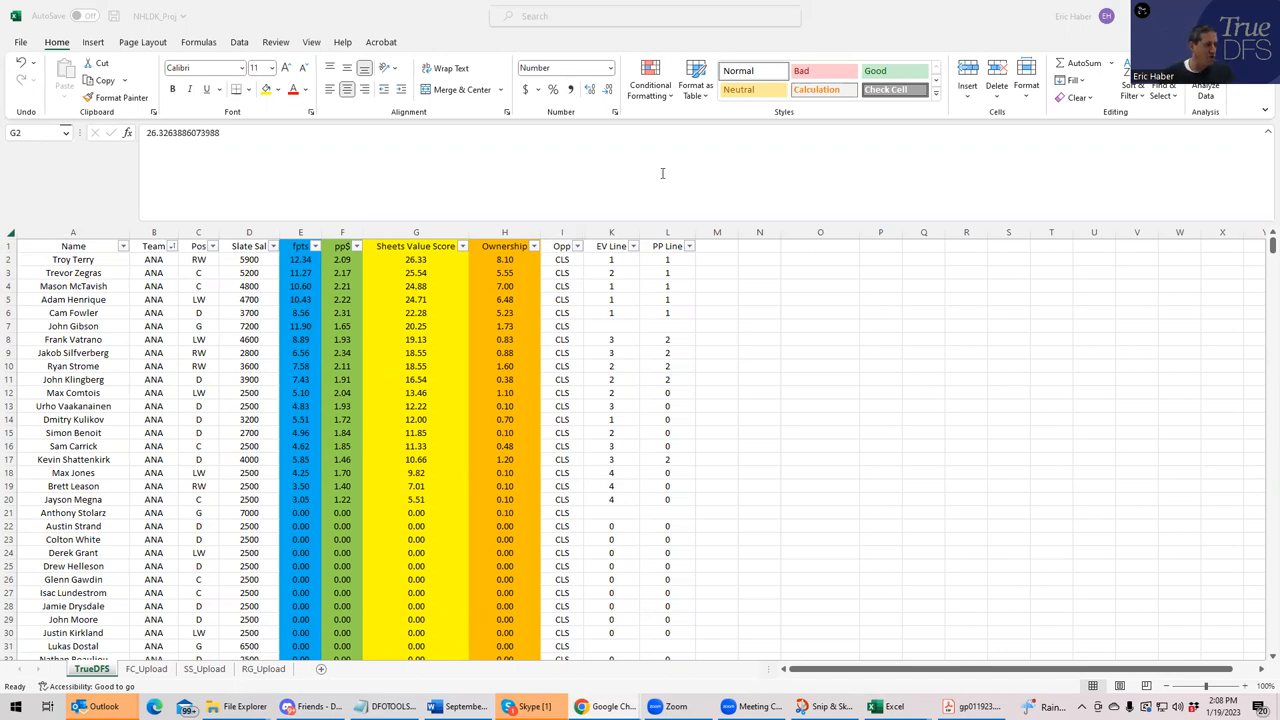
Sort the projections by Sheets Value Score, largest to smallest, putting Patrik Laine on top
left_click(416, 260)
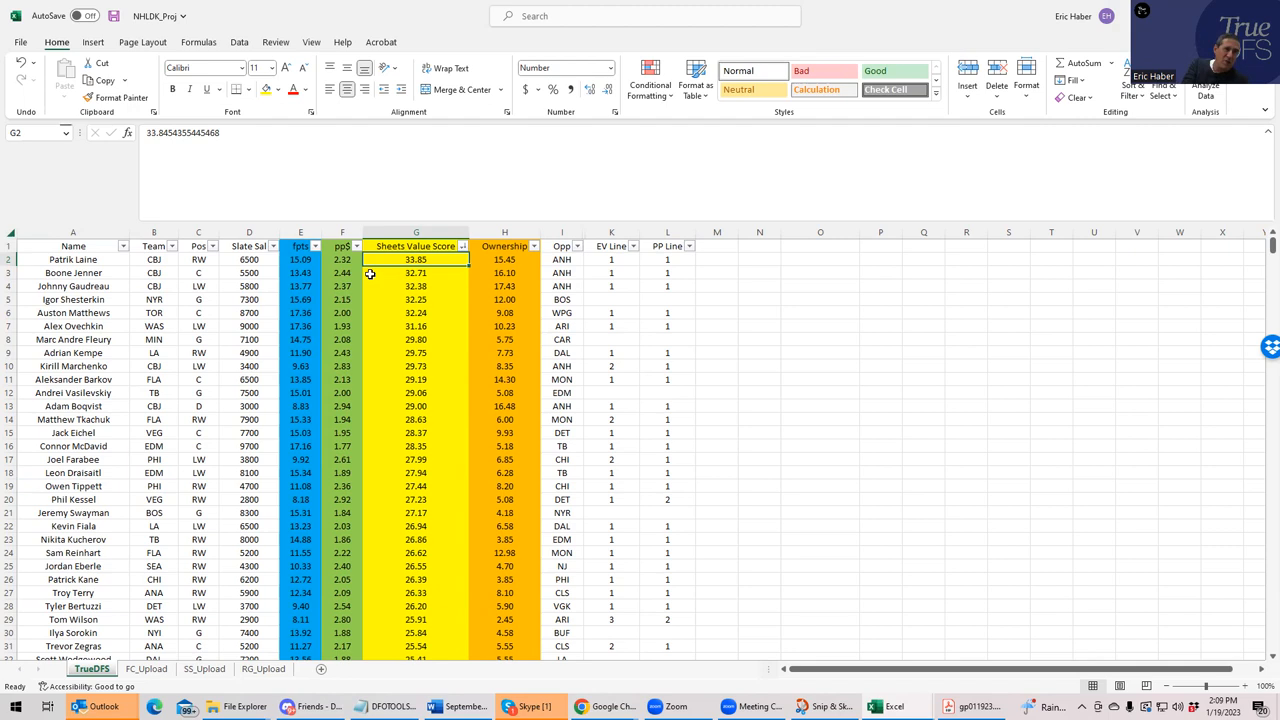
mouse_move(528, 264)
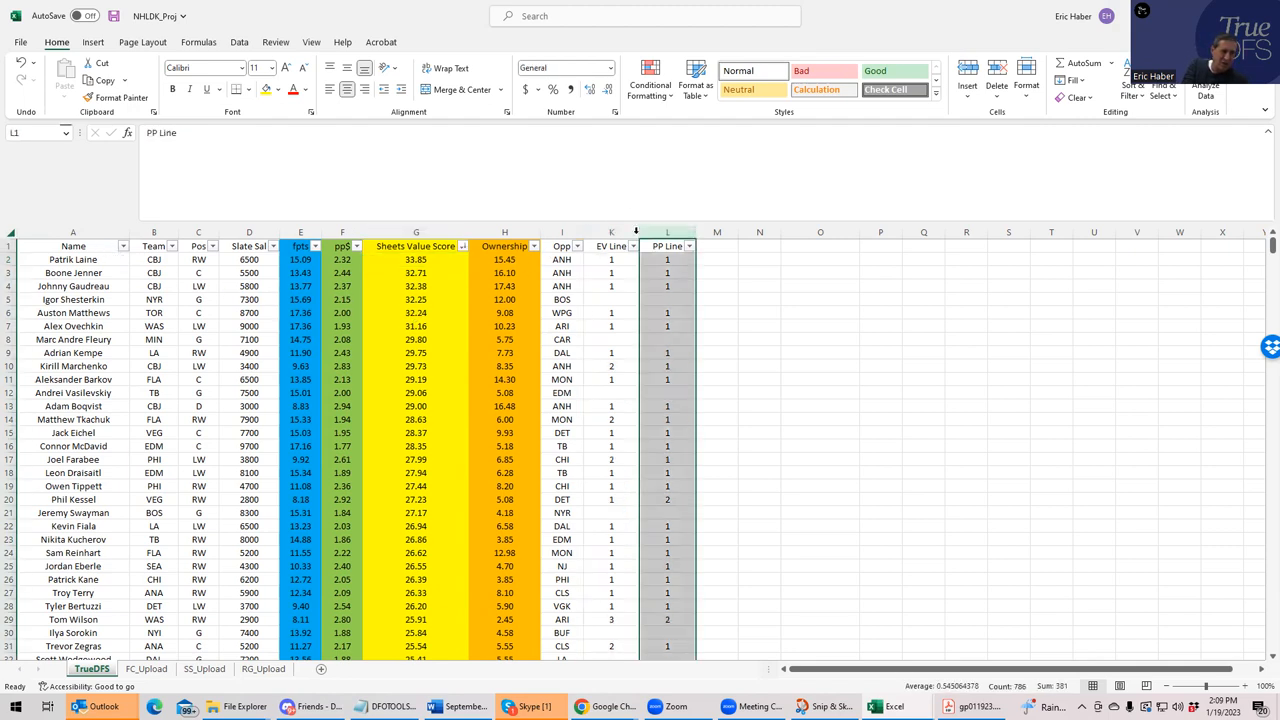
left_click(612, 232)
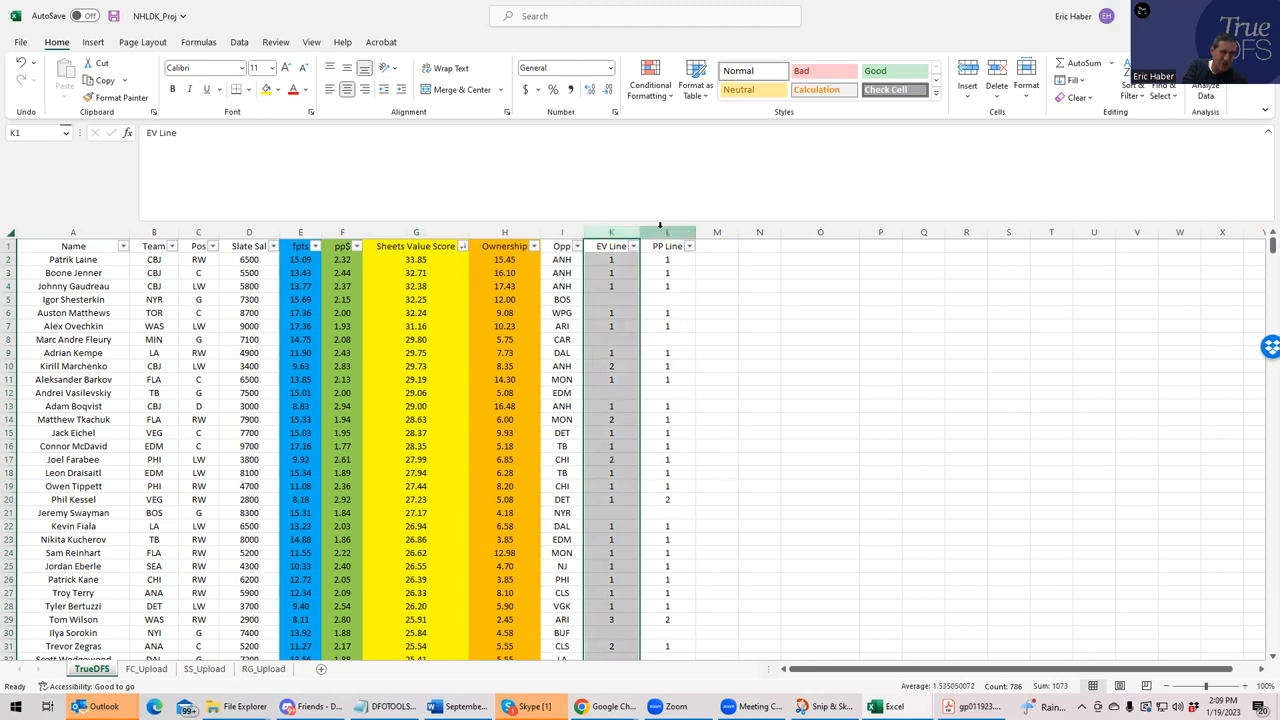
left_click(668, 246)
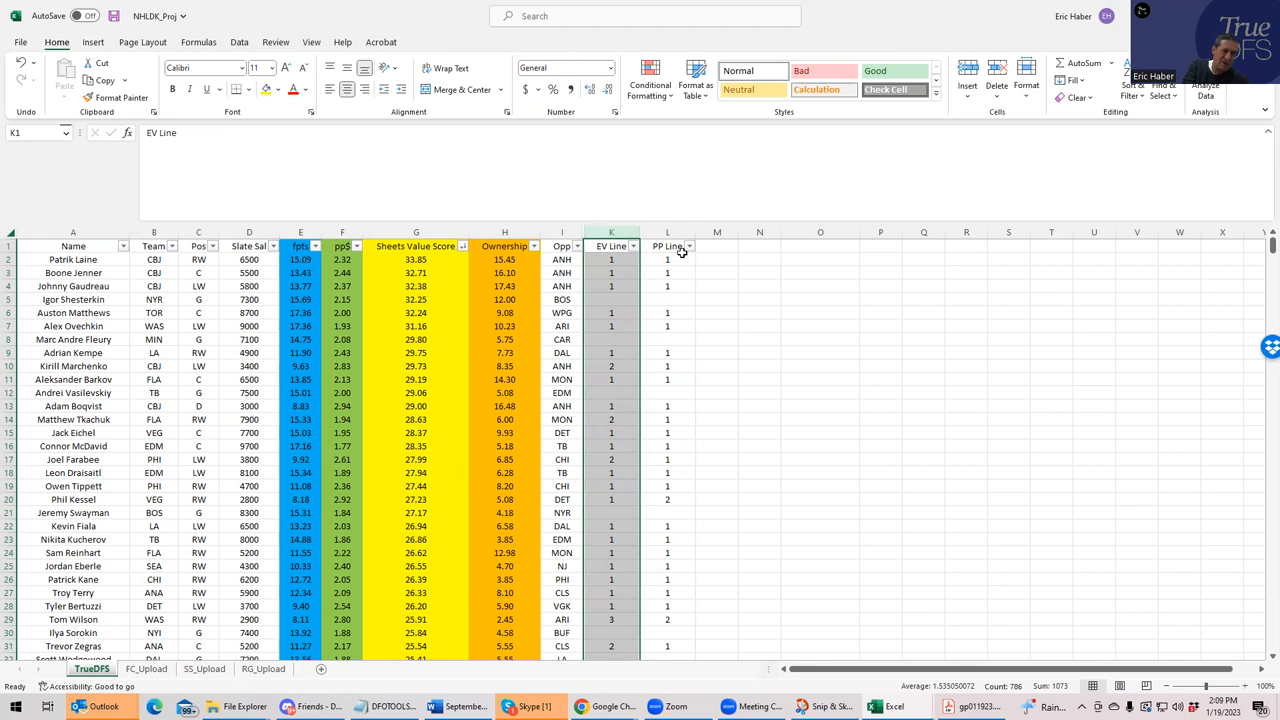
left_click(668, 246)
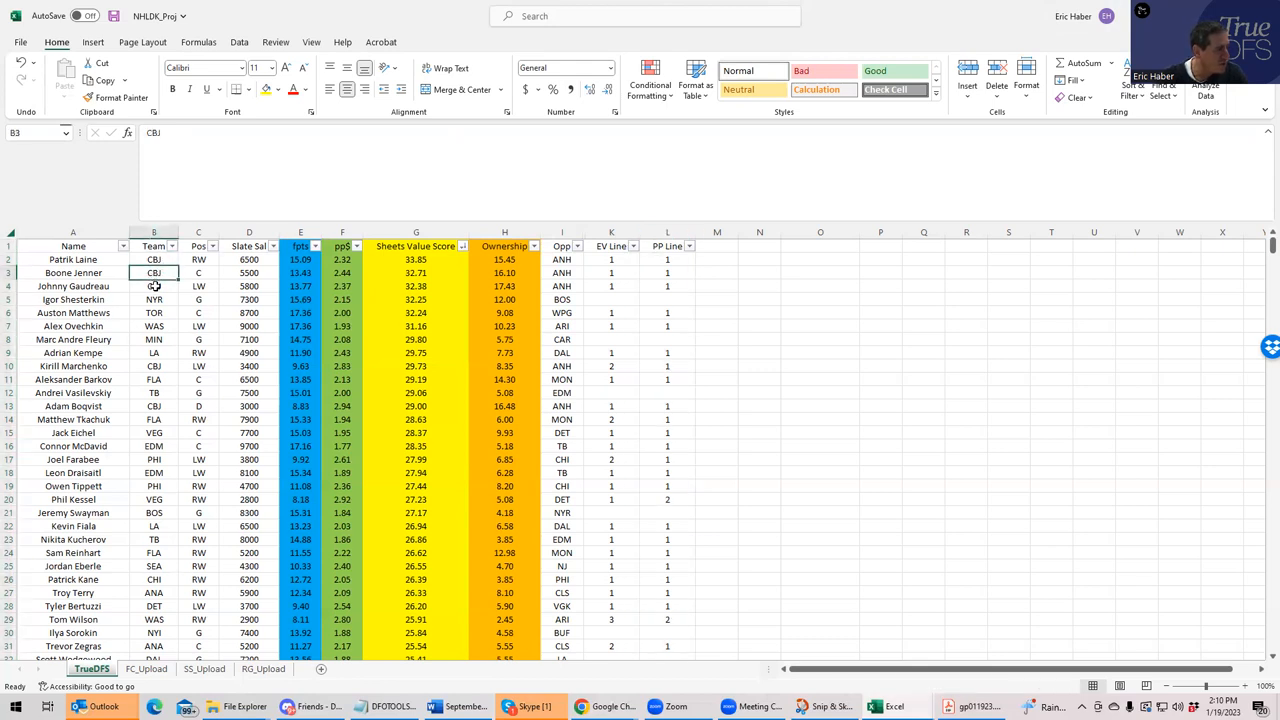
left_click(154, 286)
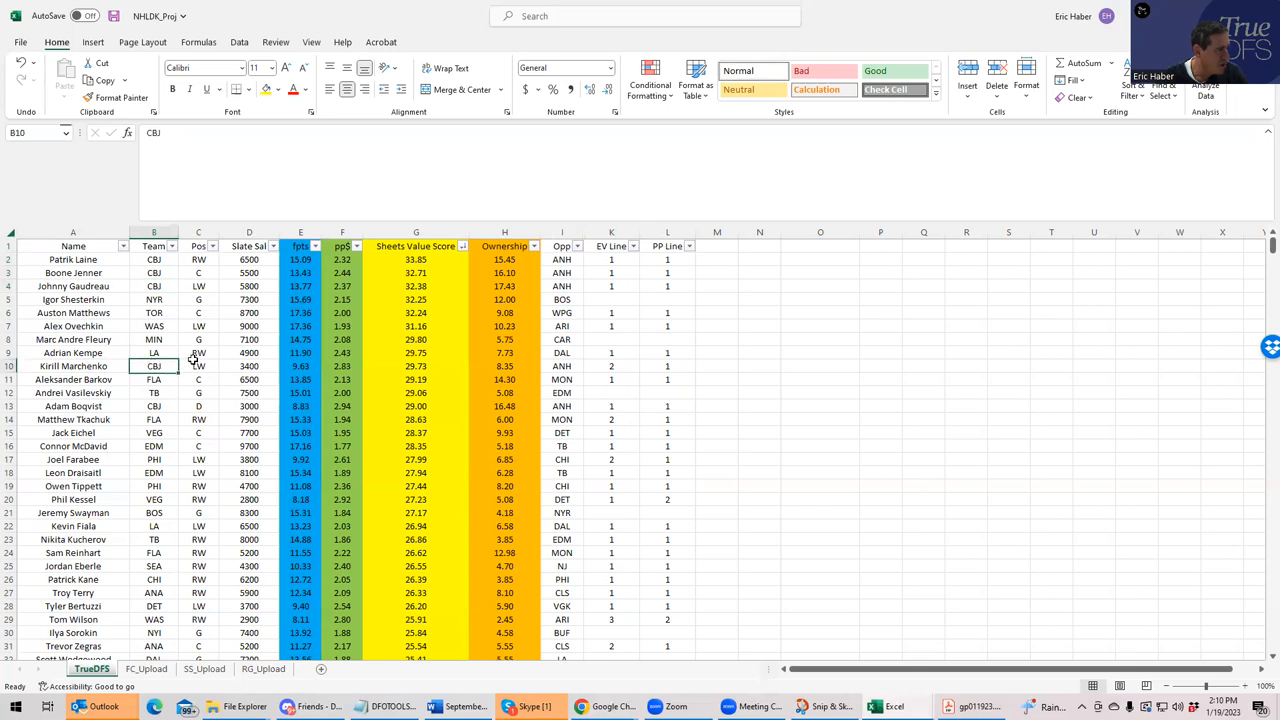
mouse_move(602, 368)
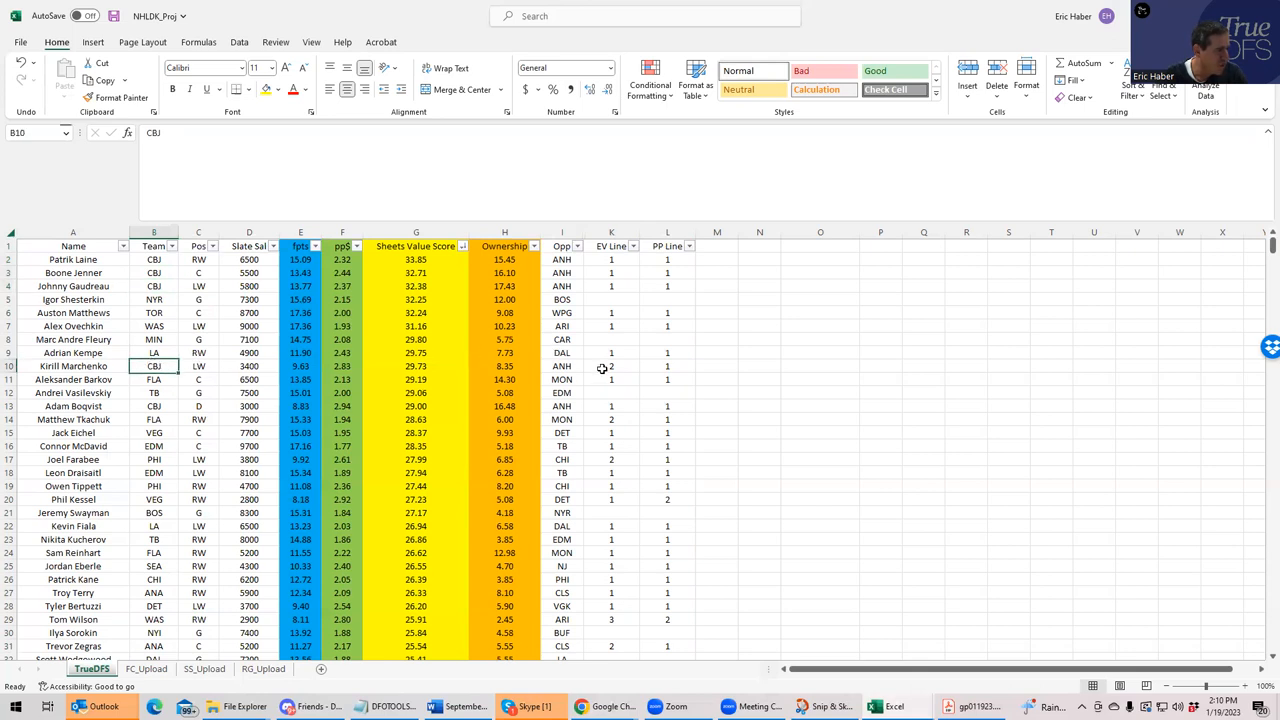
left_click(612, 364)
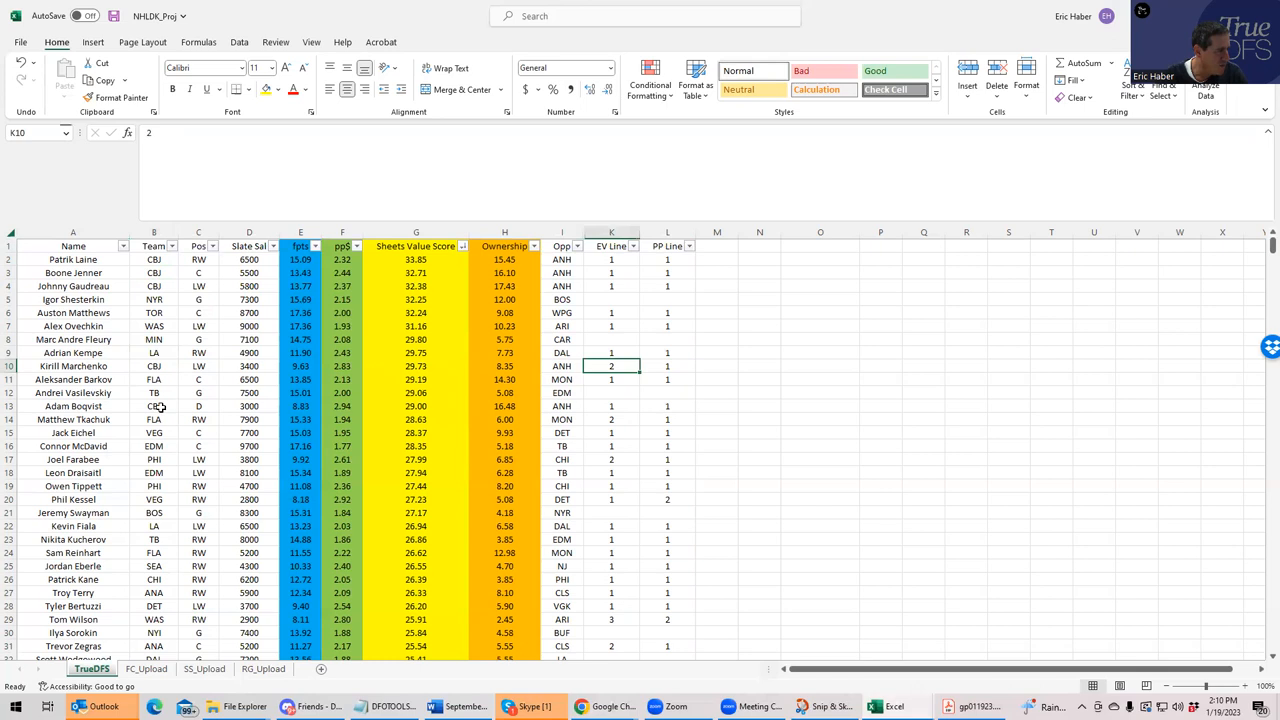
left_click(612, 406)
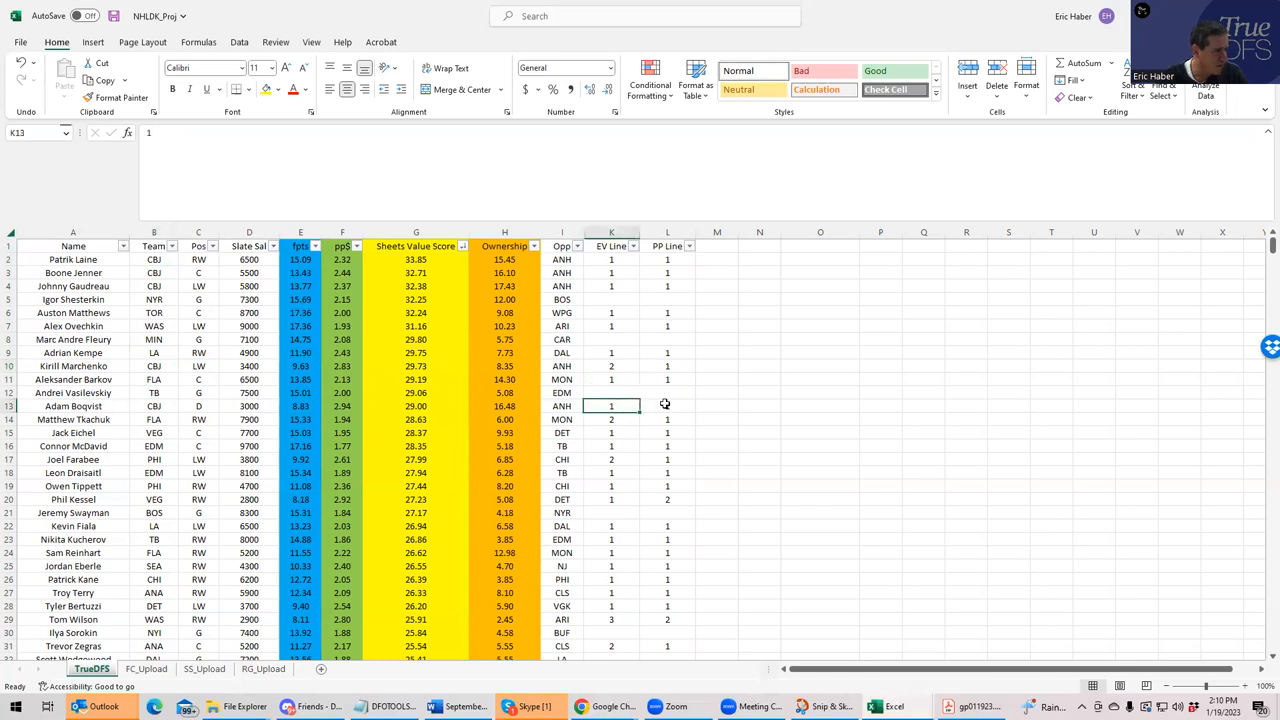
left_click(668, 406)
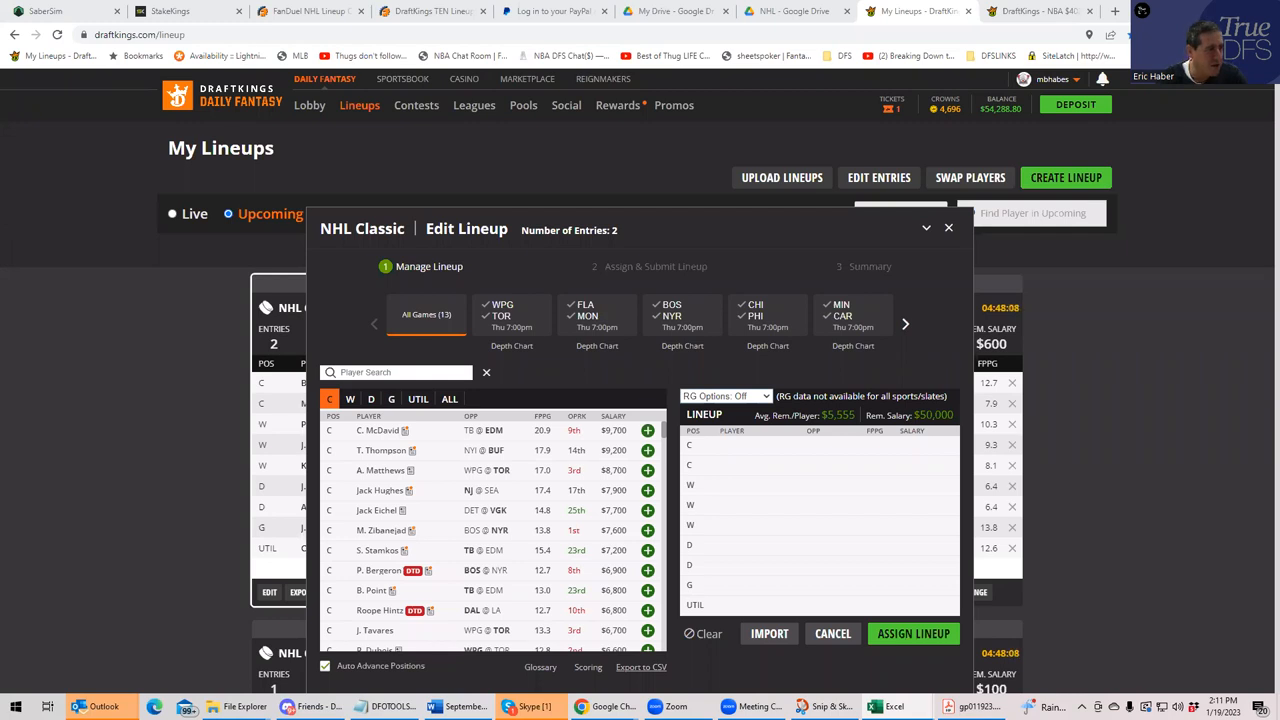
mouse_move(940, 76)
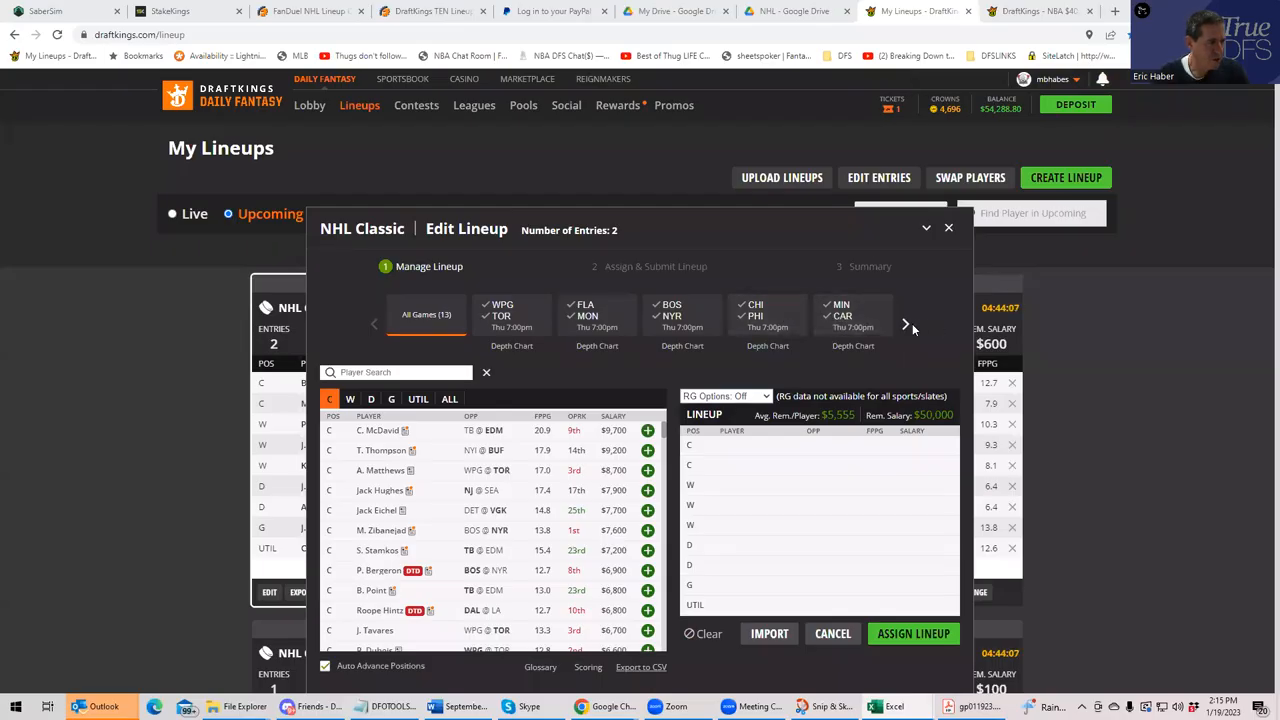
Filter to the ANH @ CLS game and add Patrik Laine at wing and Boone Jenner at center
left_click(904, 324)
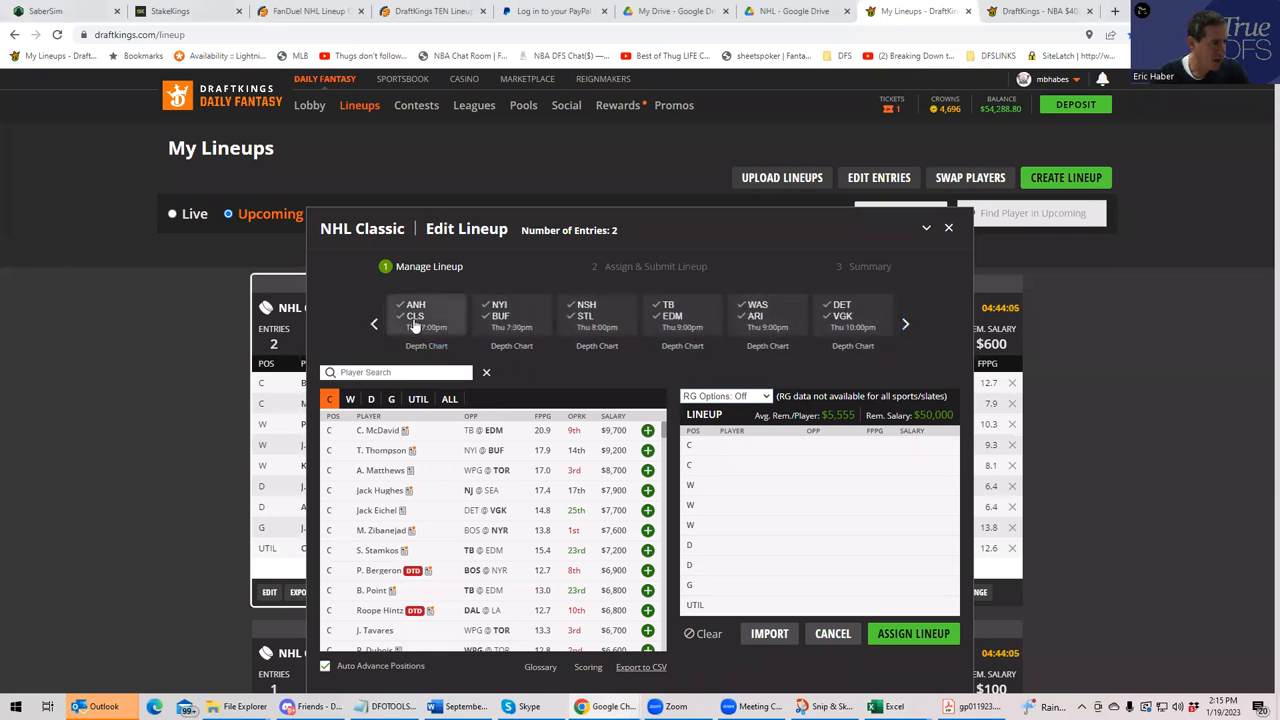
left_click(426, 316)
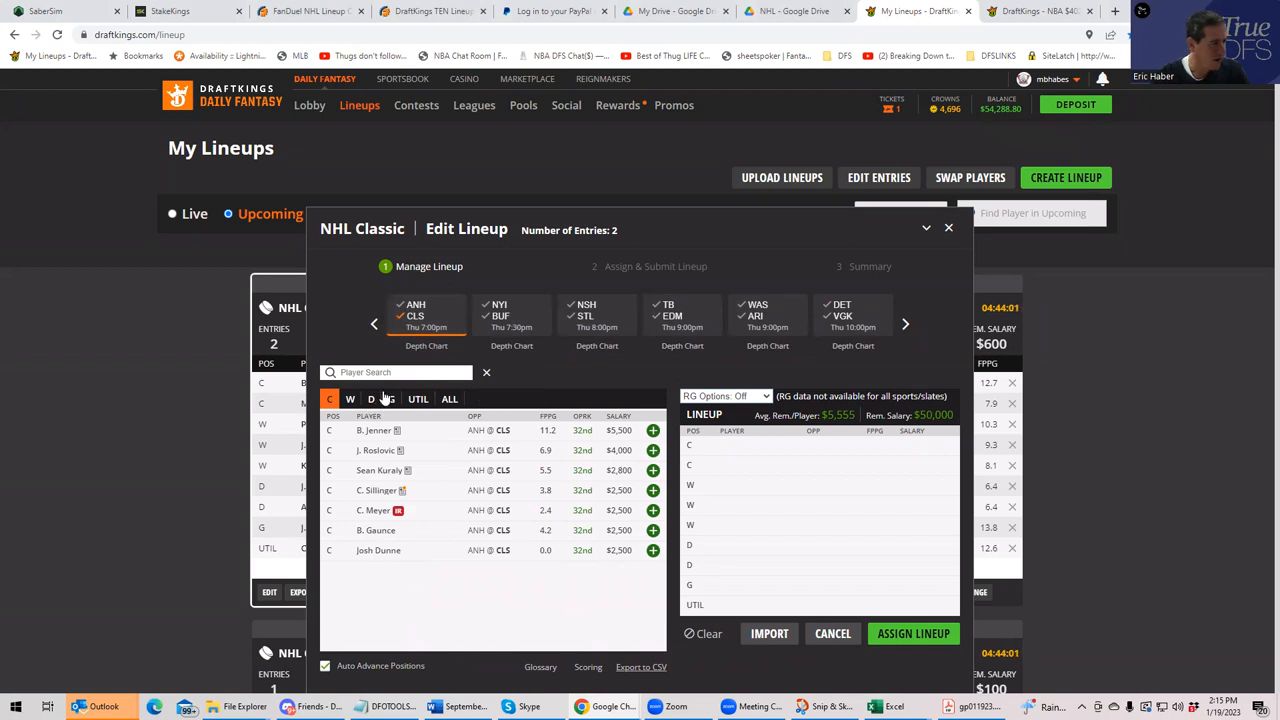
left_click(350, 398)
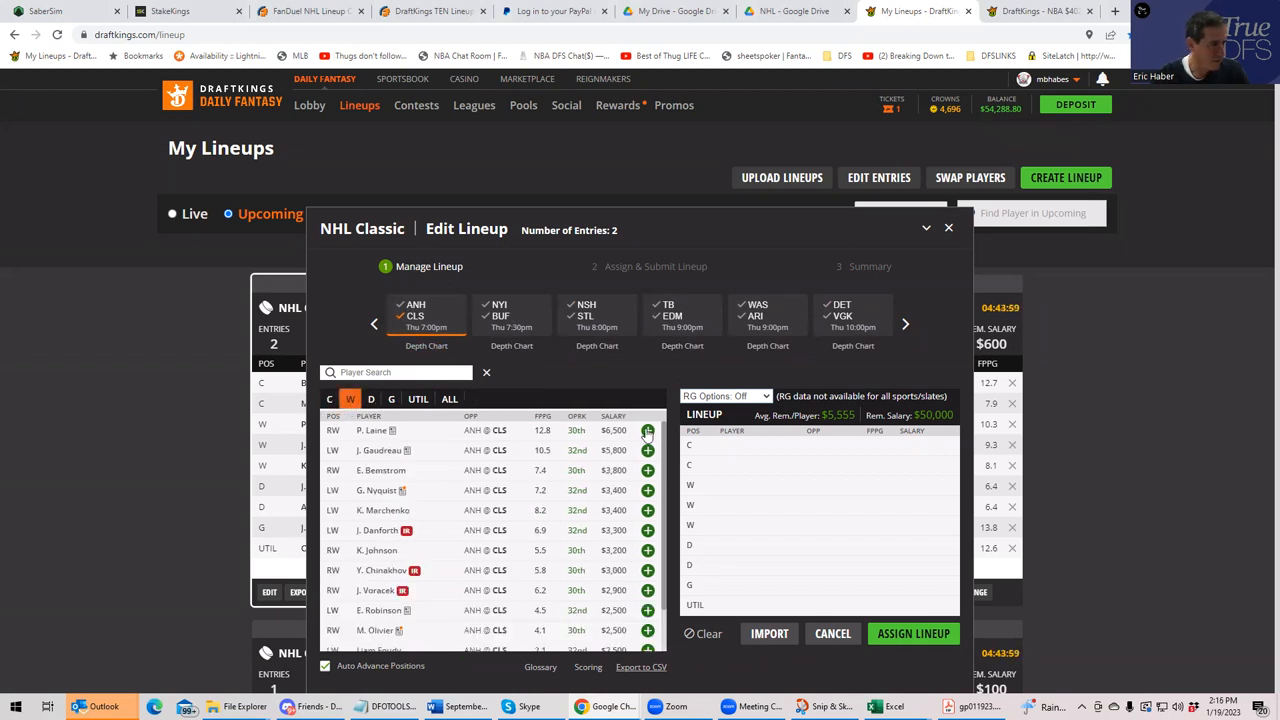
left_click(648, 430)
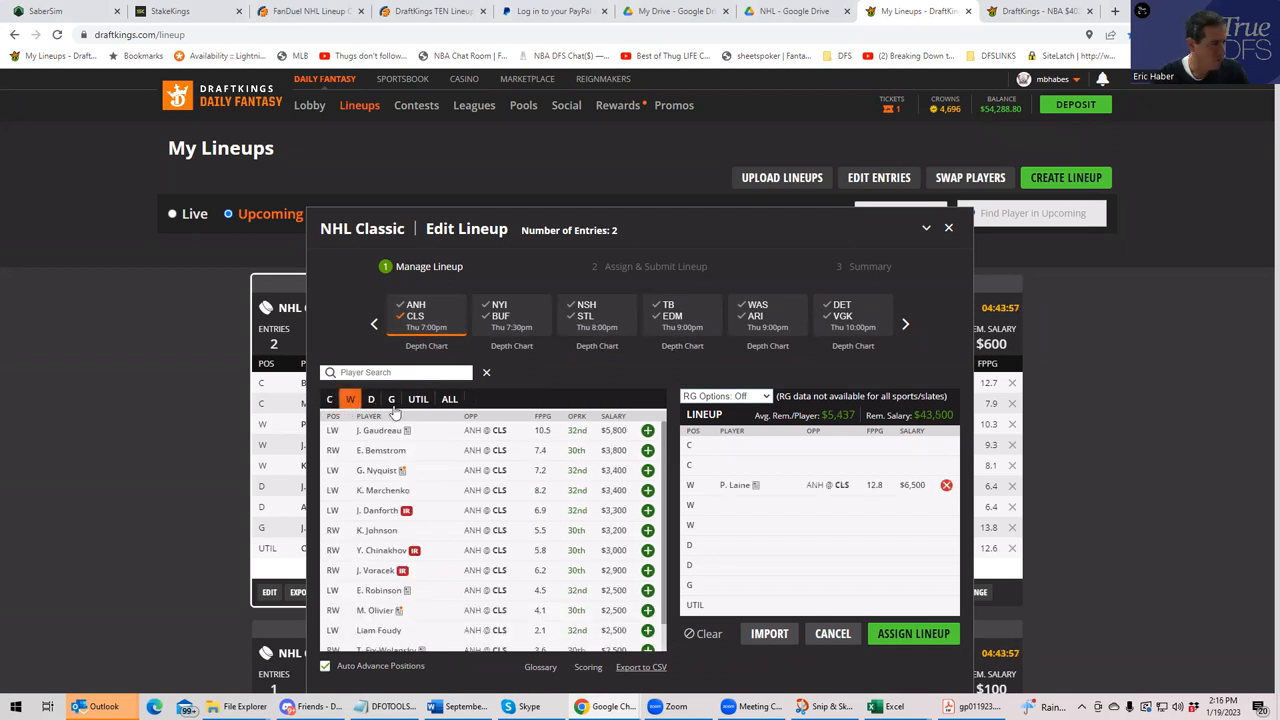
left_click(328, 398)
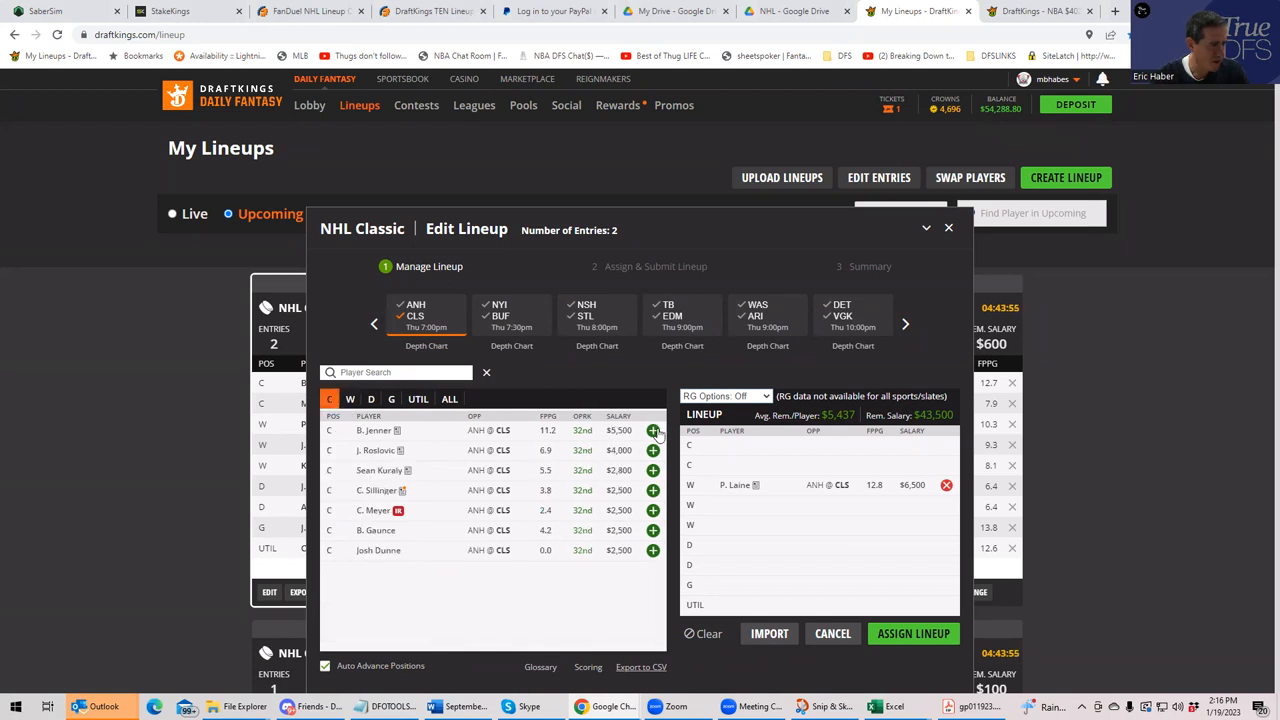
left_click(652, 430)
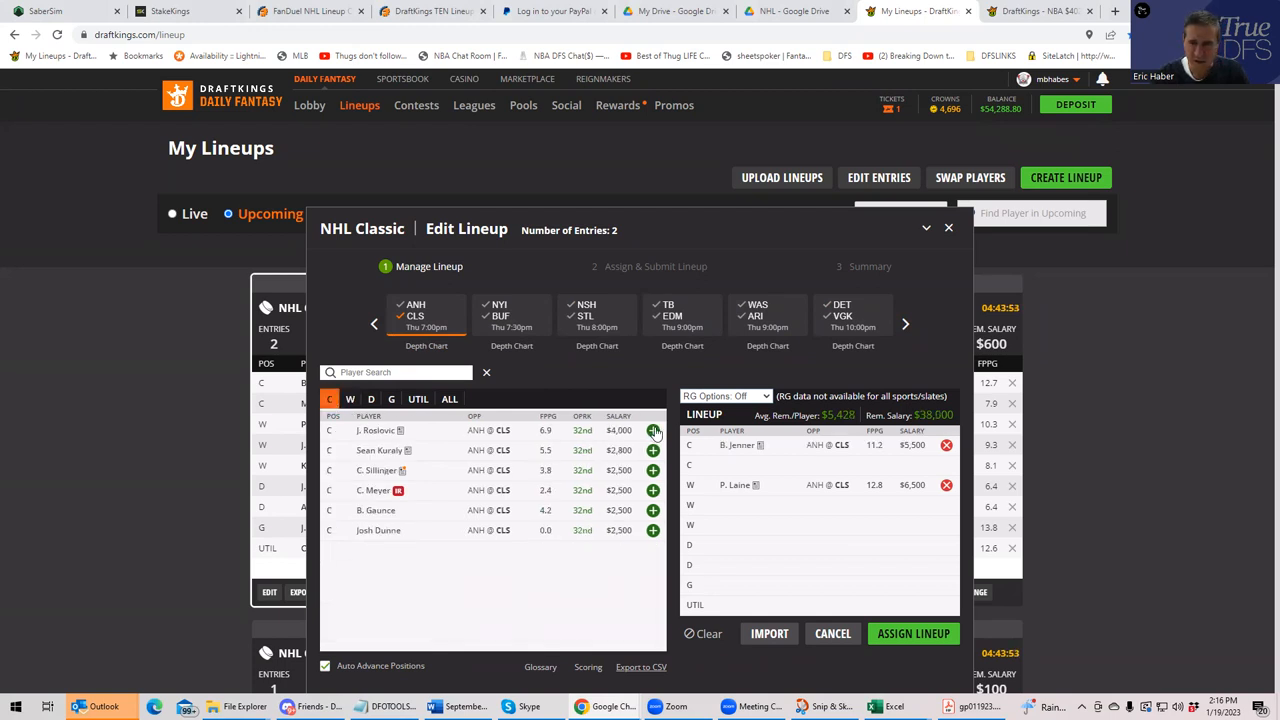
Add J. Gaudreau and K. Marchenko ('mar') at wing and A. Boqvist ('boq') on defense
left_click(350, 400)
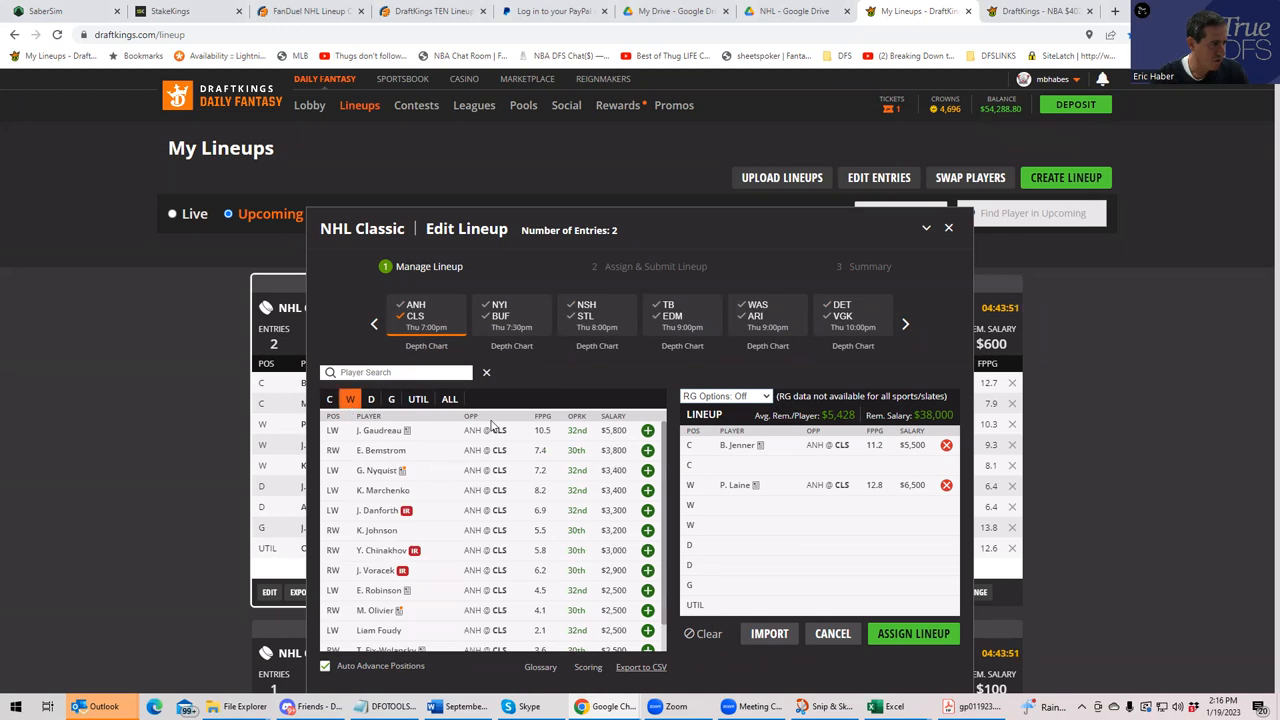
left_click(648, 430)
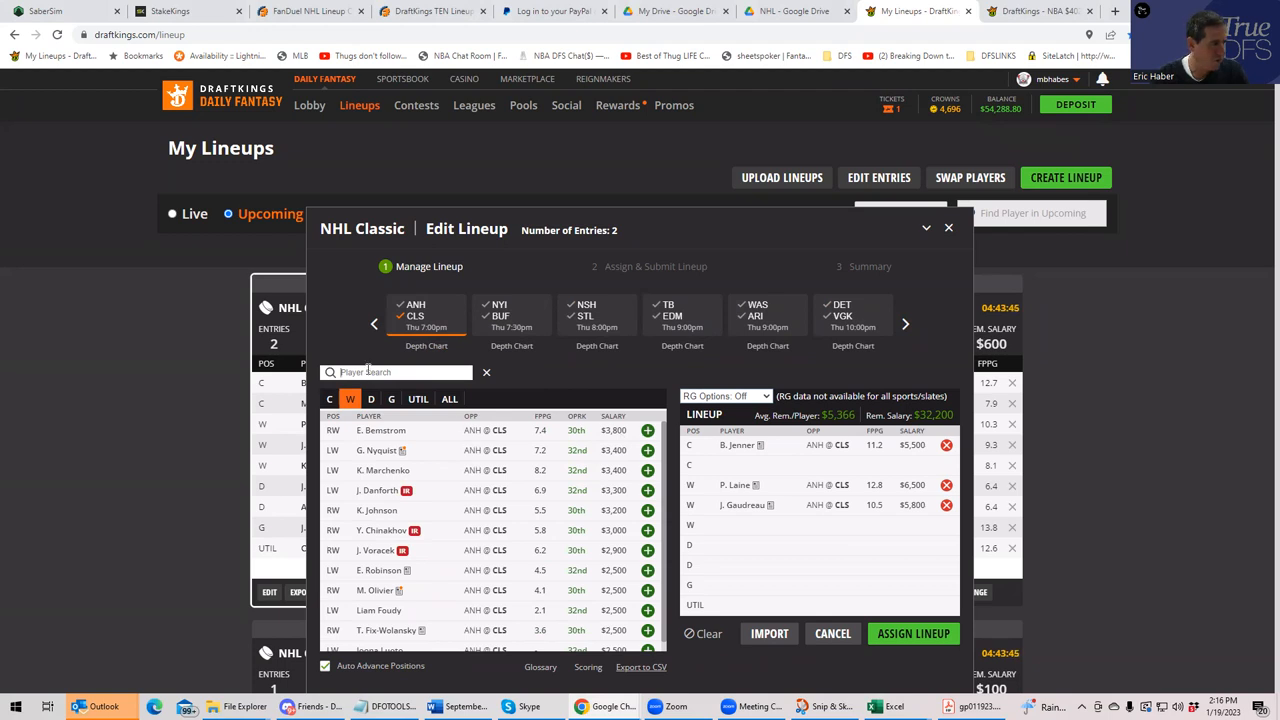
type("mar")
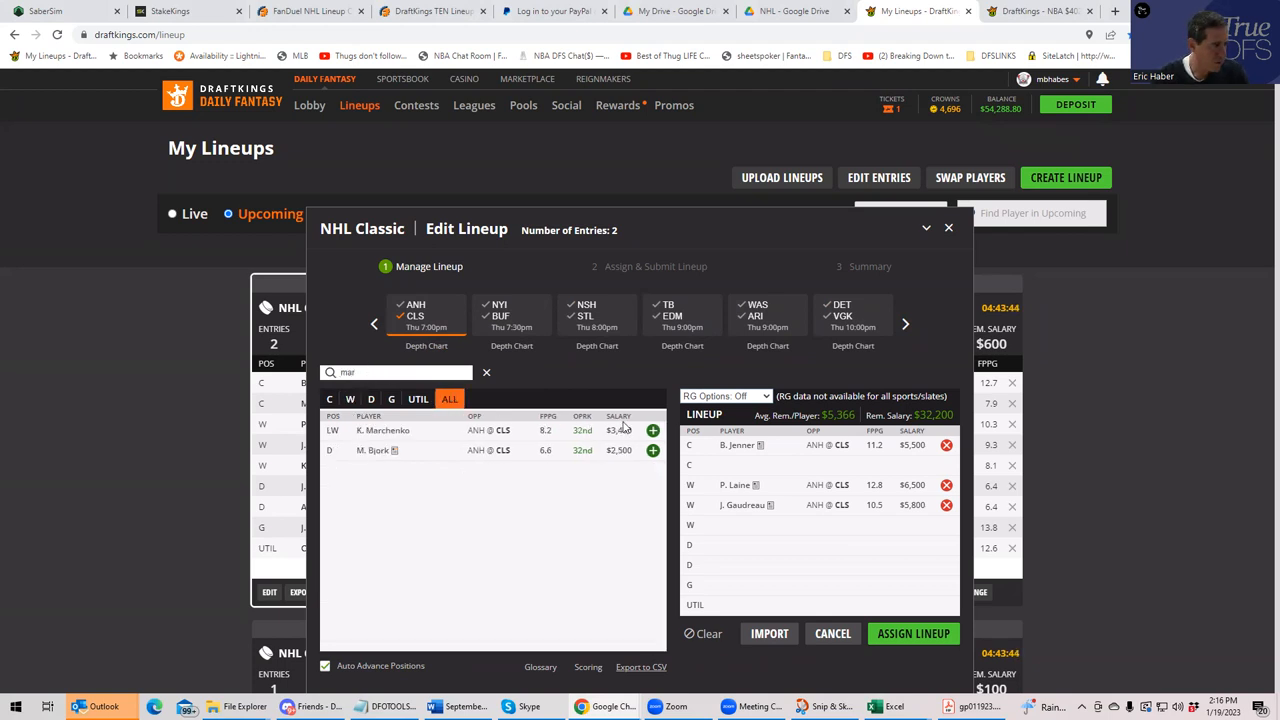
left_click(372, 400)
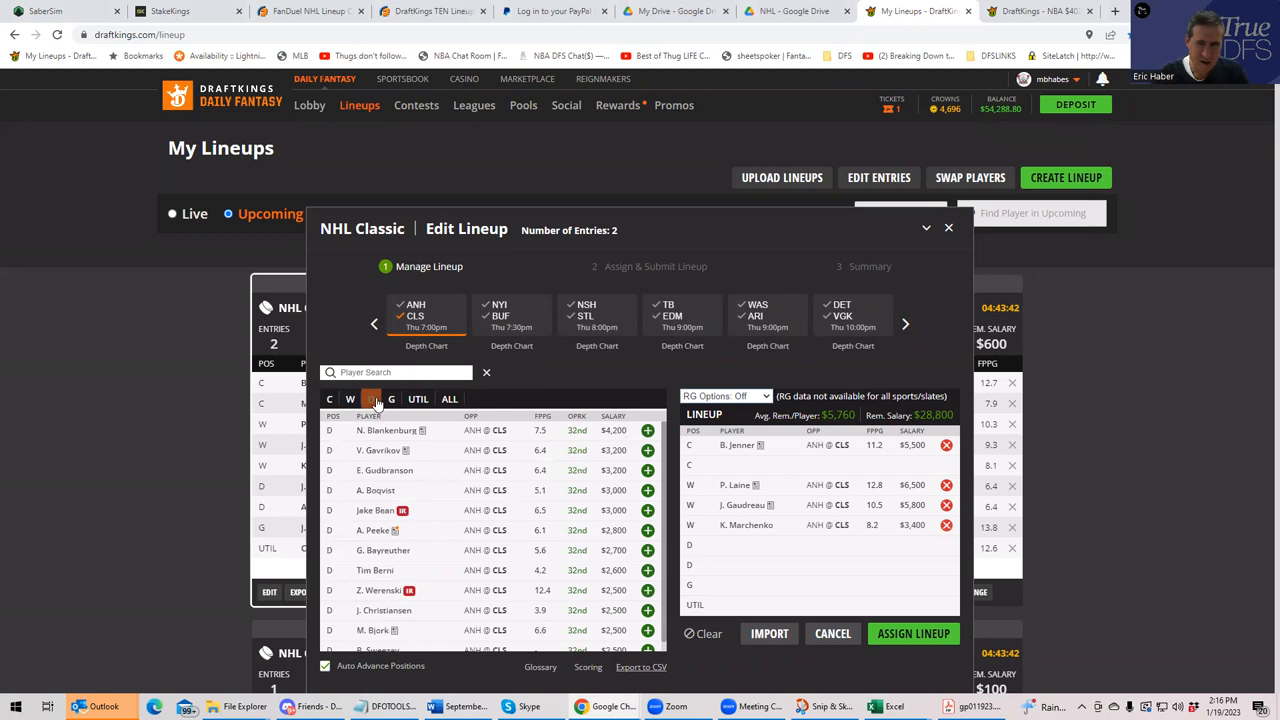
left_click(372, 400)
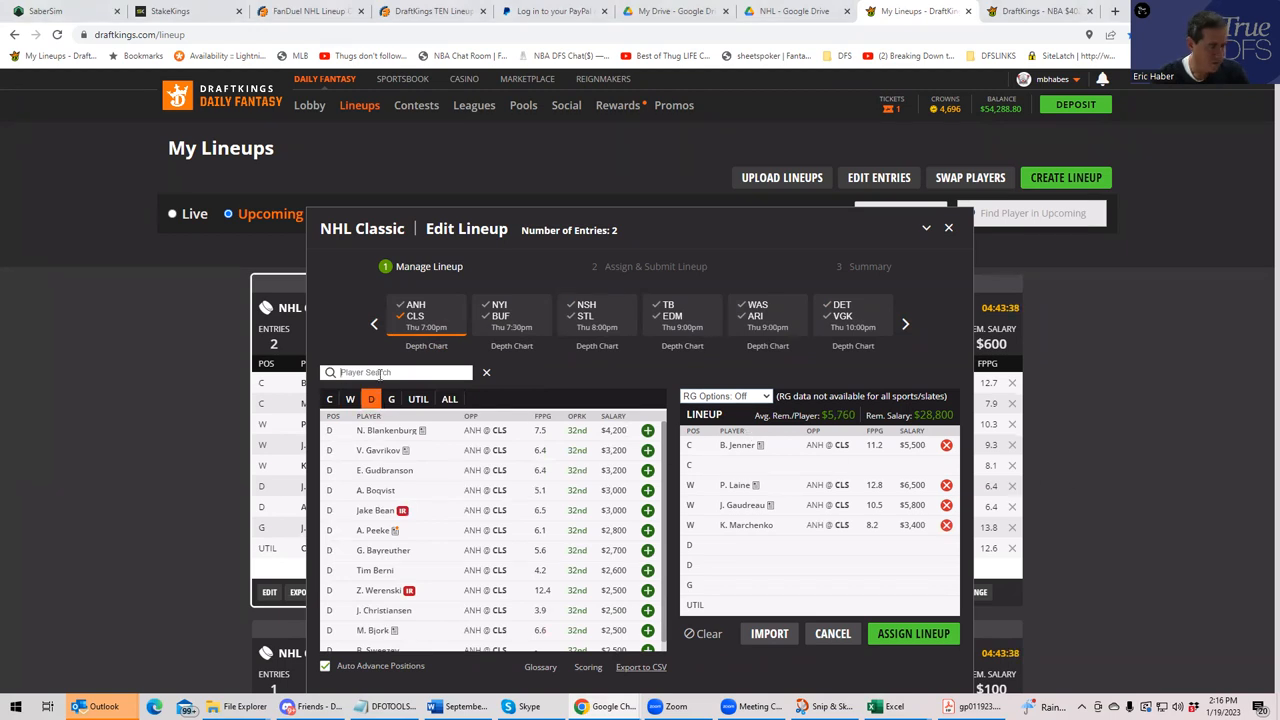
type("boq")
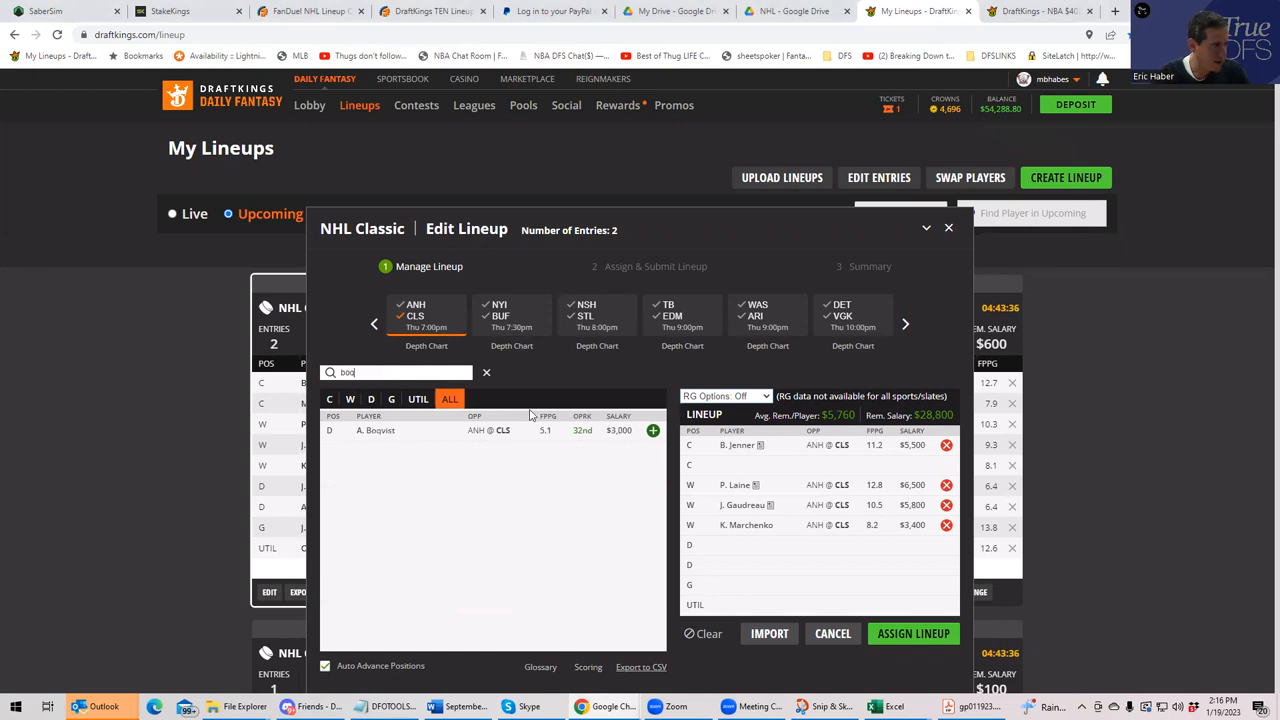
left_click(652, 430)
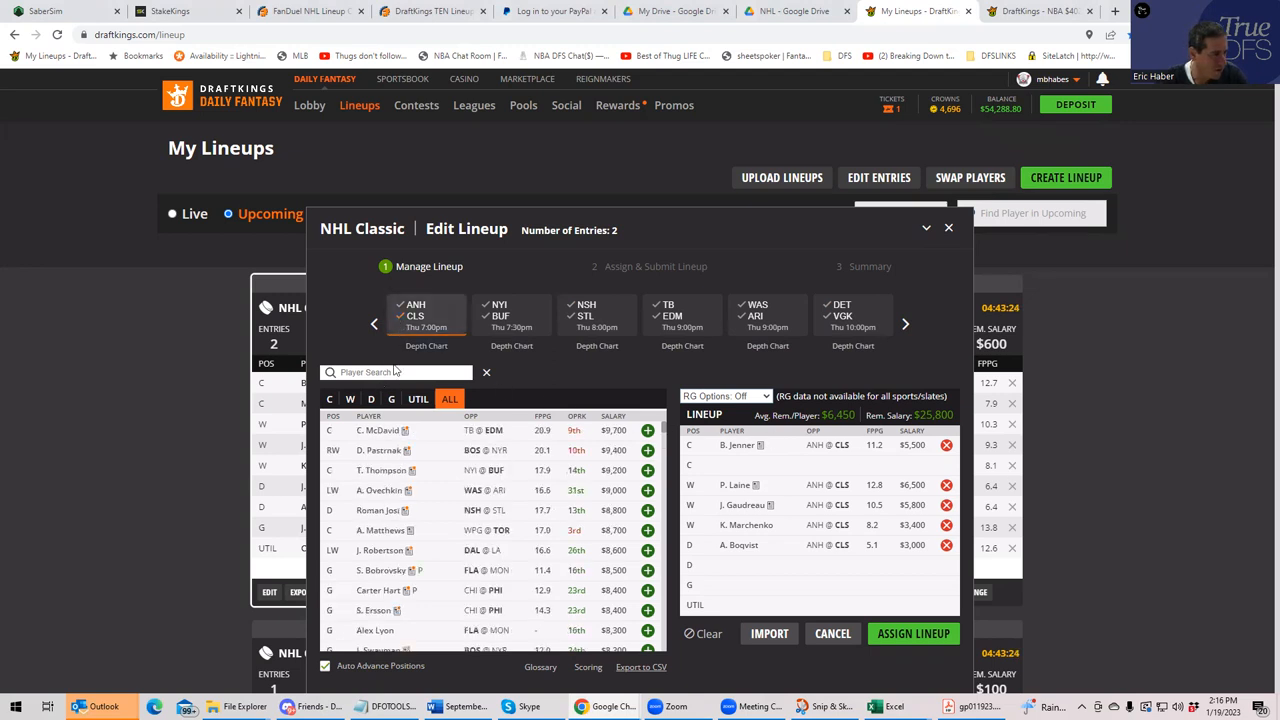
Fill the goalie slot with I. Shesterkin after glancing at the projections sheet and other games
left_click(392, 400)
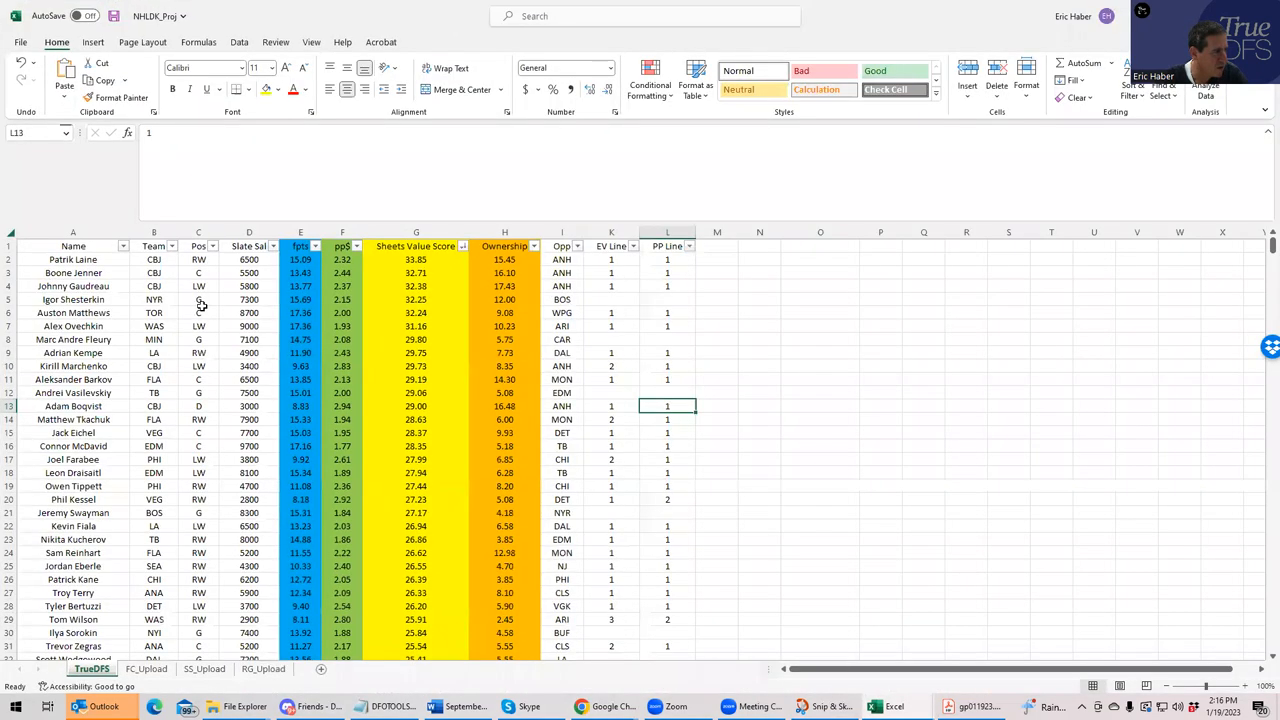
left_click(248, 300)
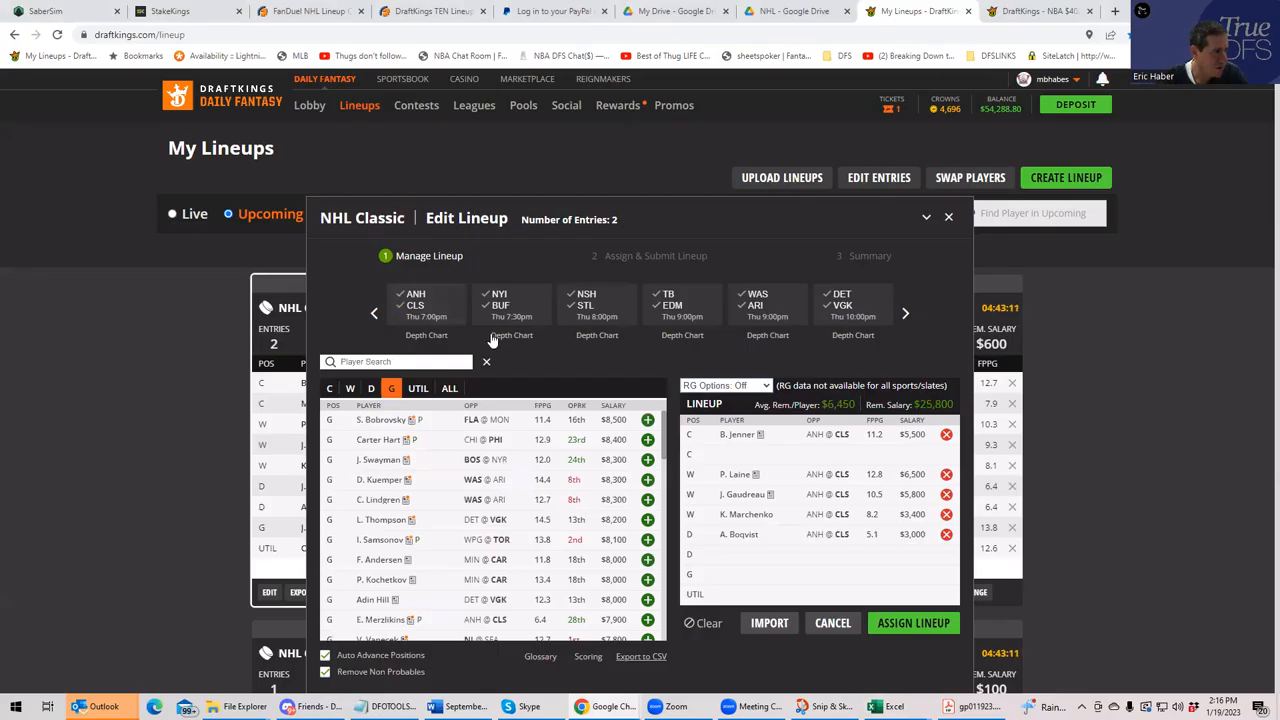
left_click(512, 304)
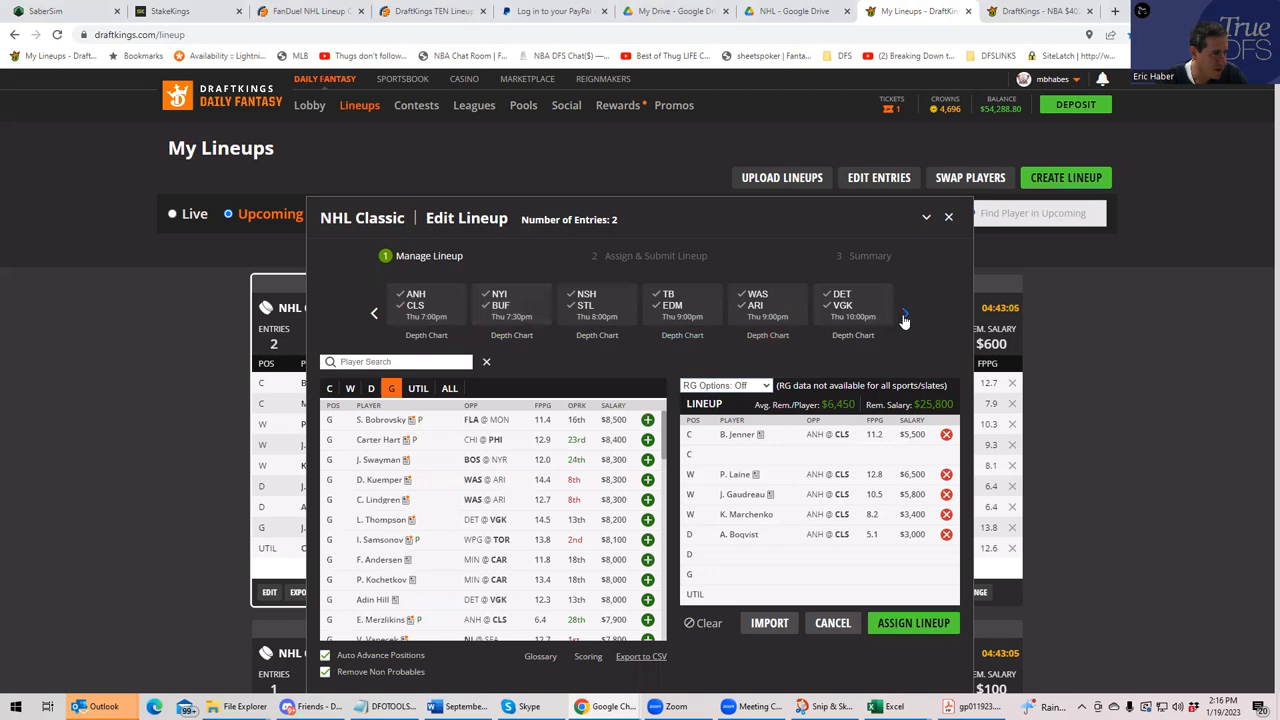
left_click(904, 312)
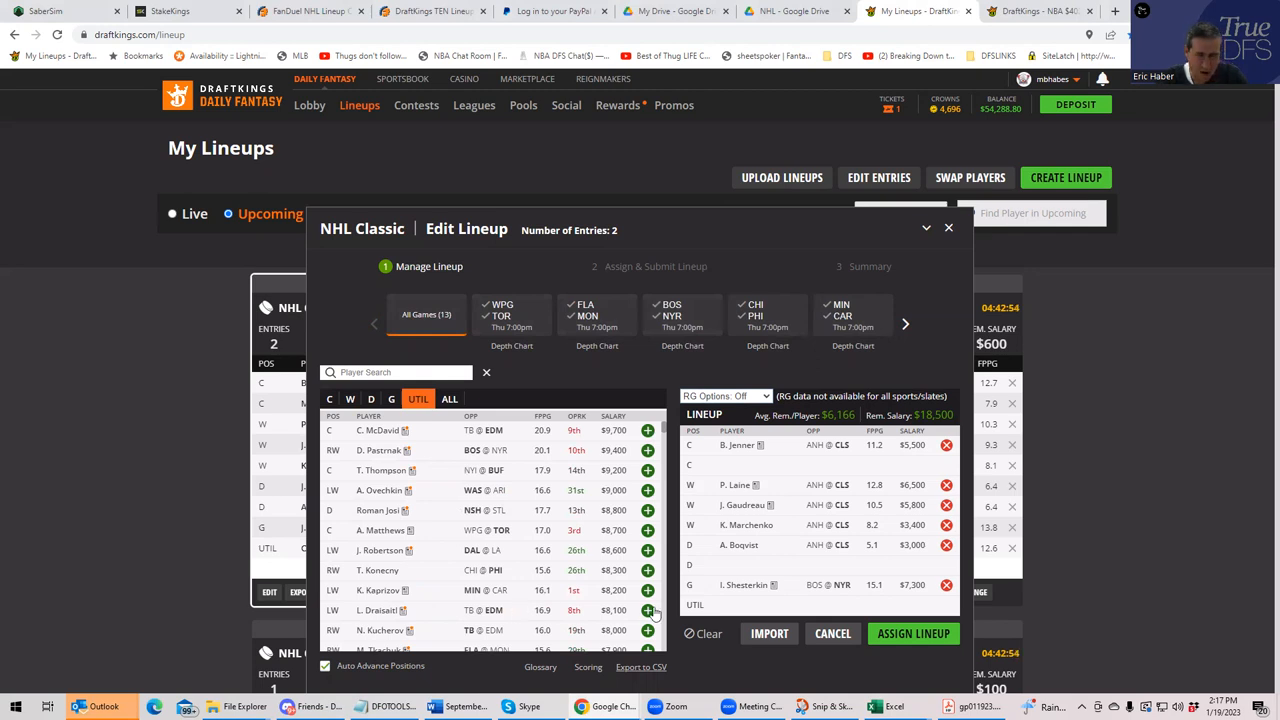
mouse_move(532, 688)
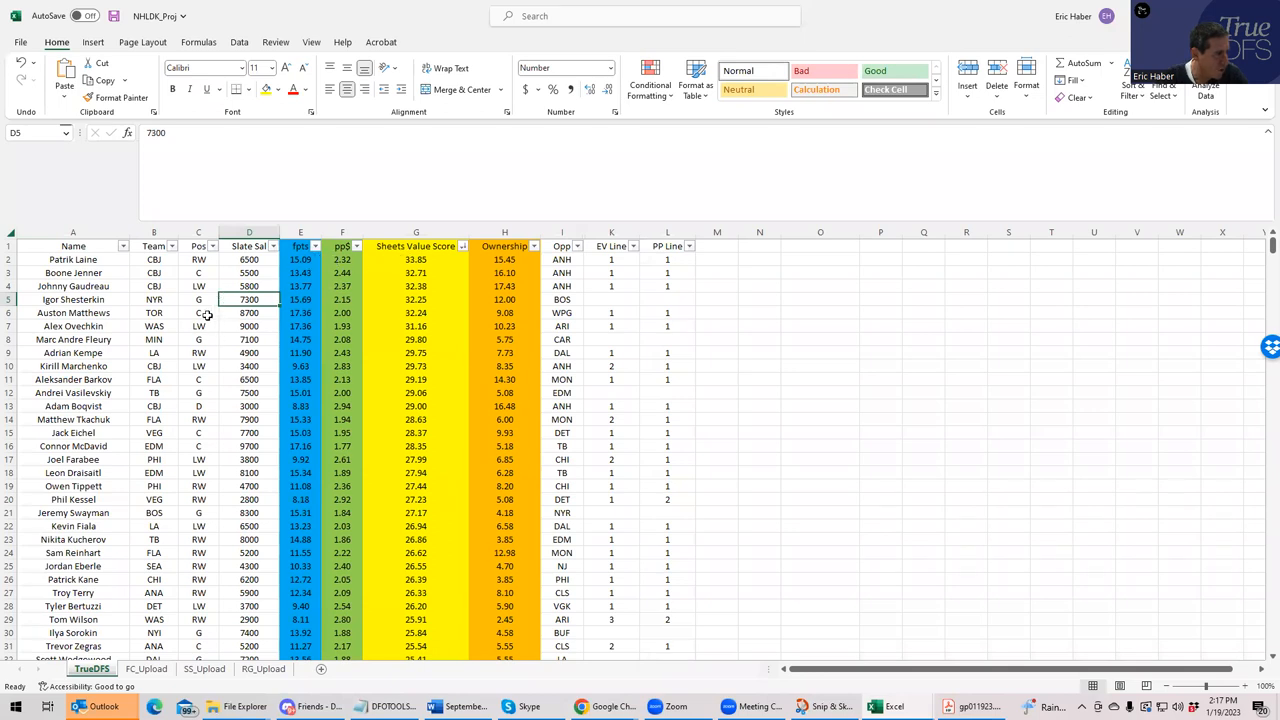
Check the slate salaries of Matthews, Ovechkin and McDavid, then return to the lineup editor
left_click(248, 312)
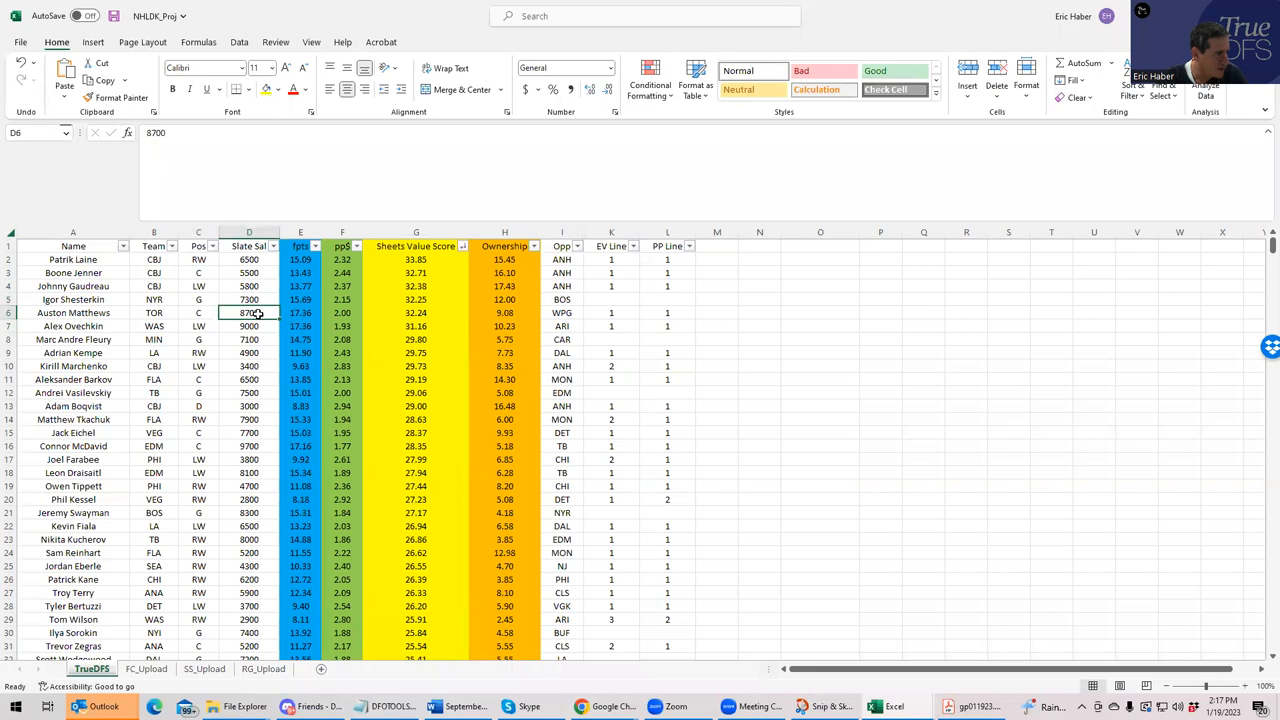
mouse_move(210, 348)
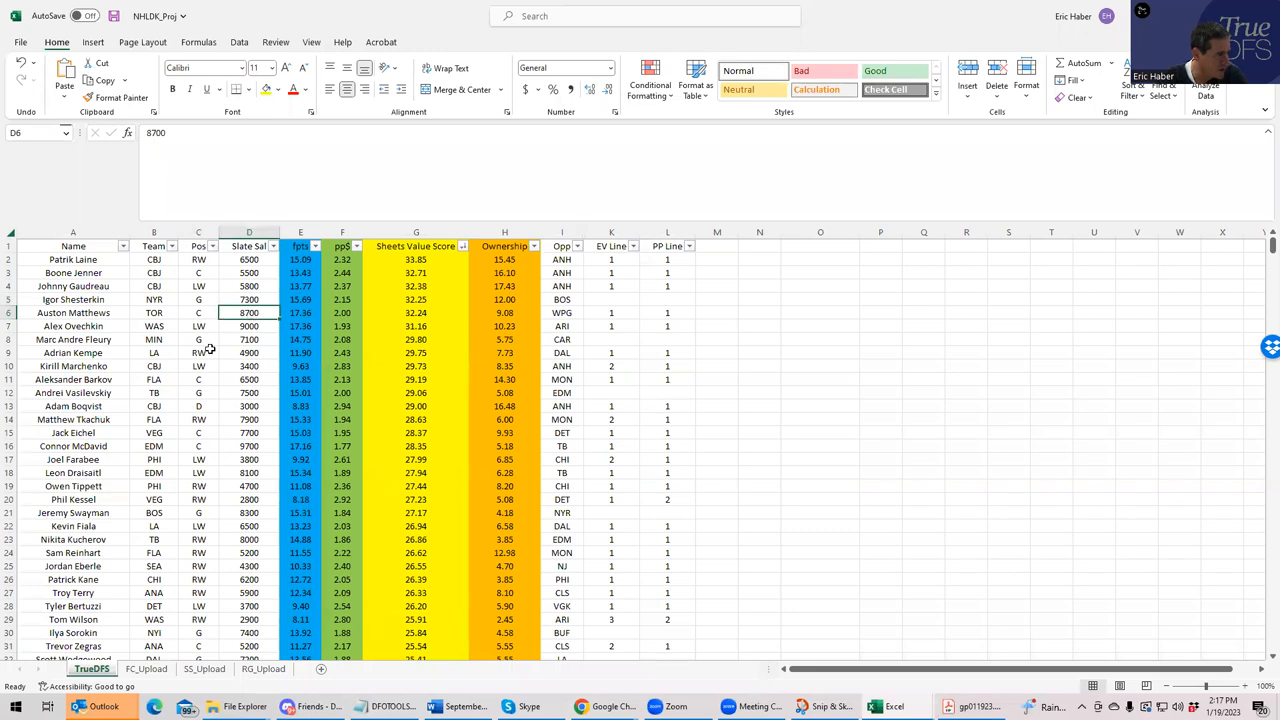
mouse_move(136, 454)
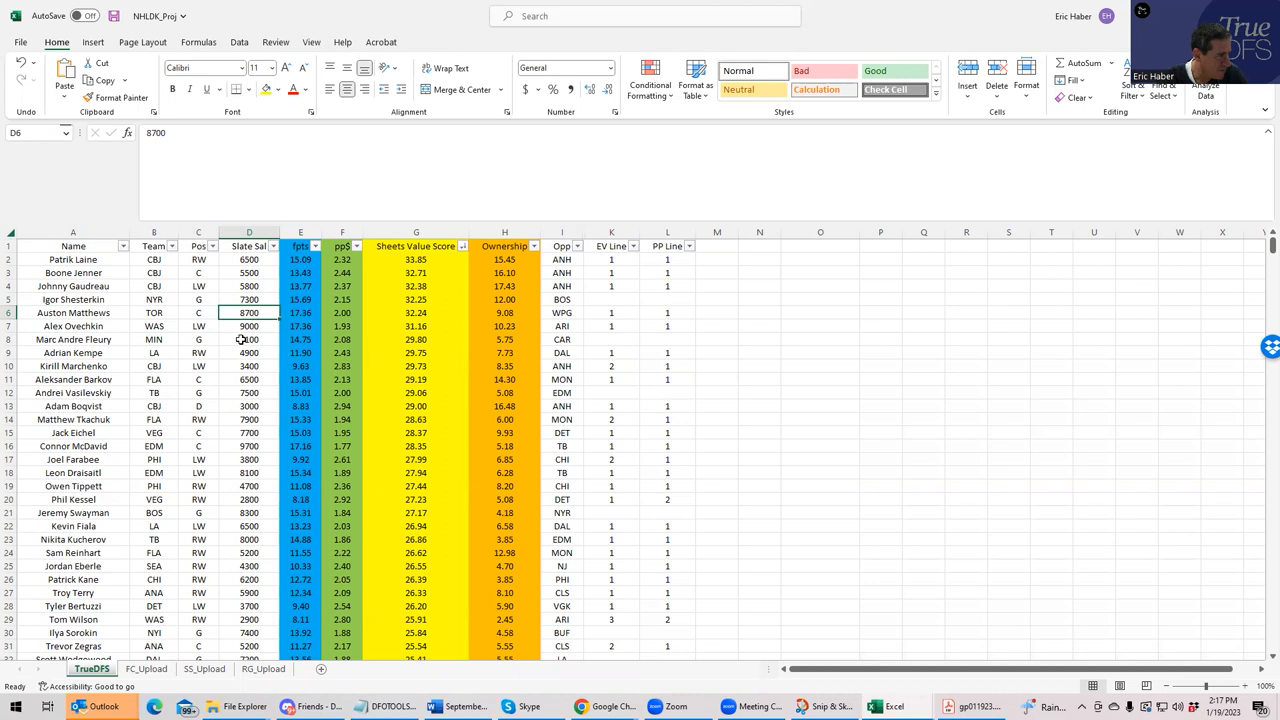
left_click(248, 326)
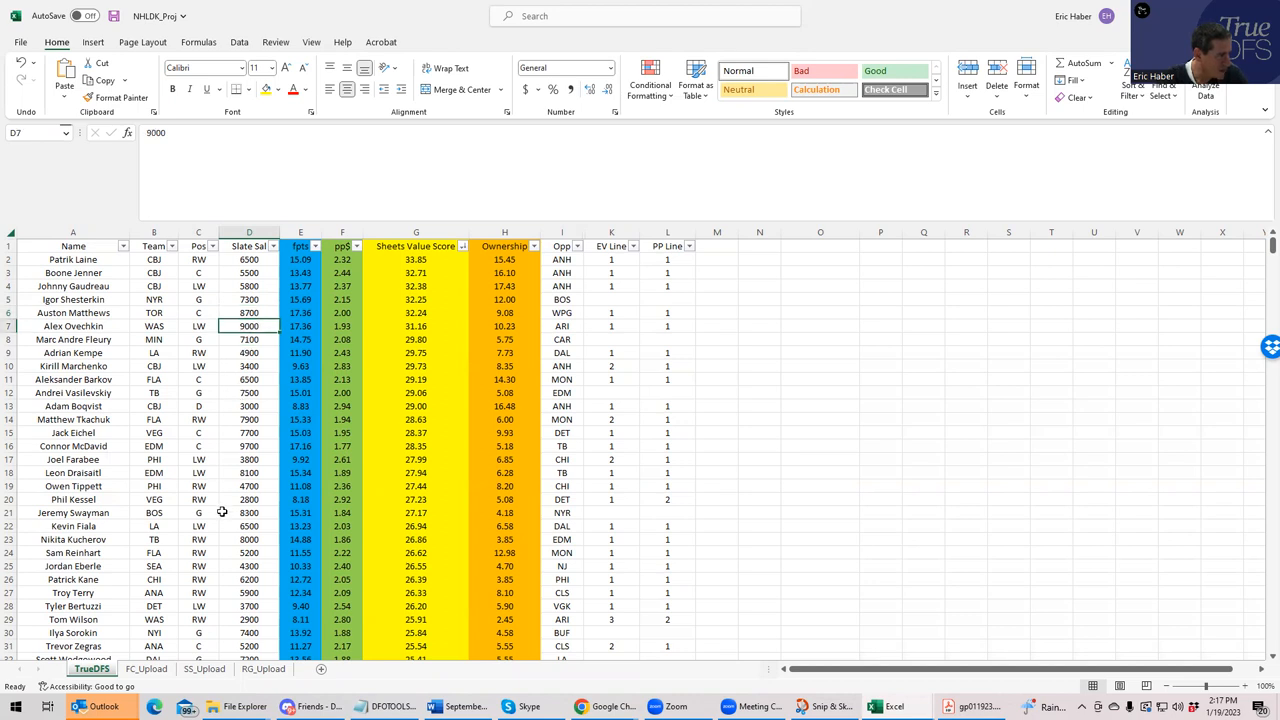
mouse_move(238, 548)
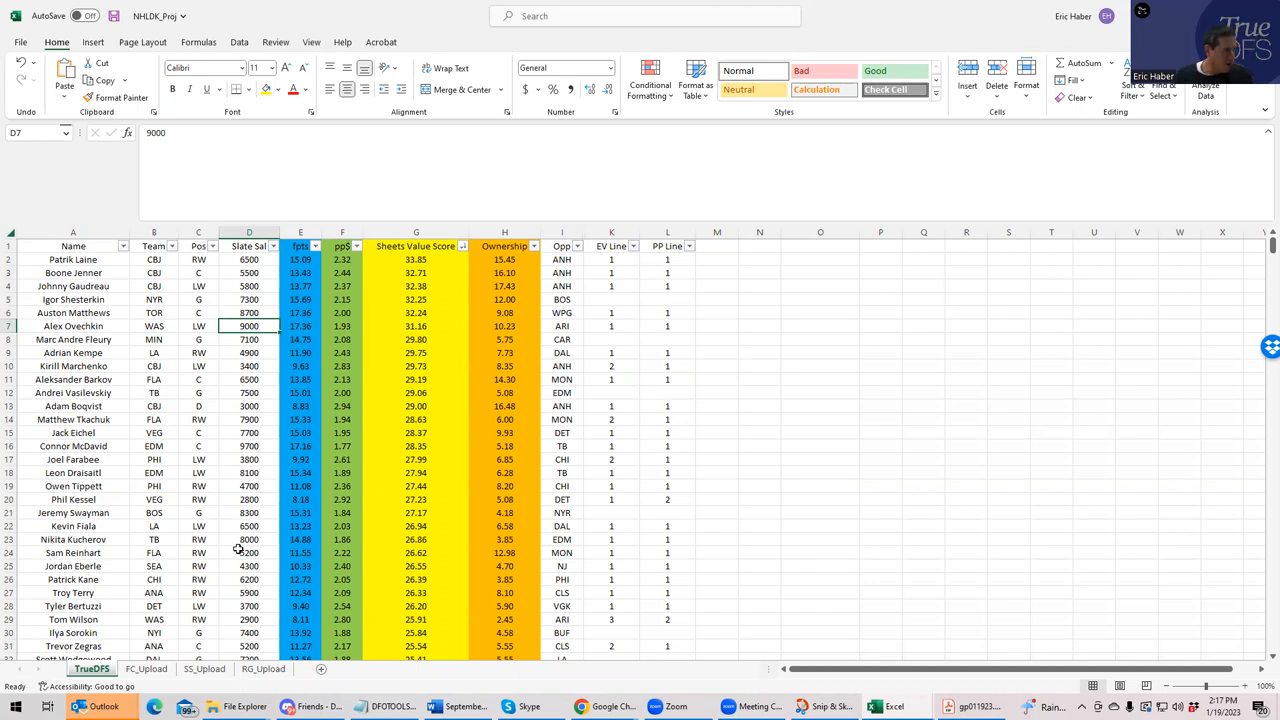
left_click(248, 446)
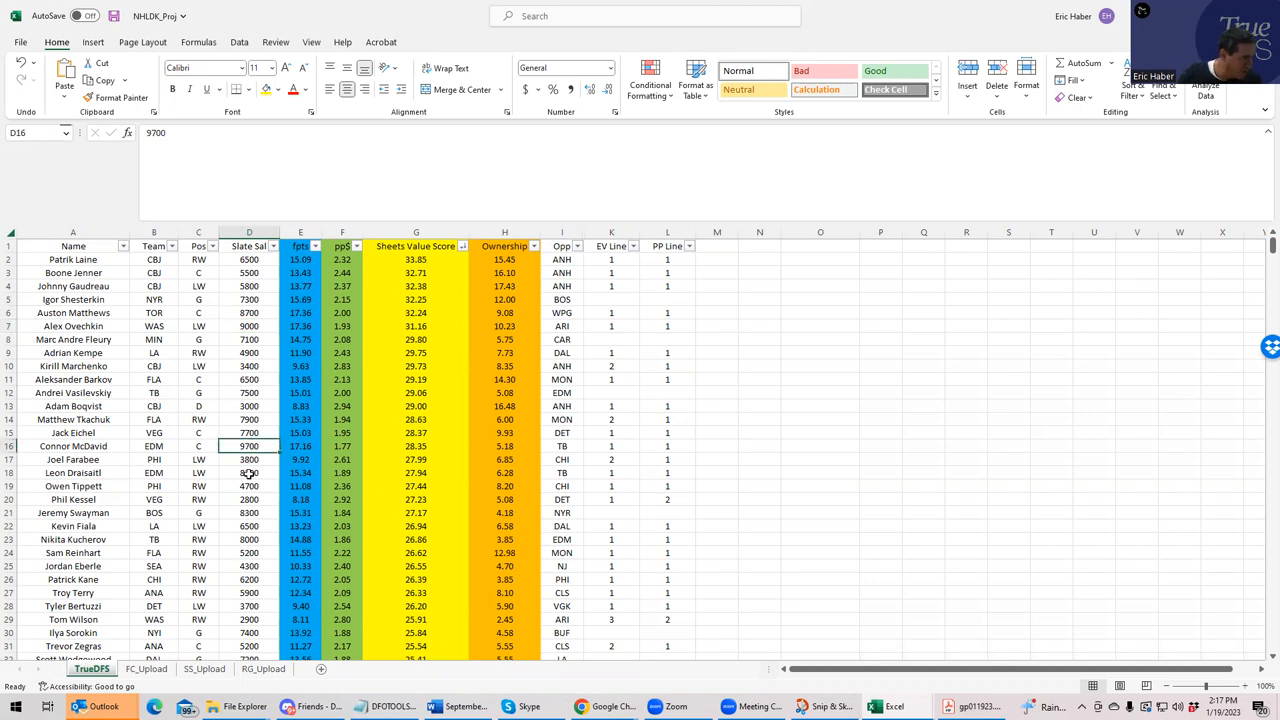
left_click(248, 472)
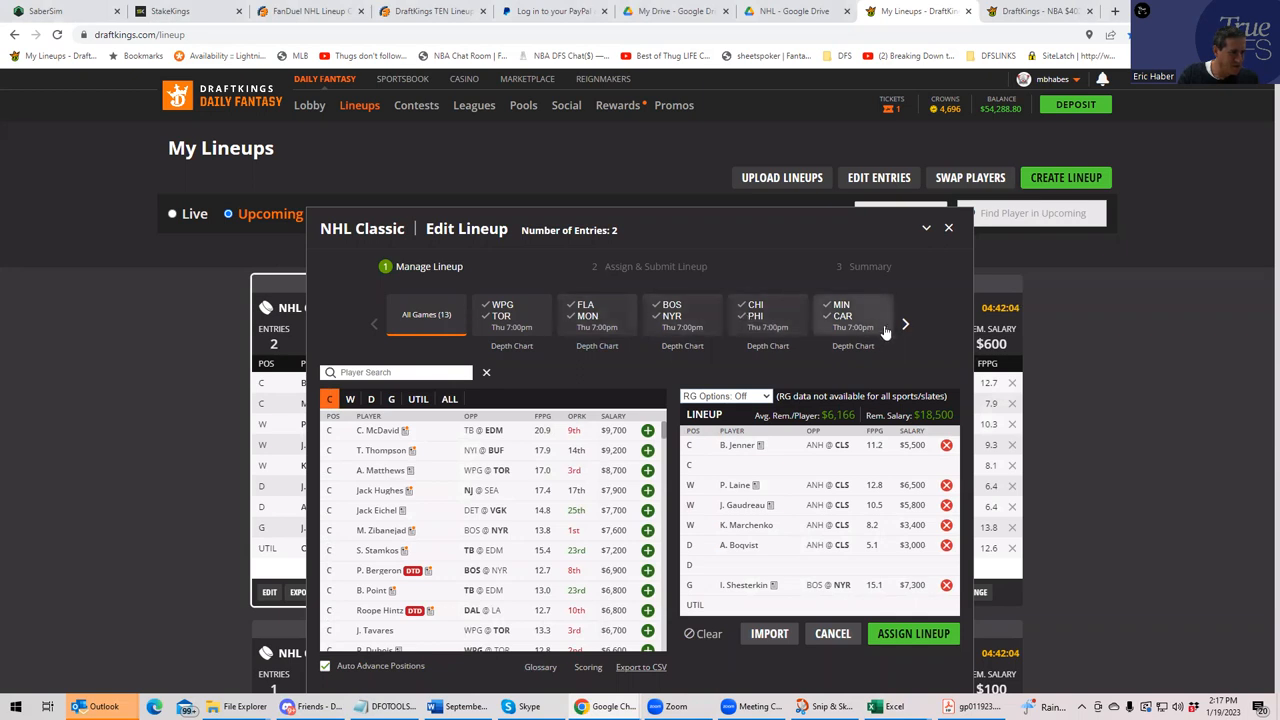
Browse the available centers in the Edit Lineup dialog without changing the lineup
left_click(904, 324)
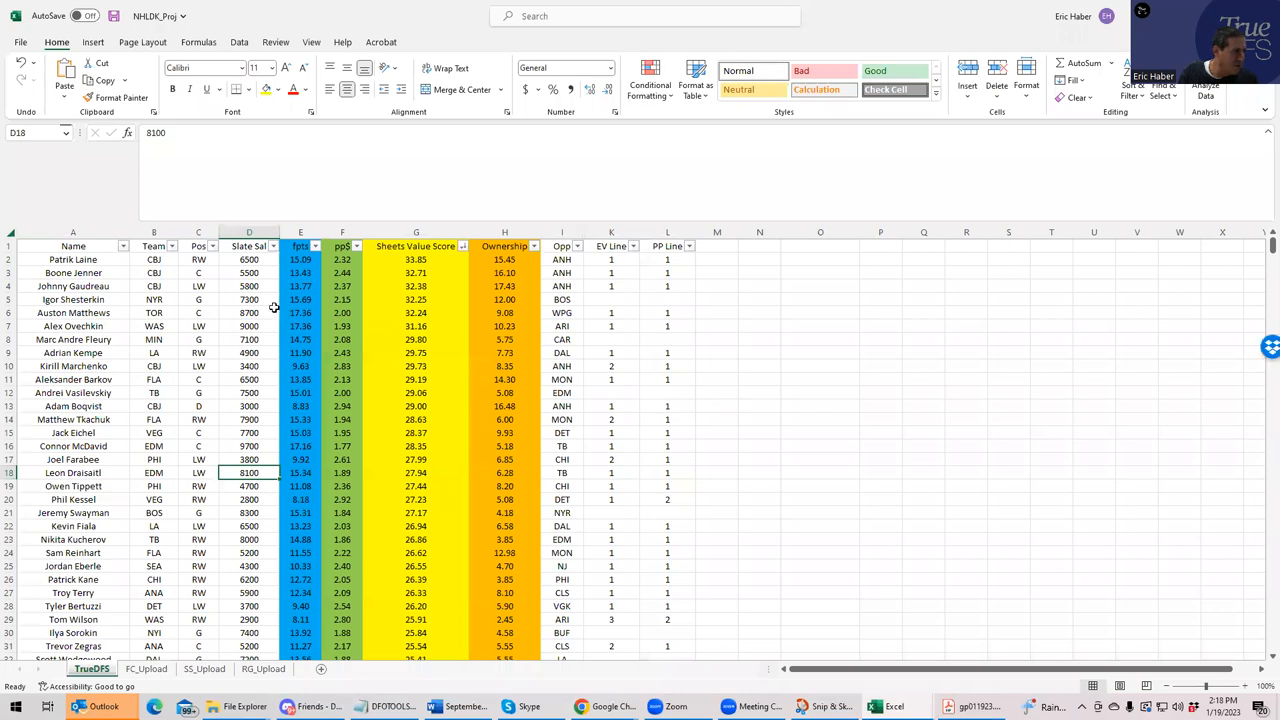
Check Ovechkin's team, Eichel's salary and Kessel's EV Line, then return to the lineup editor
left_click(154, 326)
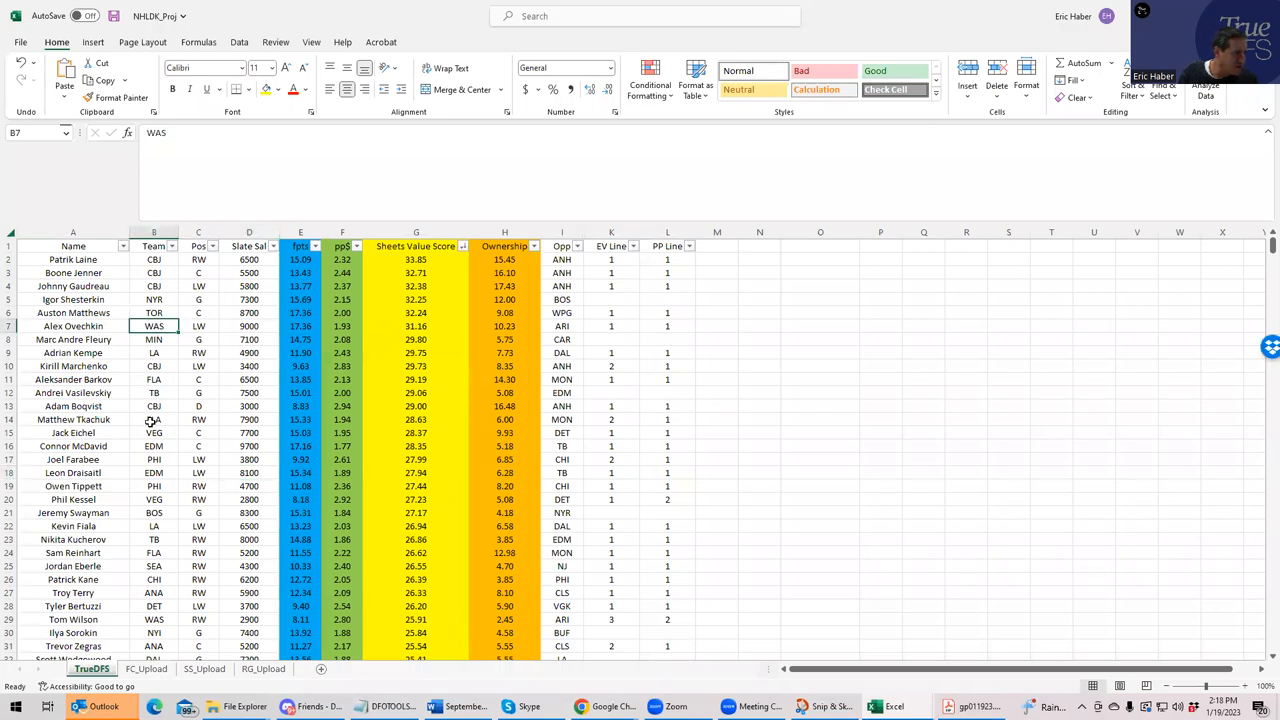
mouse_move(156, 472)
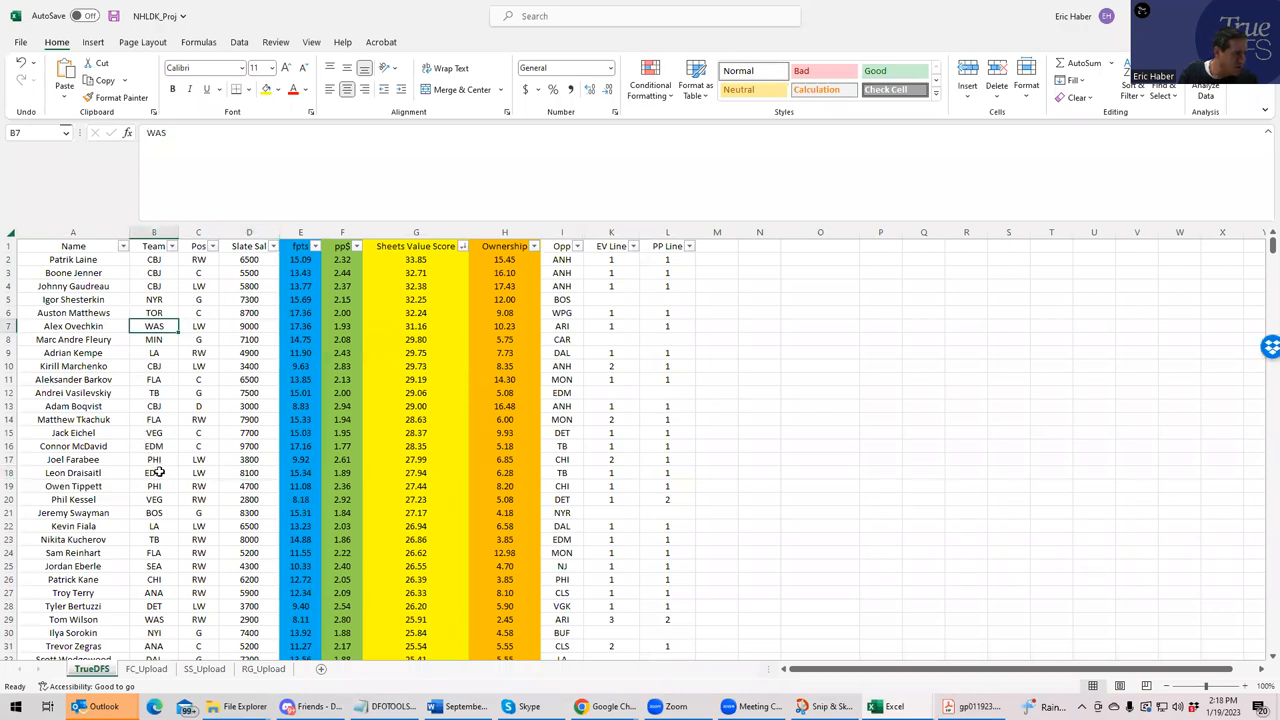
left_click(154, 500)
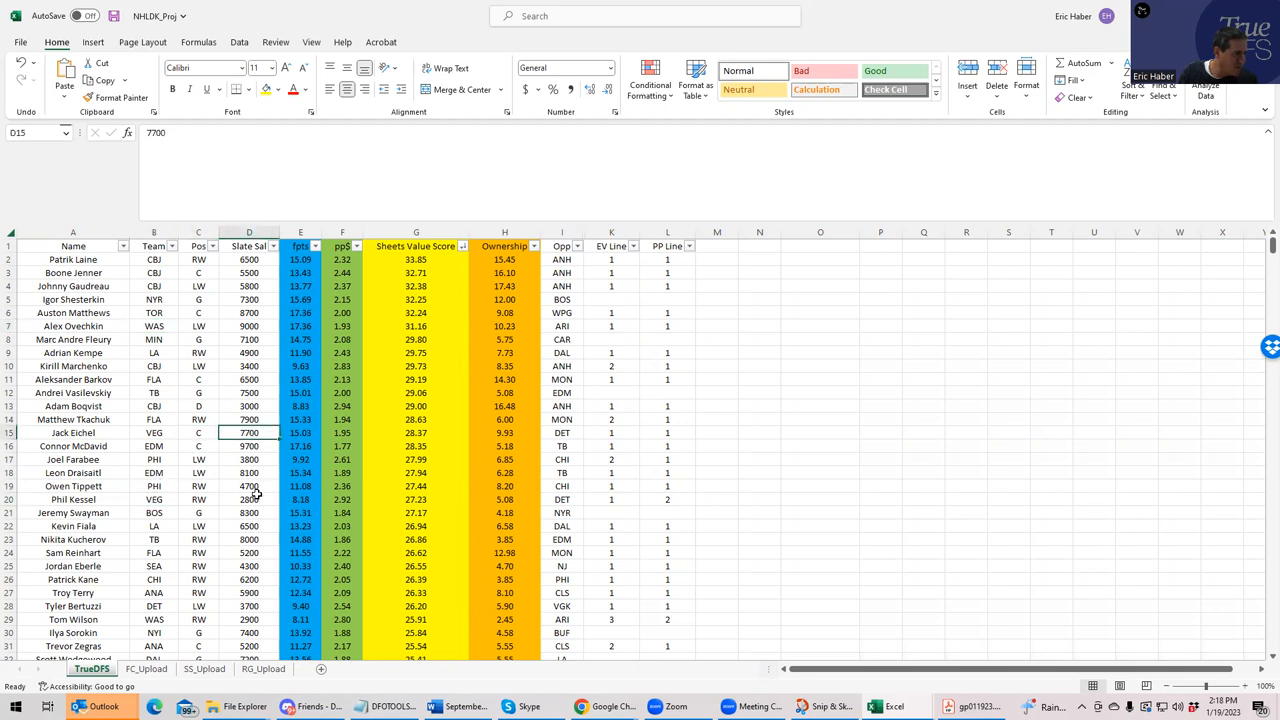
left_click(248, 500)
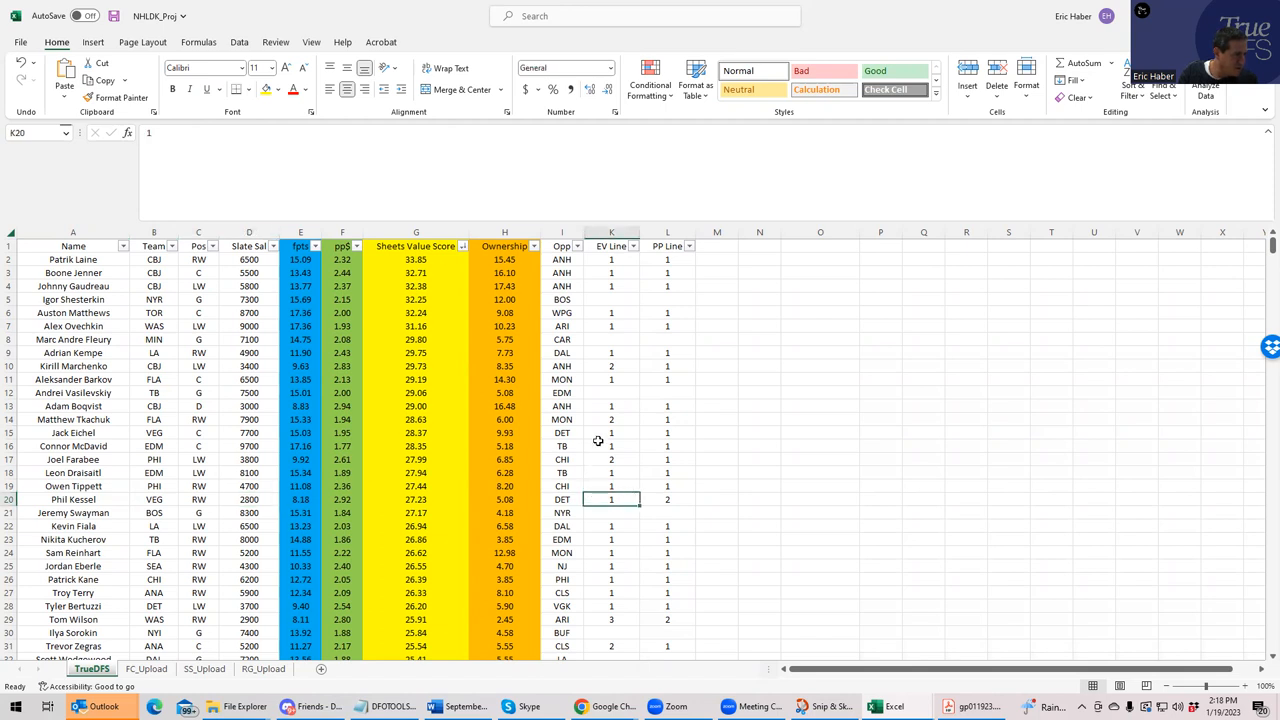
left_click(612, 432)
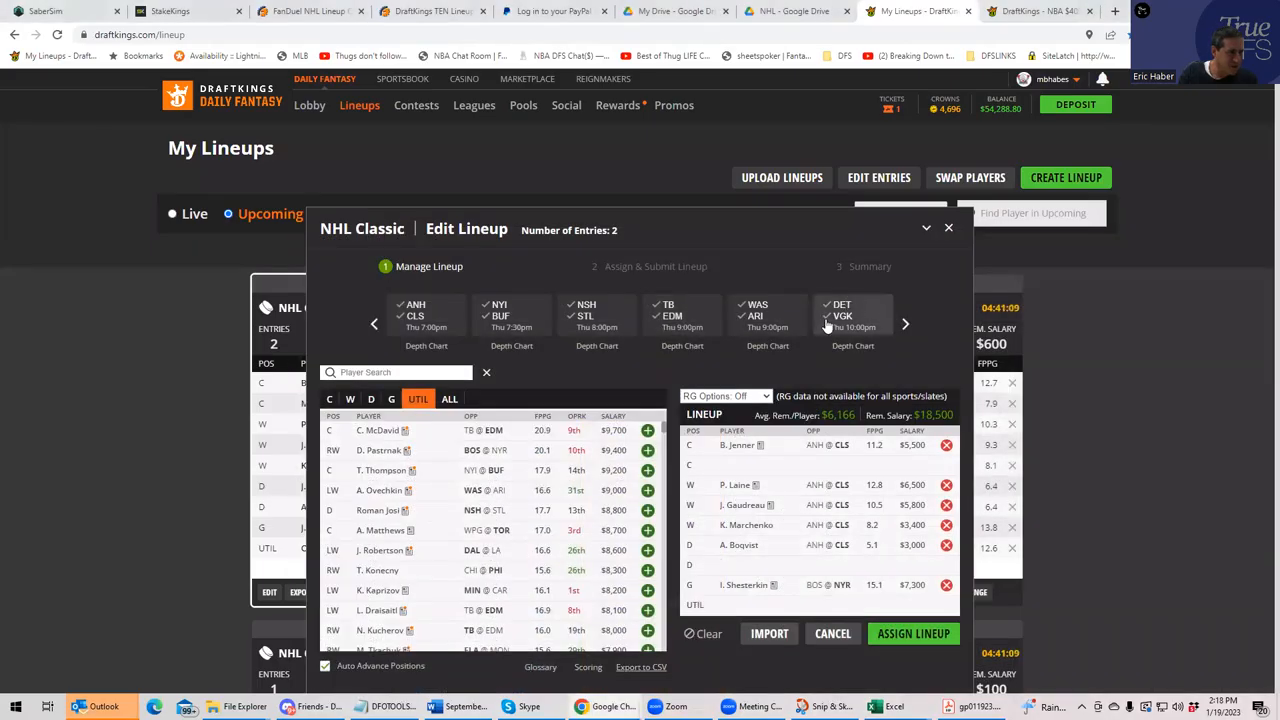
Filter to the DET @ VGK game and search 'ke' for Jack Eichel, then clear the search
left_click(852, 316)
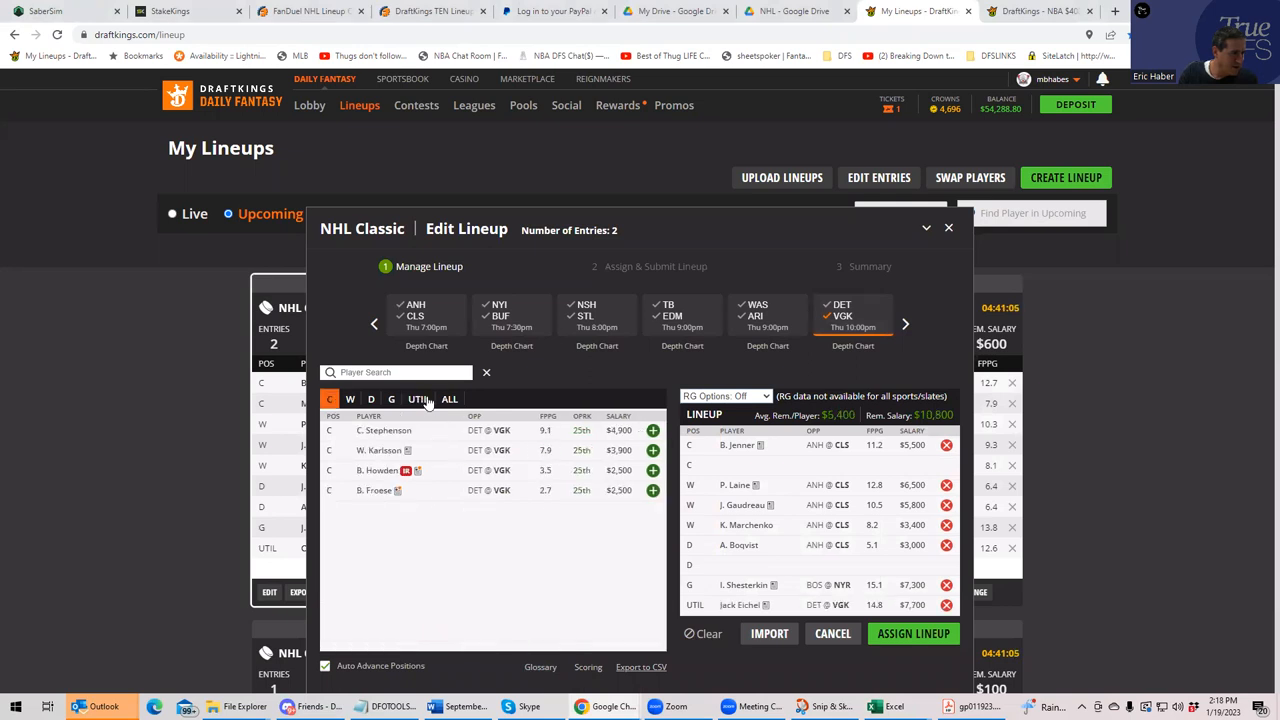
left_click(418, 400)
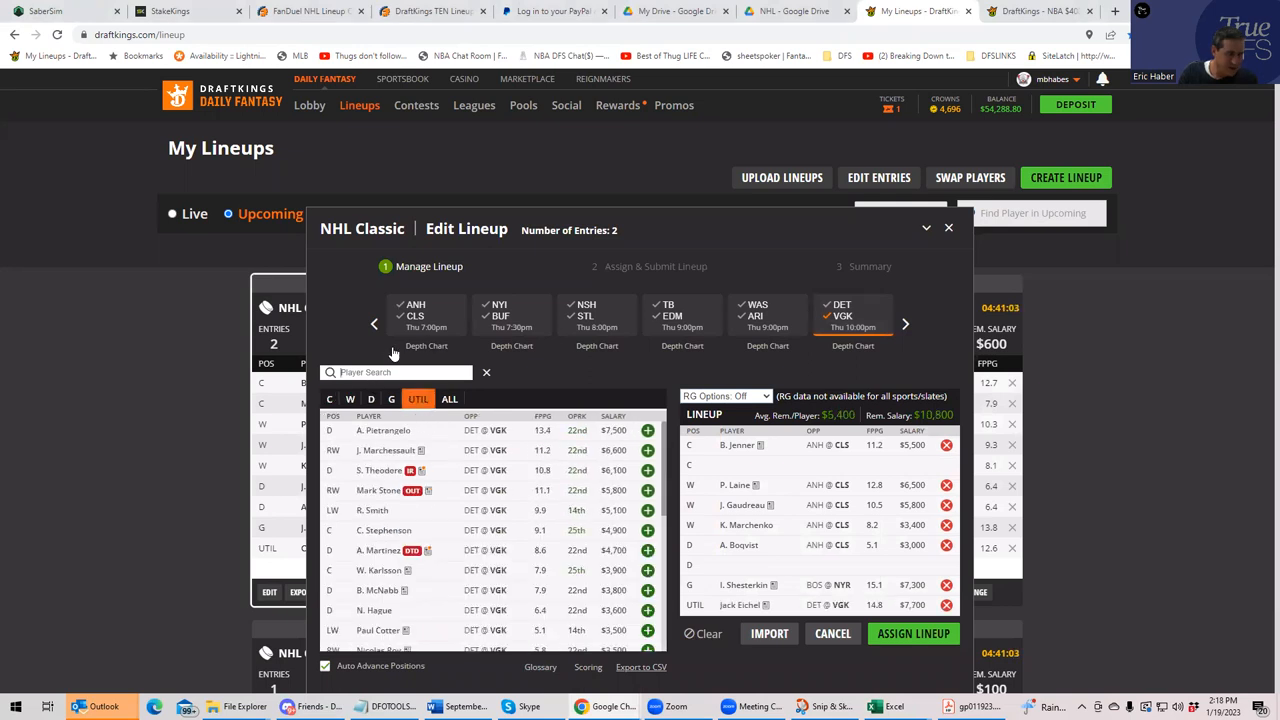
type("ke")
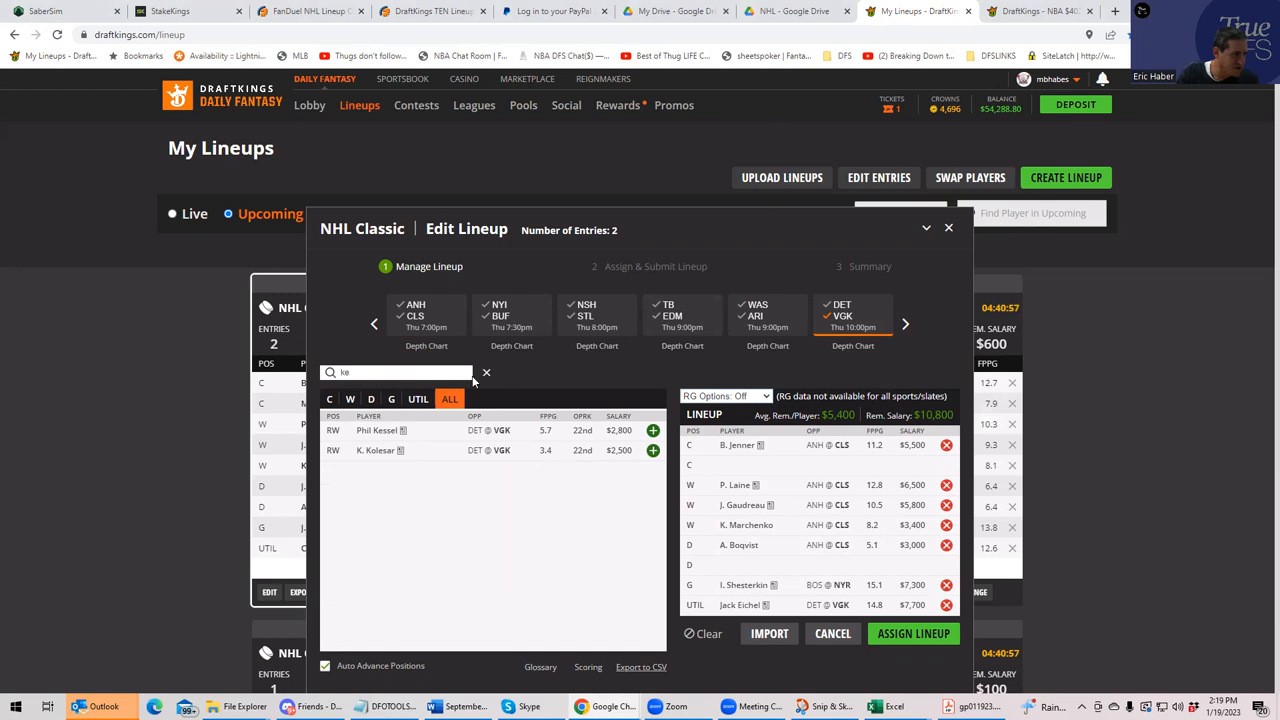
left_click(486, 372)
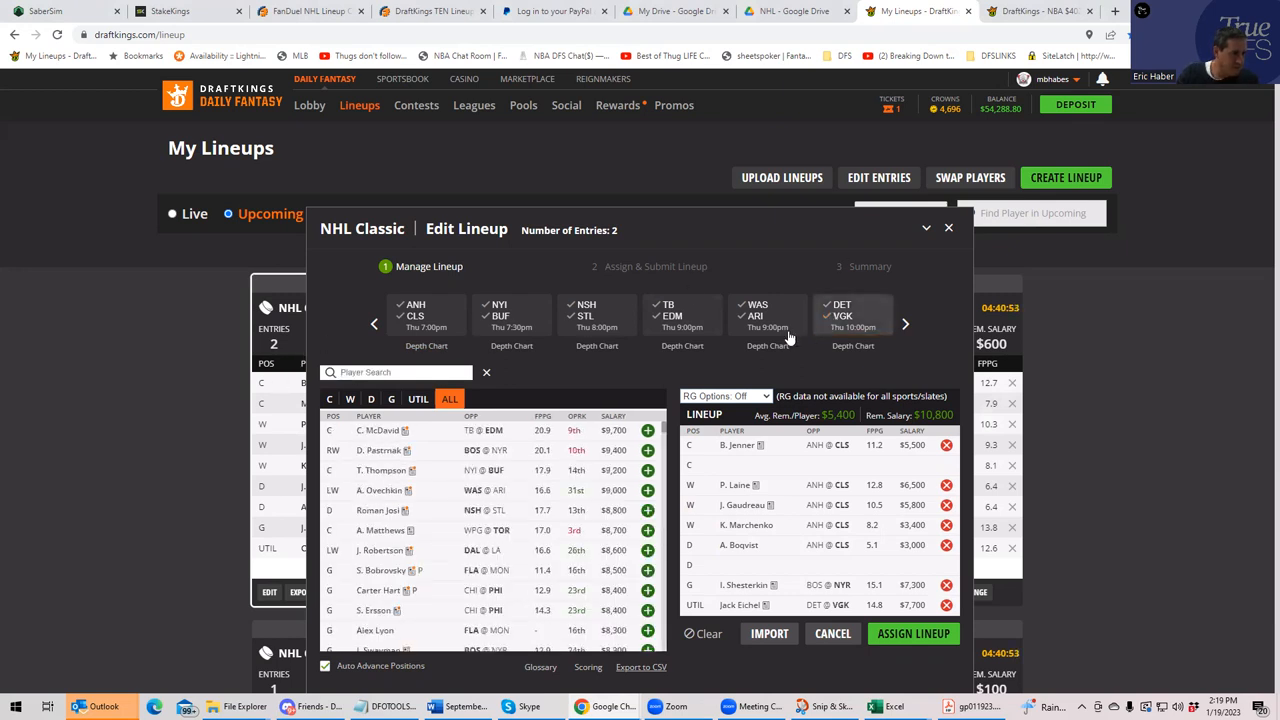
mouse_move(724, 400)
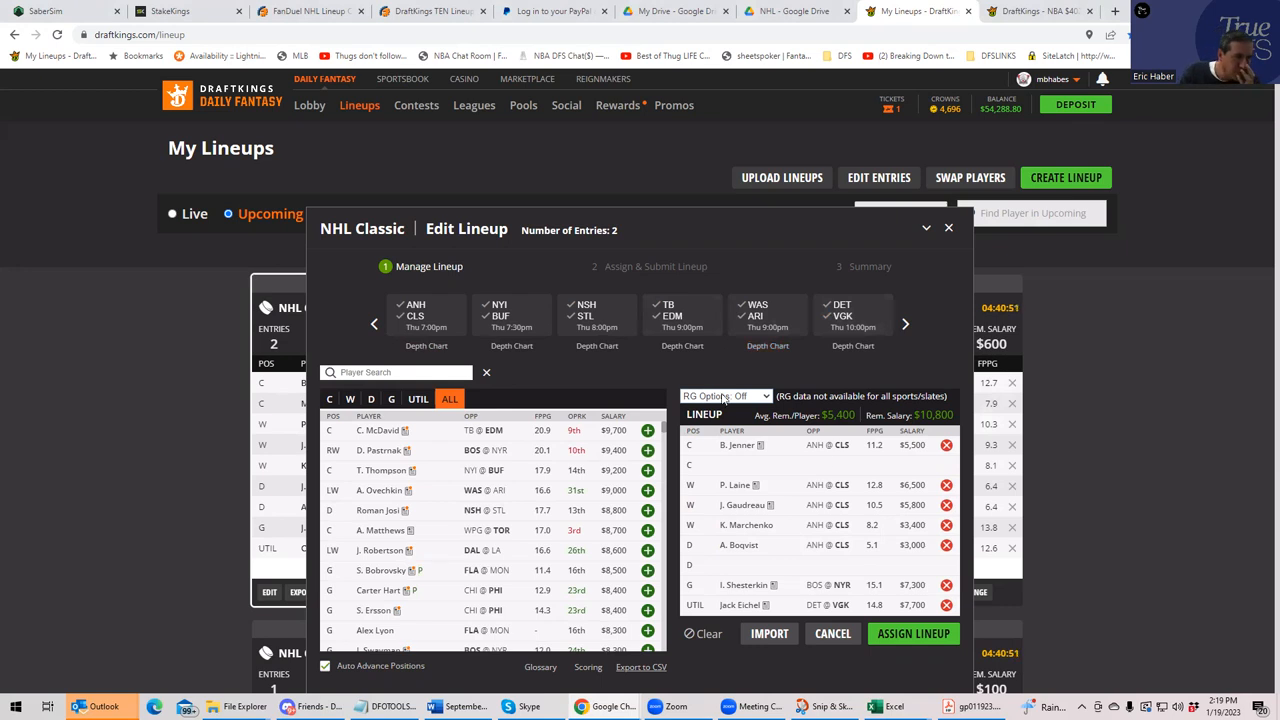
Remove Jack Eichel from the UTIL slot and start a new search for 'ei'
left_click(418, 400)
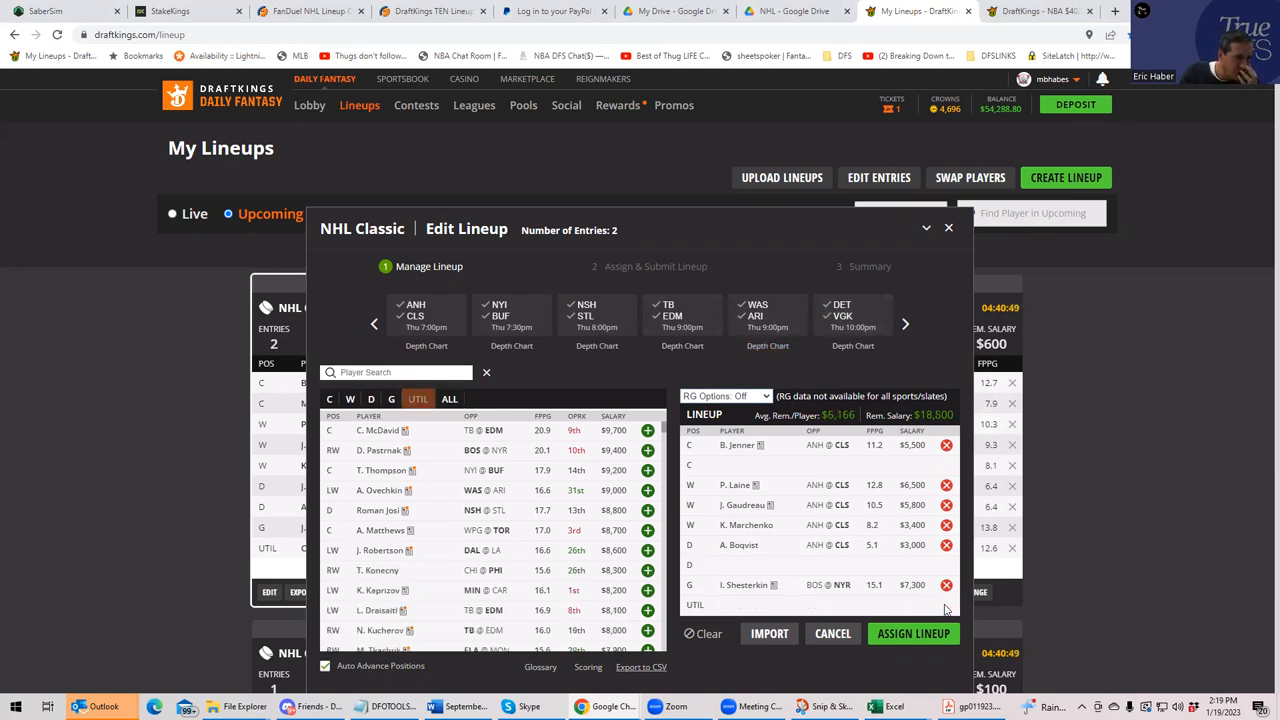
left_click(328, 398)
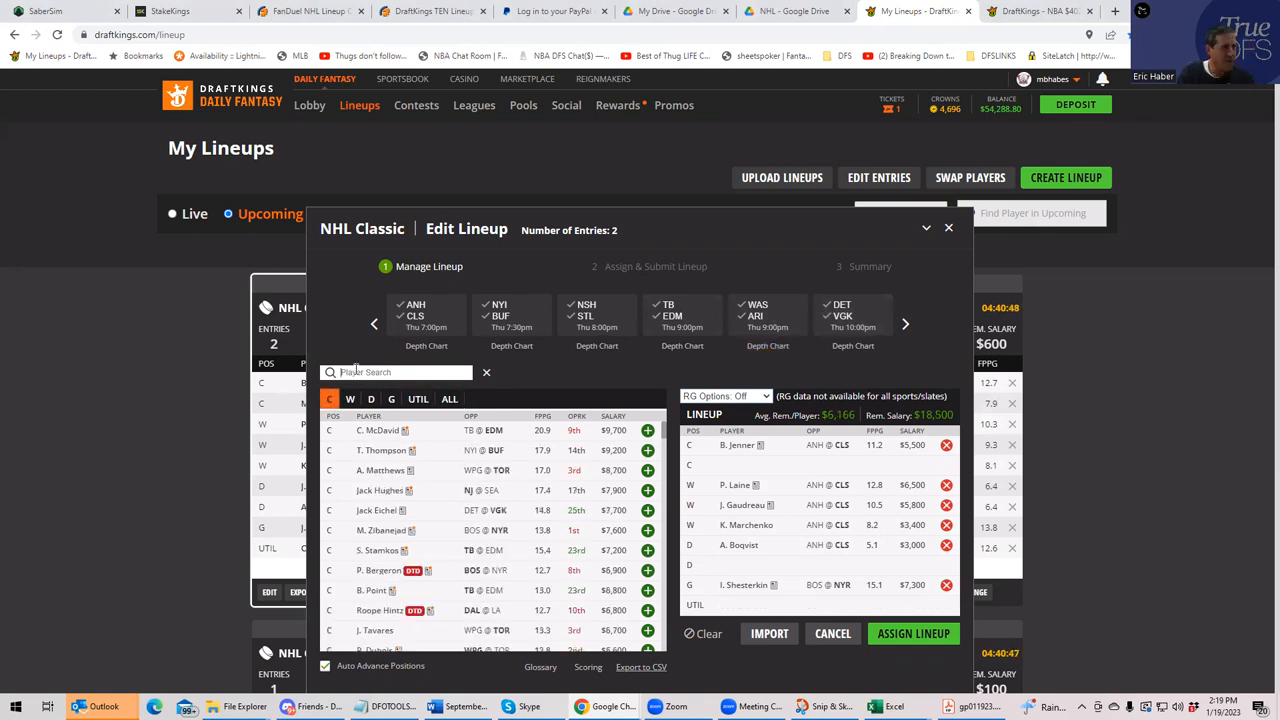
type("ei")
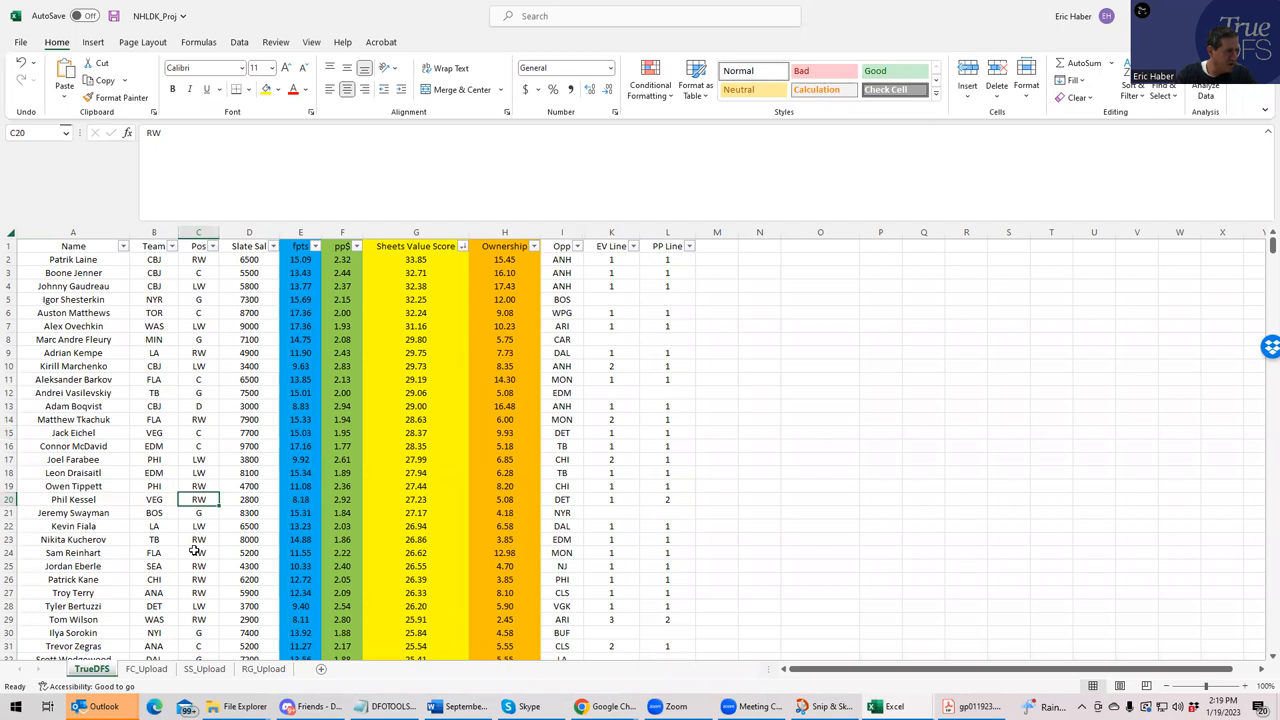
scroll("down", 3)
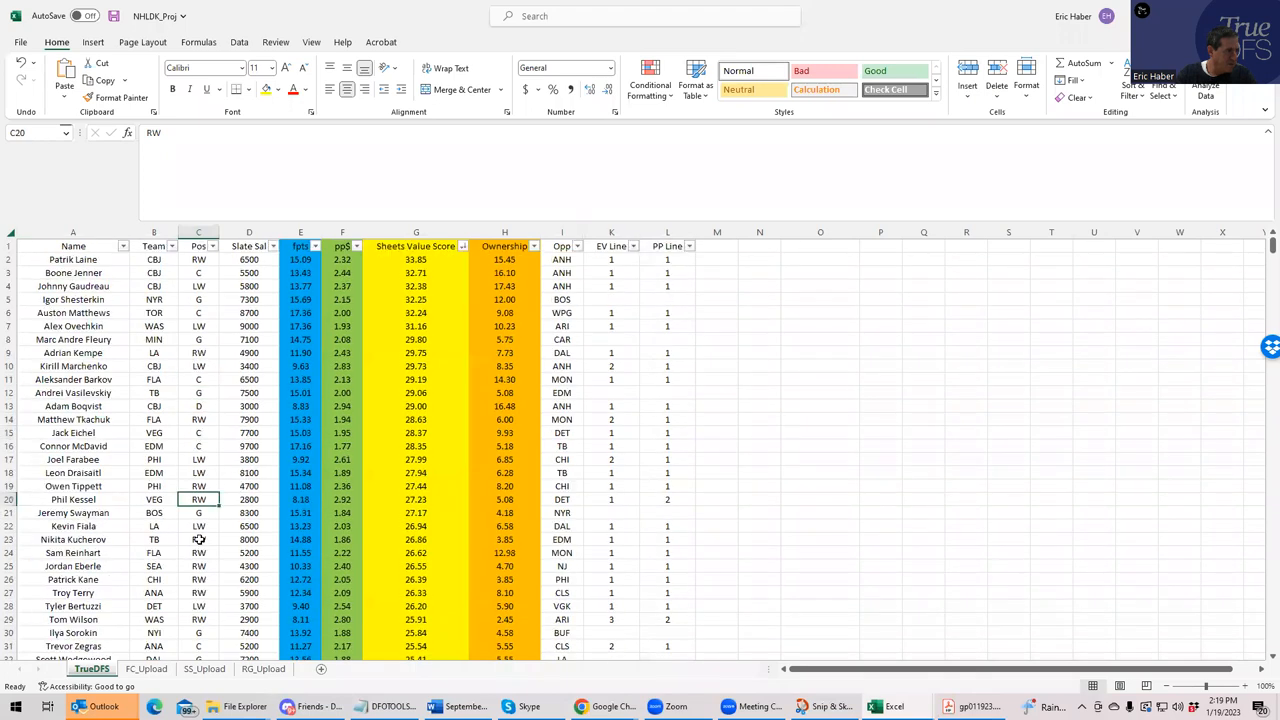
left_click(198, 326)
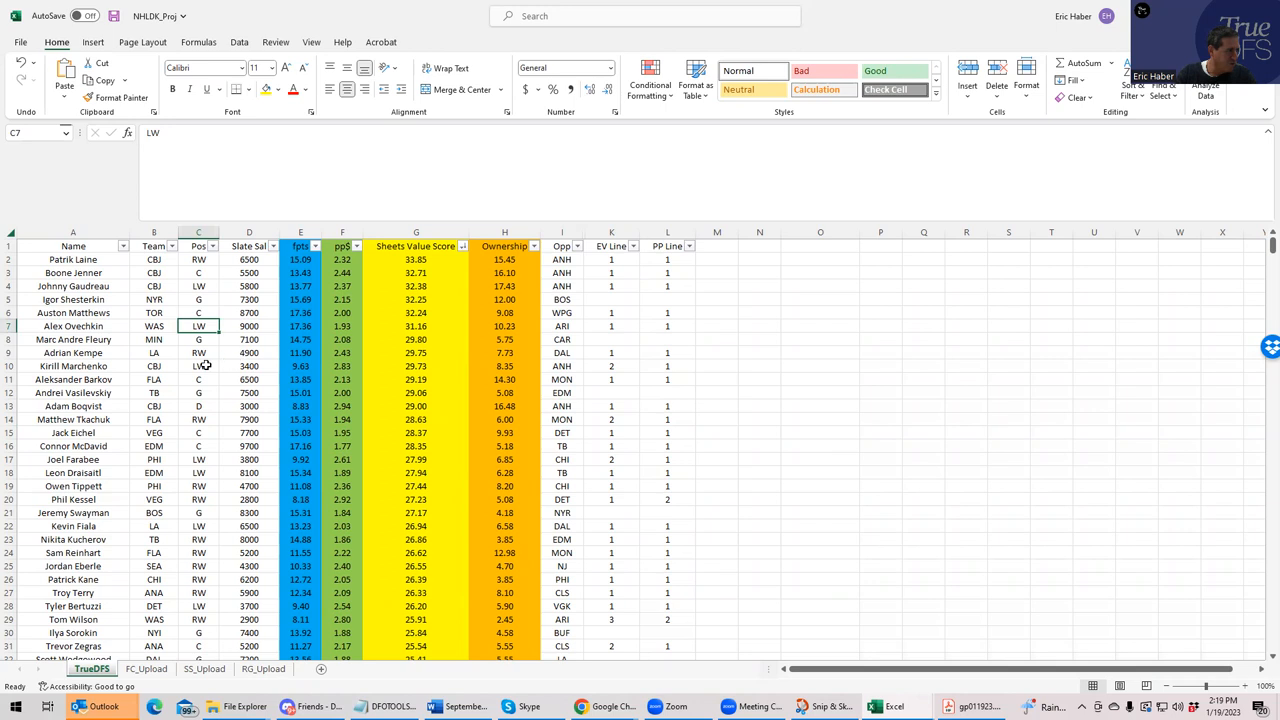
left_click(198, 364)
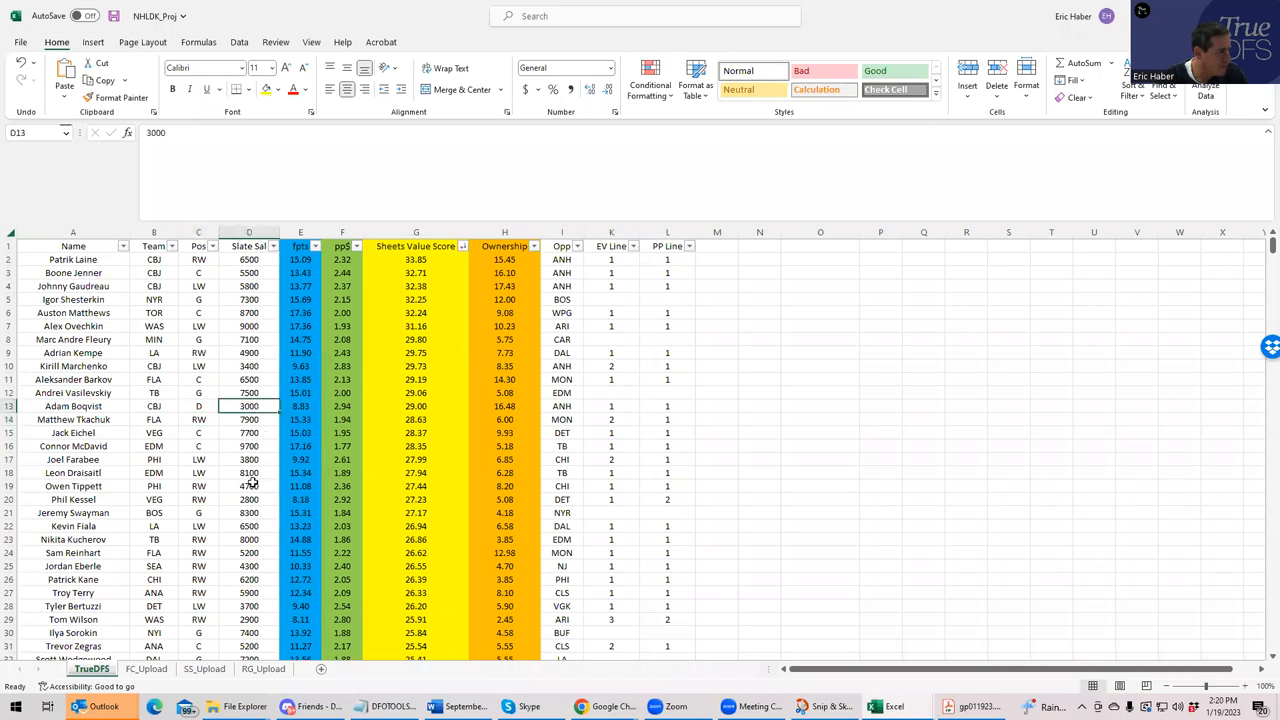
scroll("down", 3)
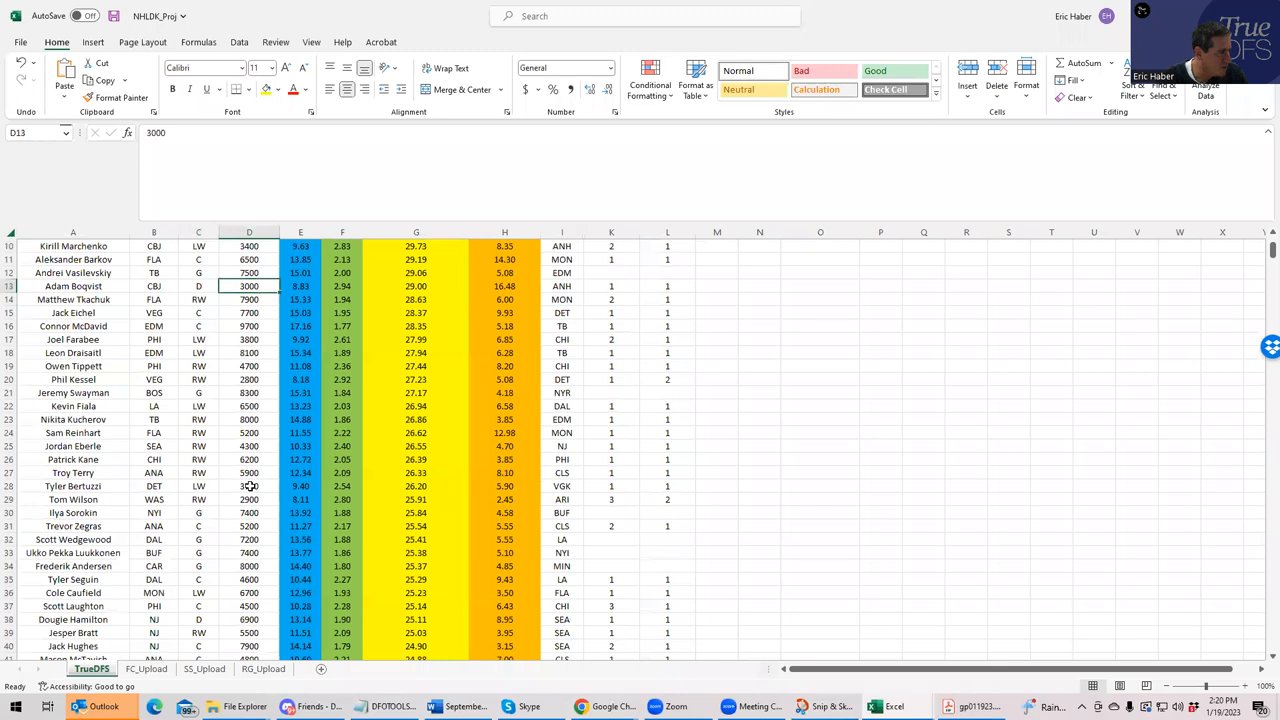
scroll("down", 3)
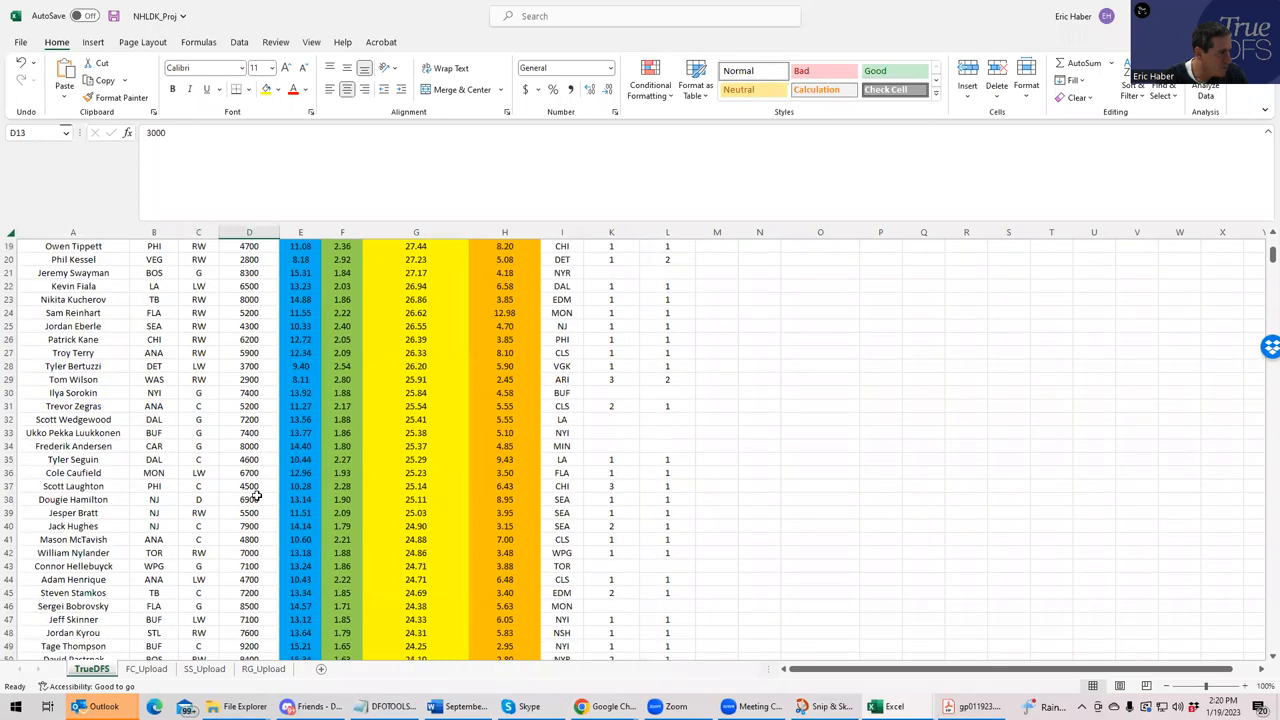
scroll("down", 3)
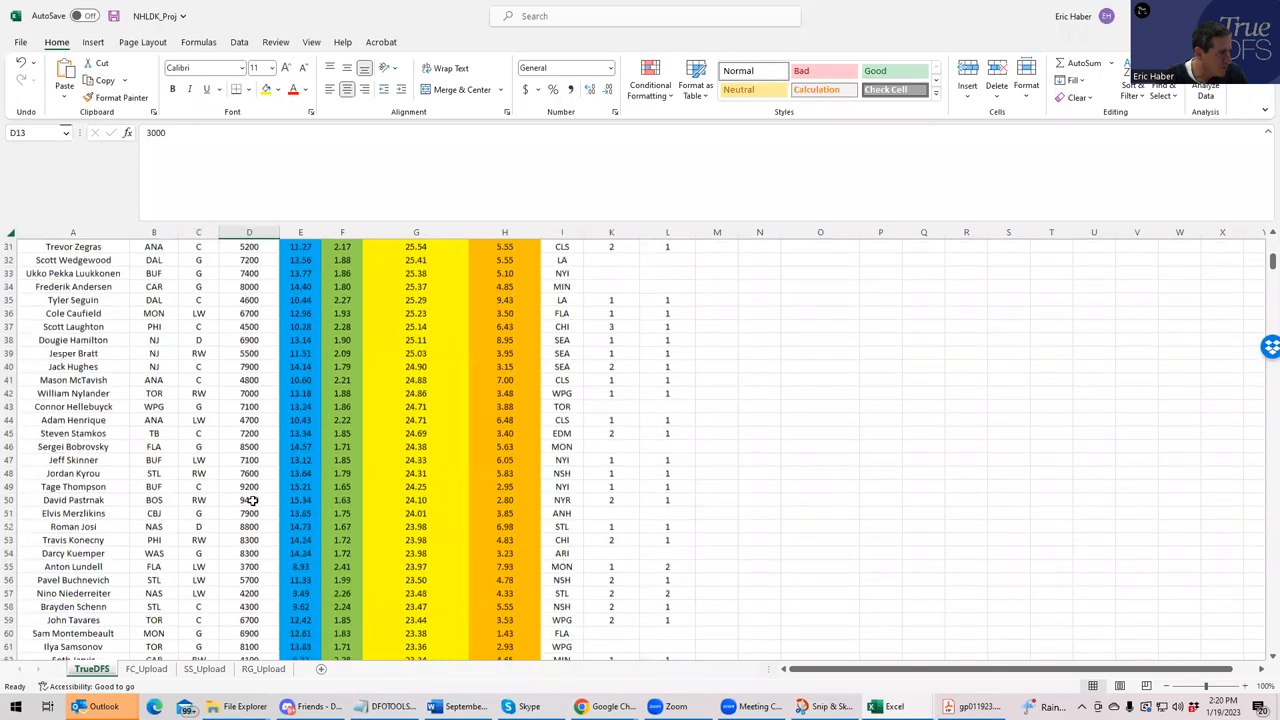
scroll("up", 3)
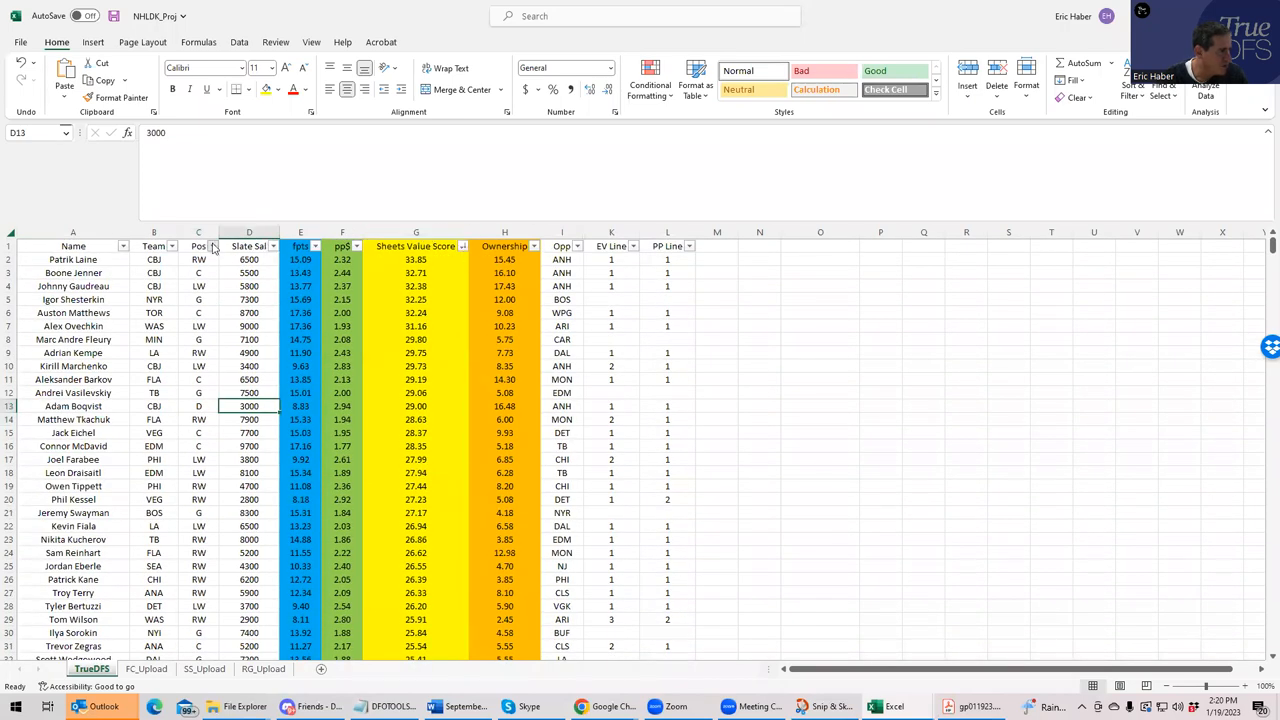
scroll("down", 3)
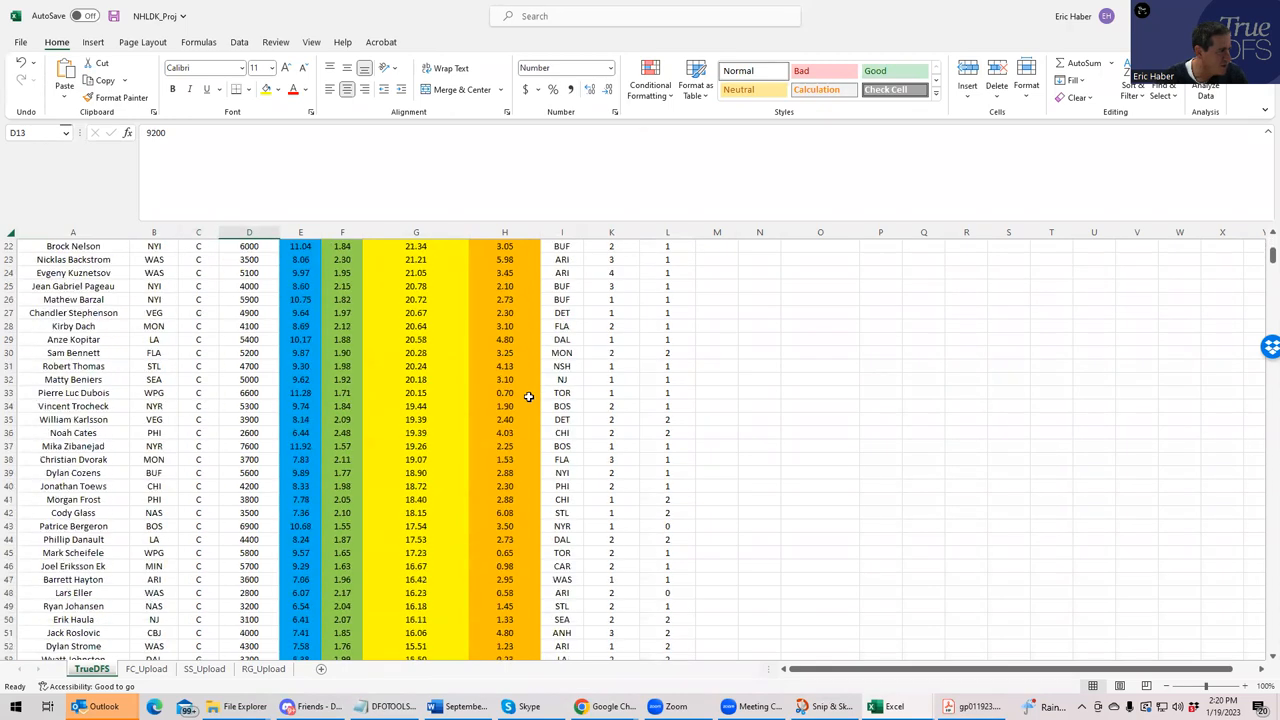
scroll("down", 3)
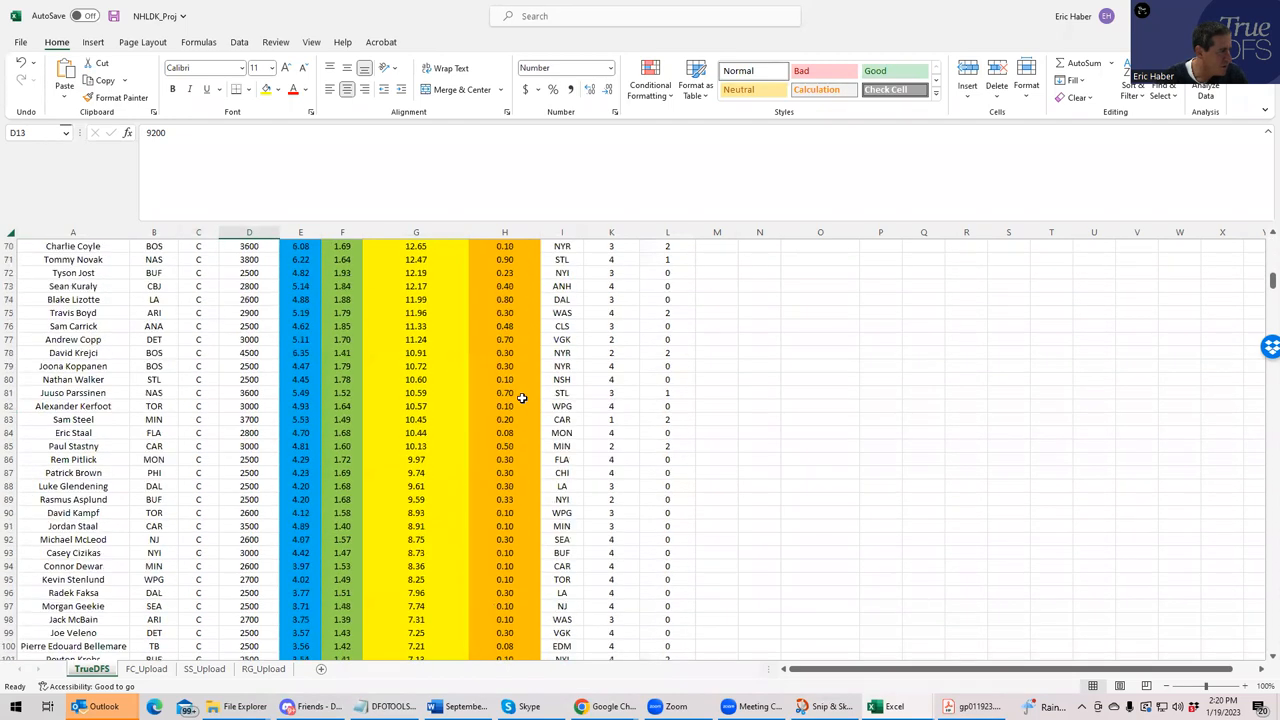
scroll("down", 3)
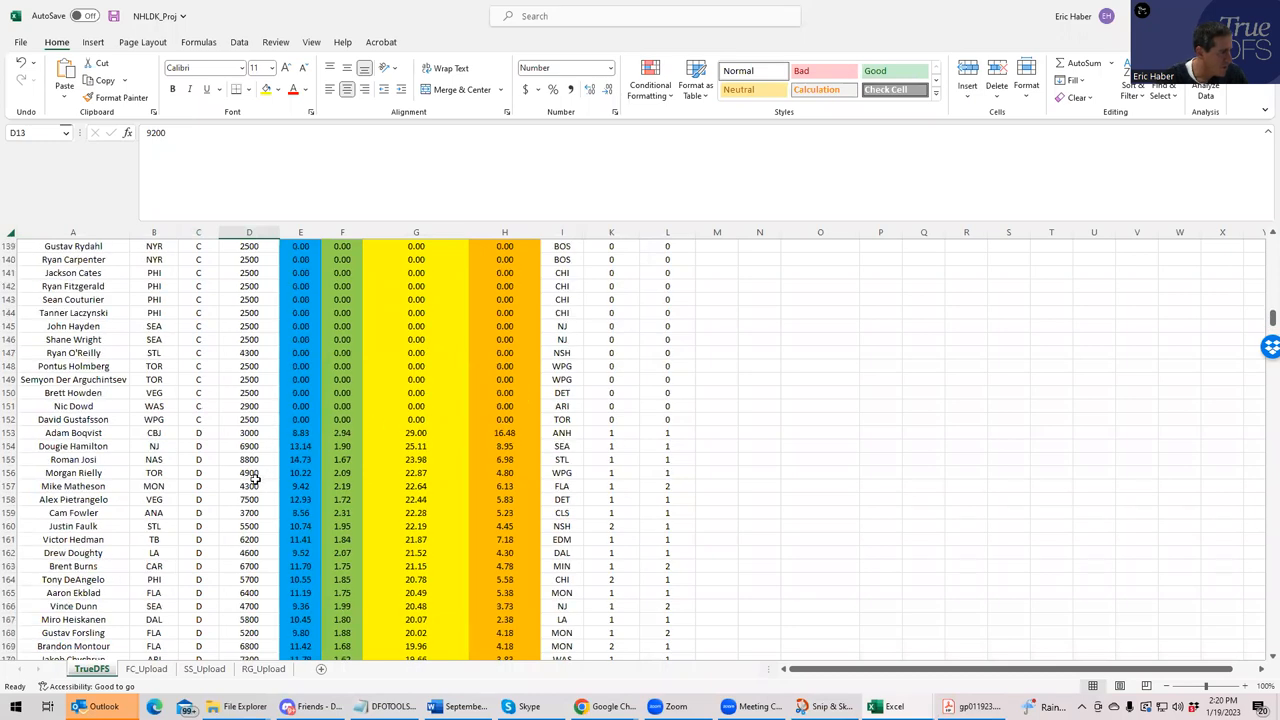
left_click(248, 512)
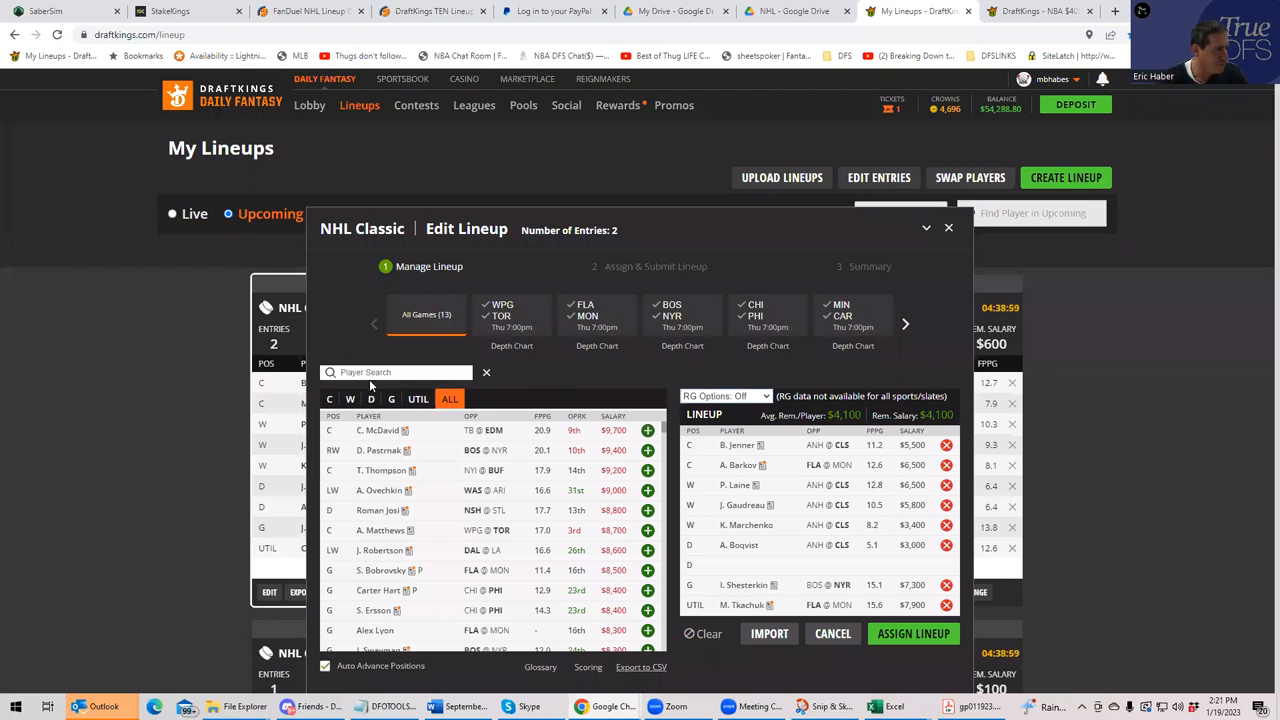
Add Cam Fowler ('fo') on defence and assign the lineup to both NHL contest entries
type("fo")
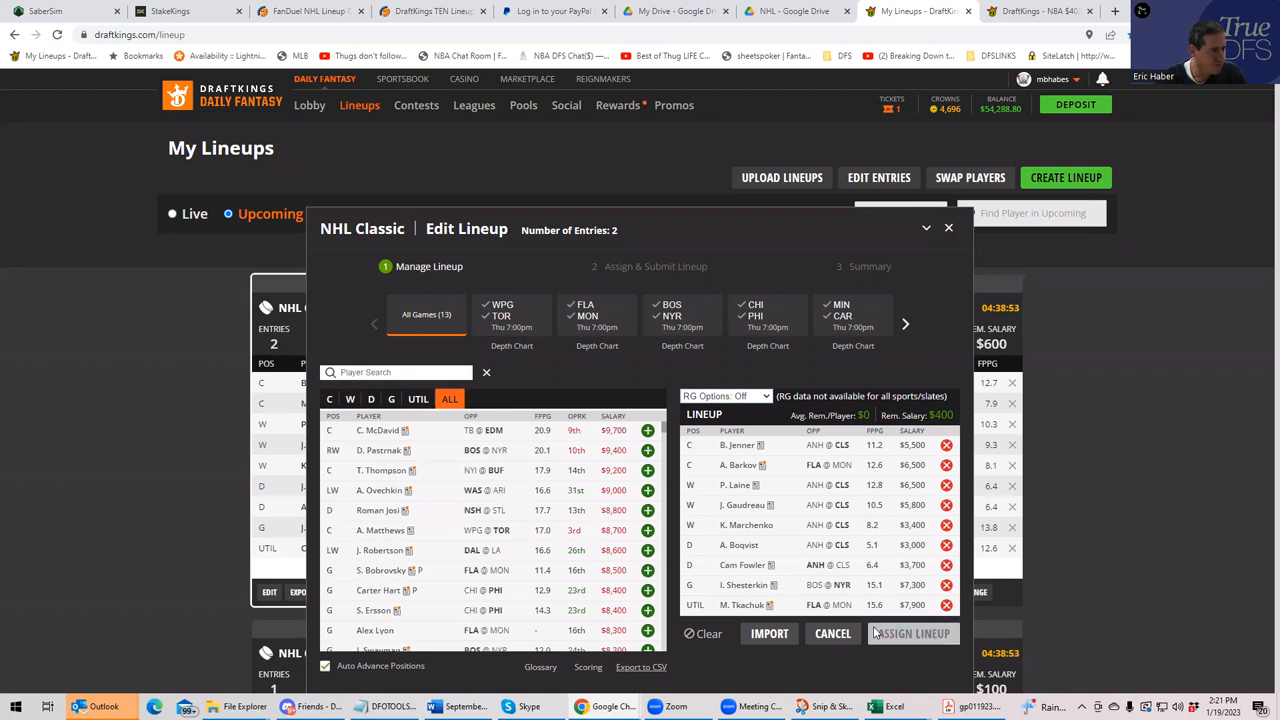
left_click(908, 632)
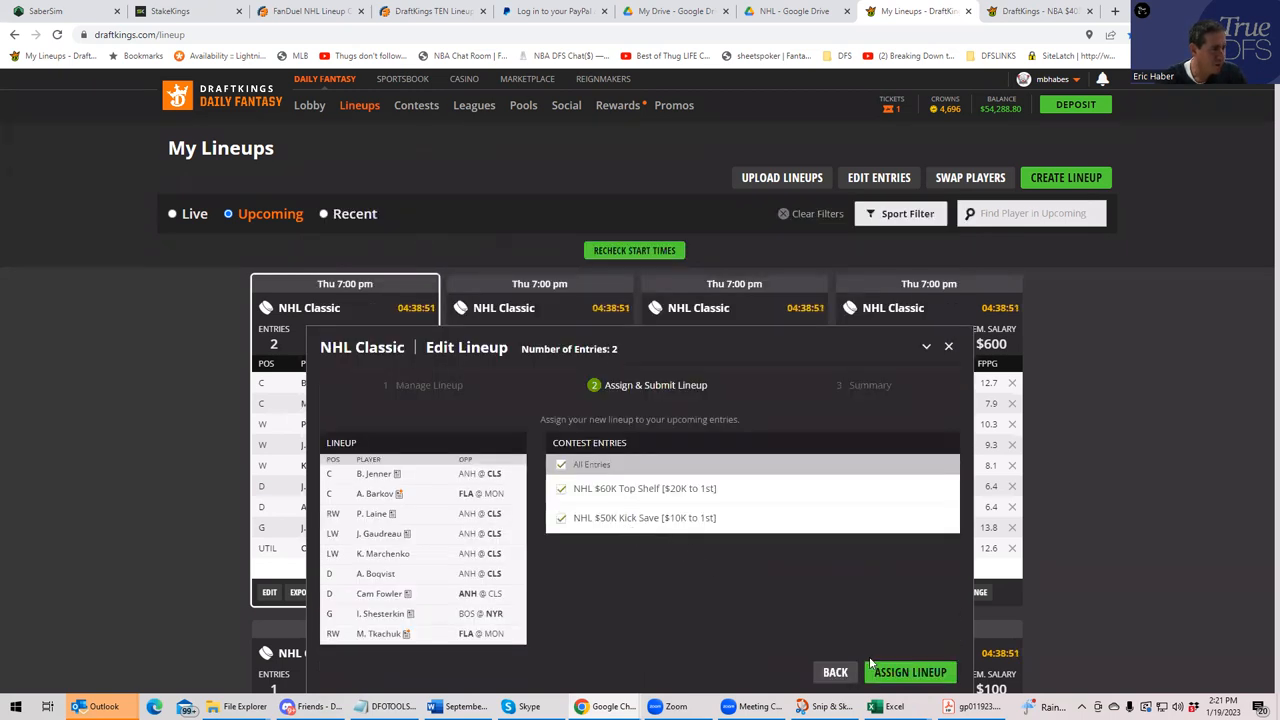
left_click(908, 672)
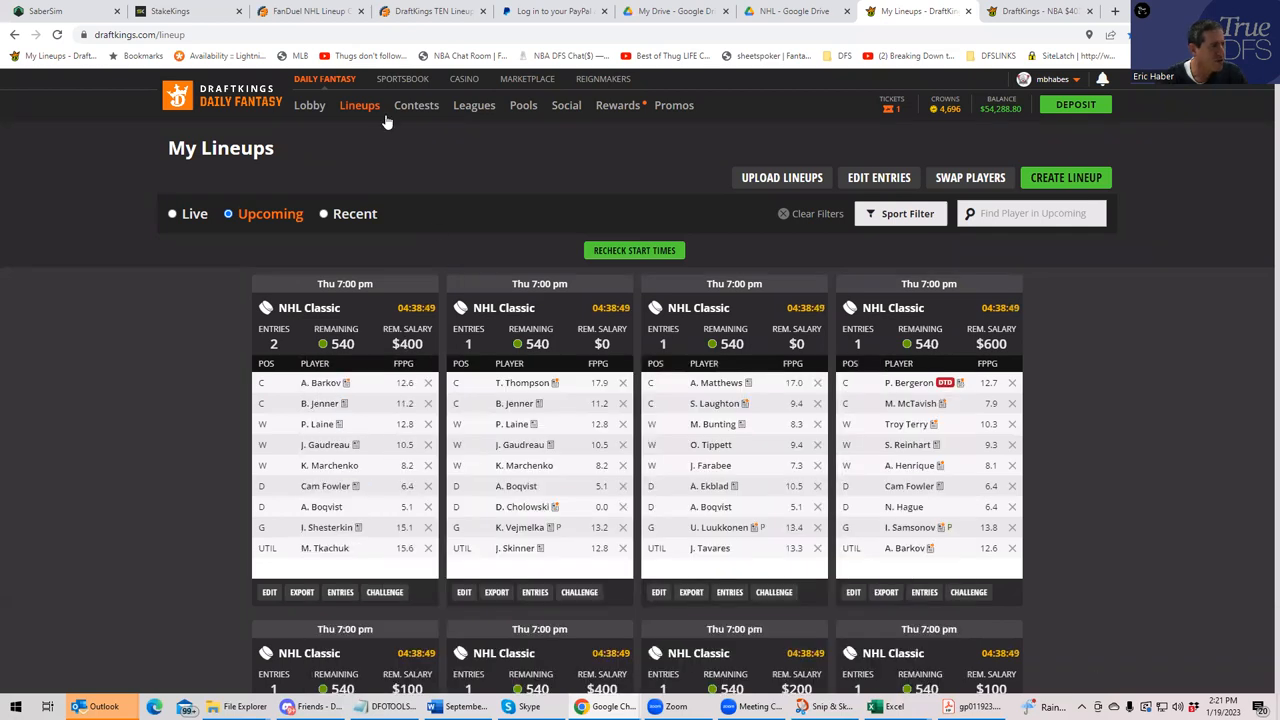
mouse_move(312, 12)
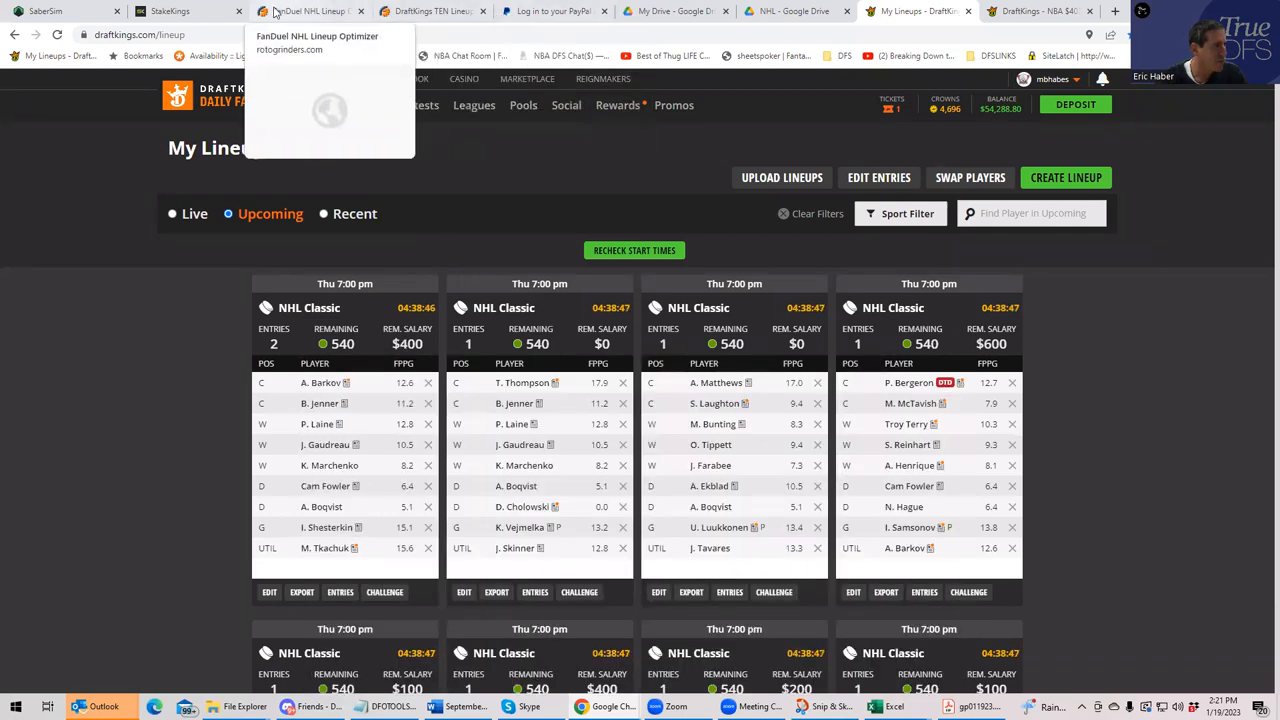
left_click(308, 12)
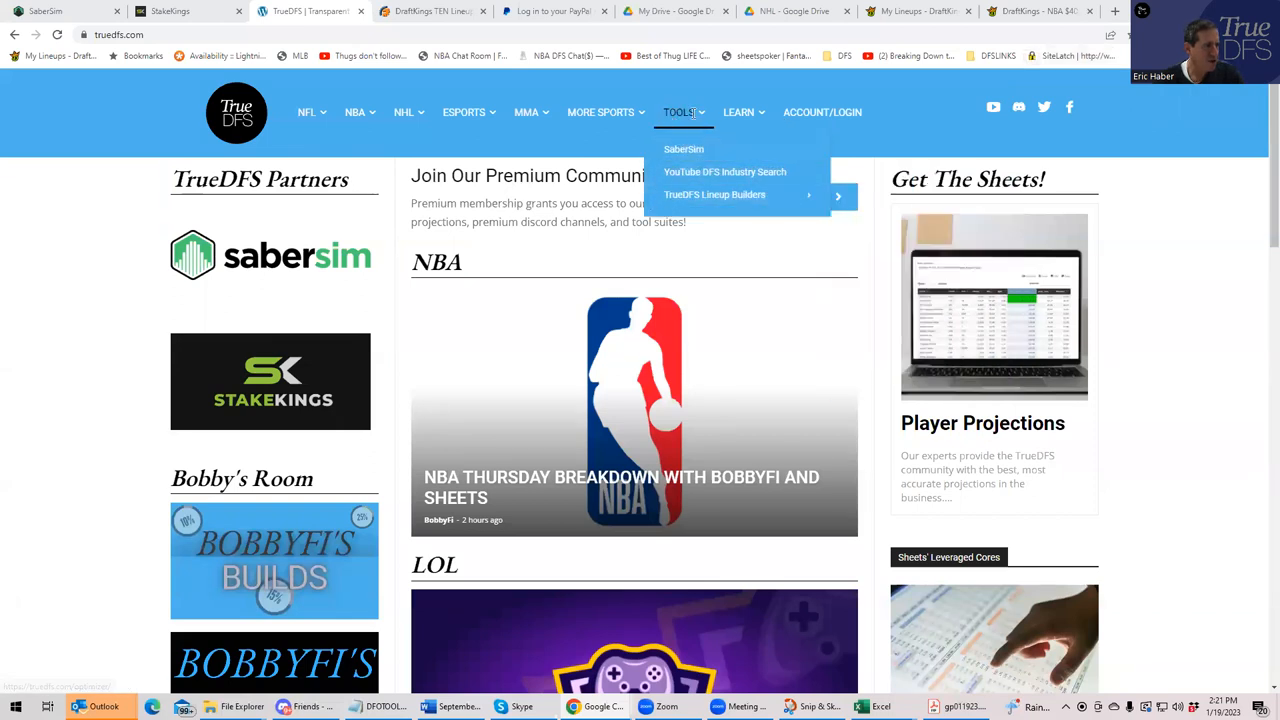
mouse_move(714, 194)
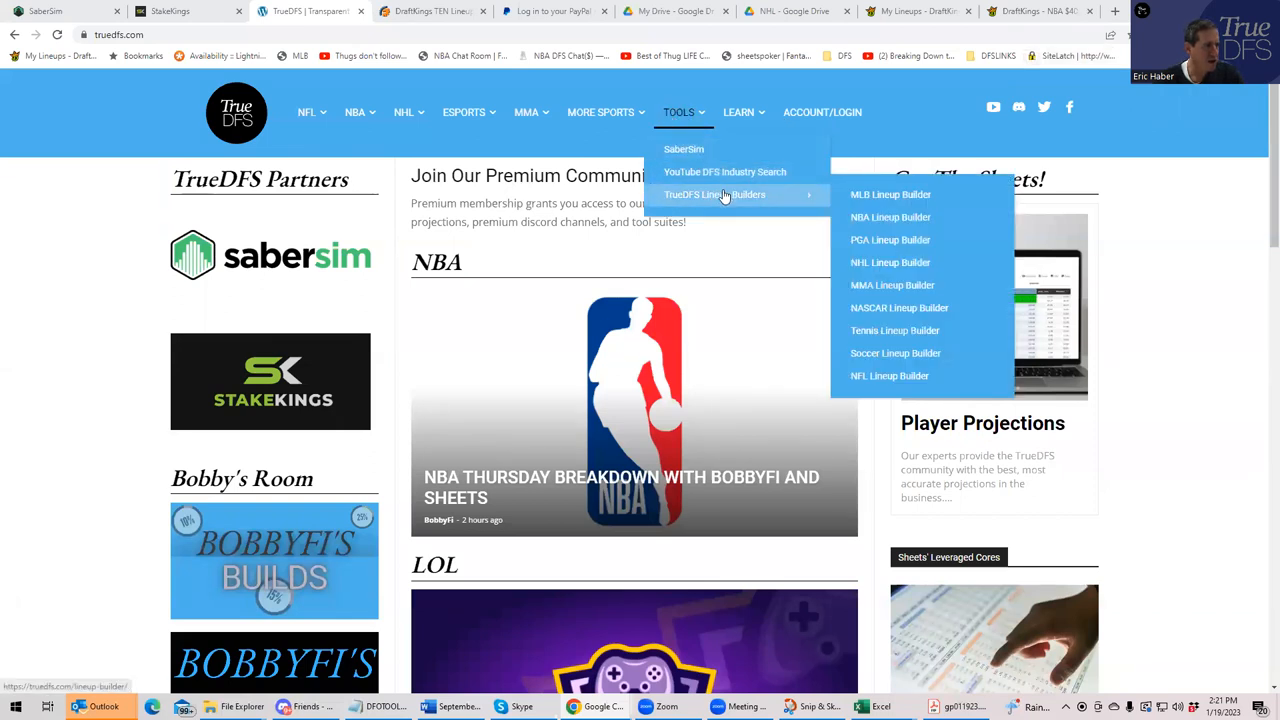
Open the NHL Lineup Builder from Tools > TrueDFS Lineup Builders
left_click(888, 262)
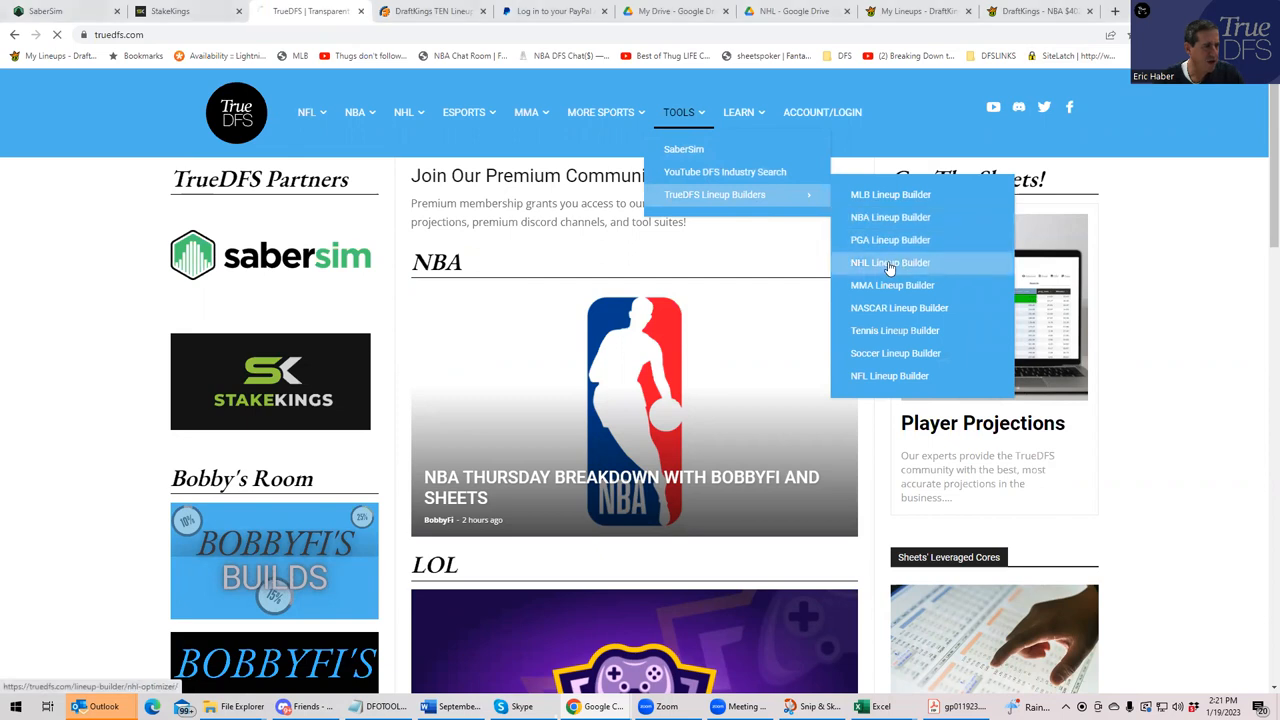
left_click(888, 262)
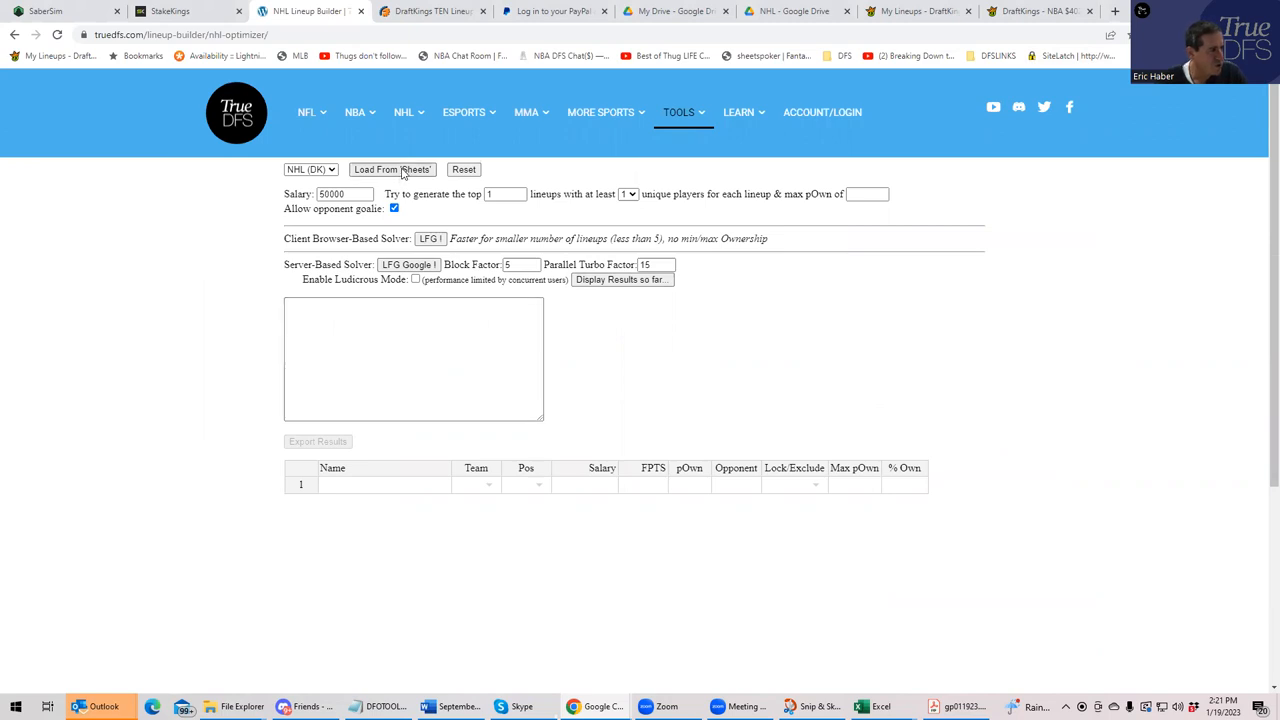
left_click(392, 168)
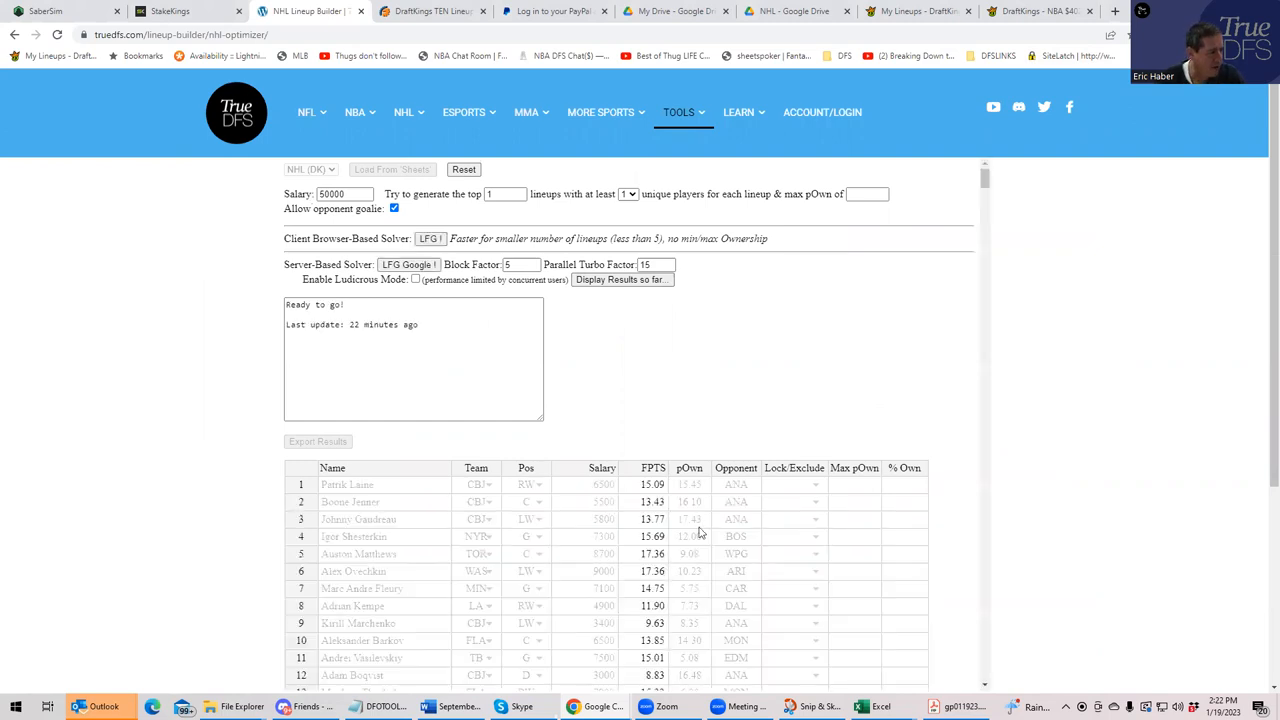
mouse_move(726, 600)
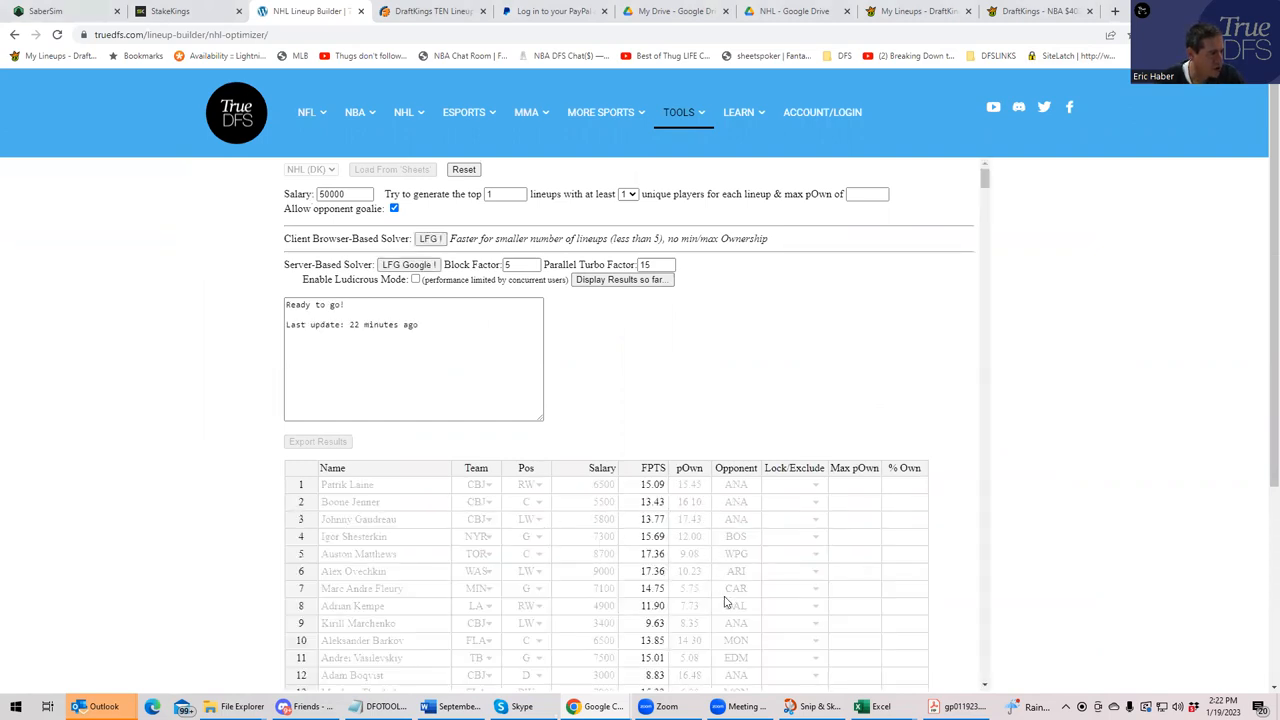
left_click(794, 484)
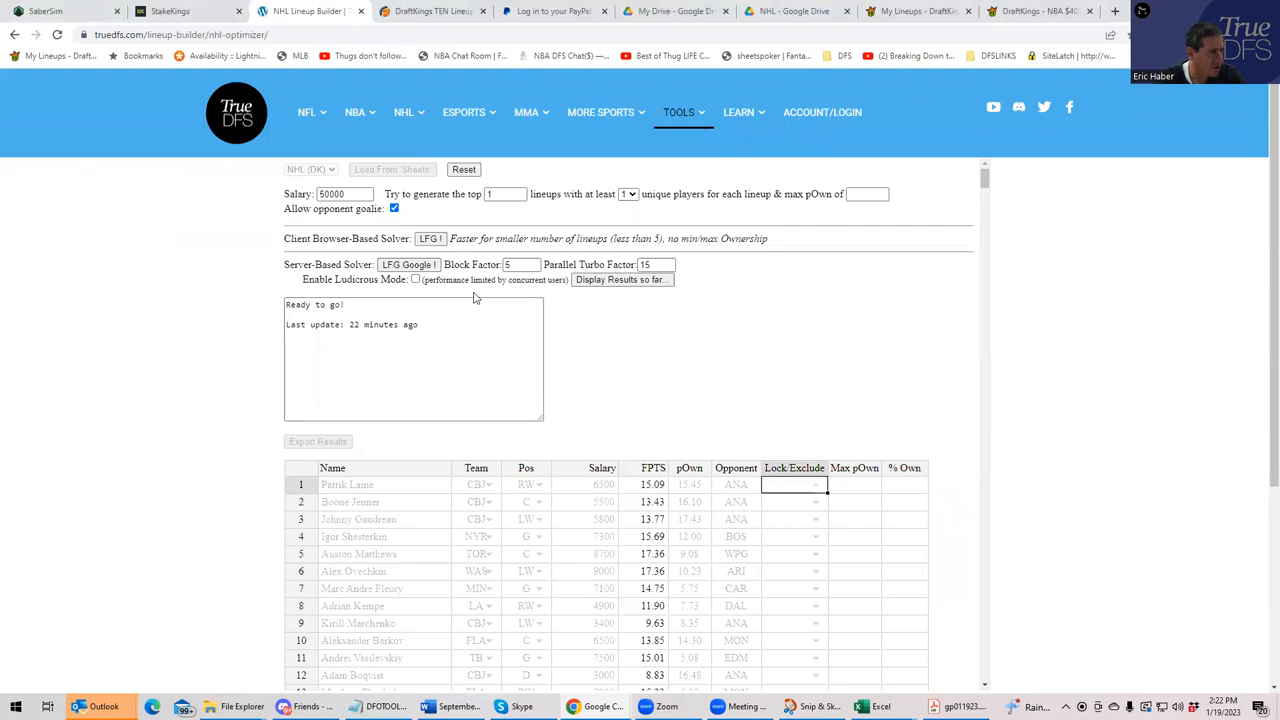
Generate the optimal lineup at 115.91 points and disable skaters facing opposing goalies
left_click(430, 238)
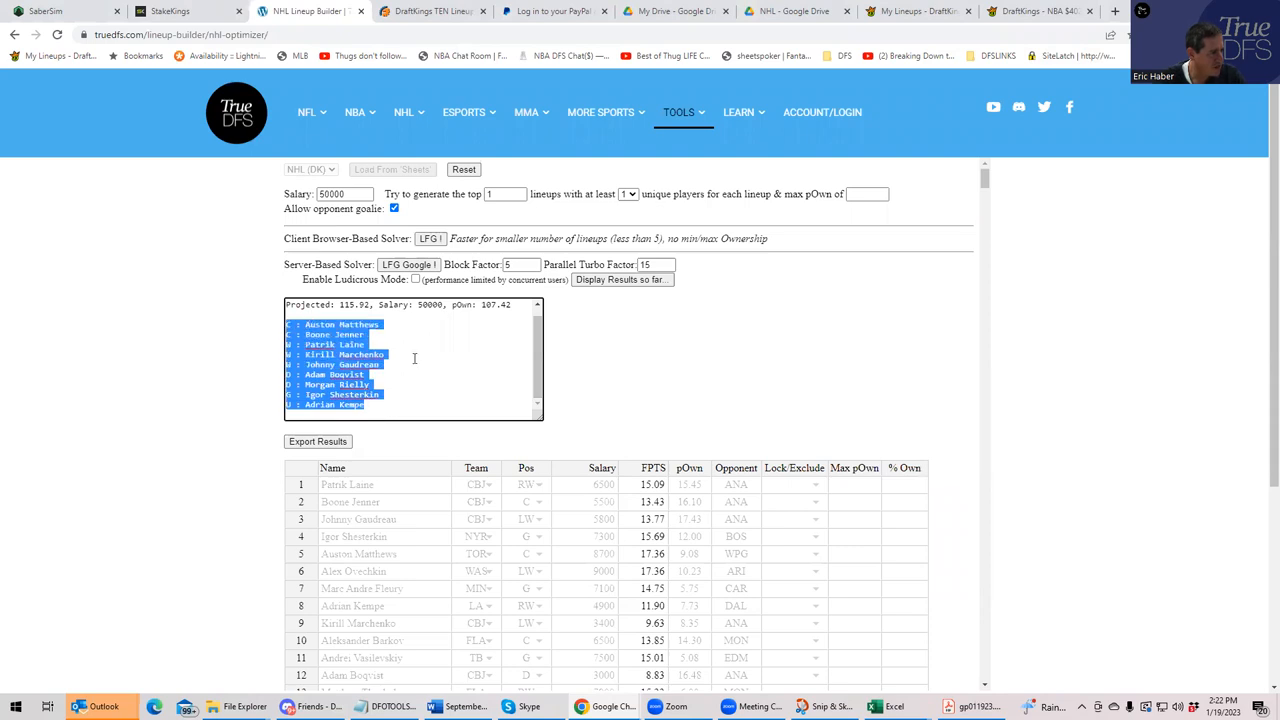
mouse_move(388, 388)
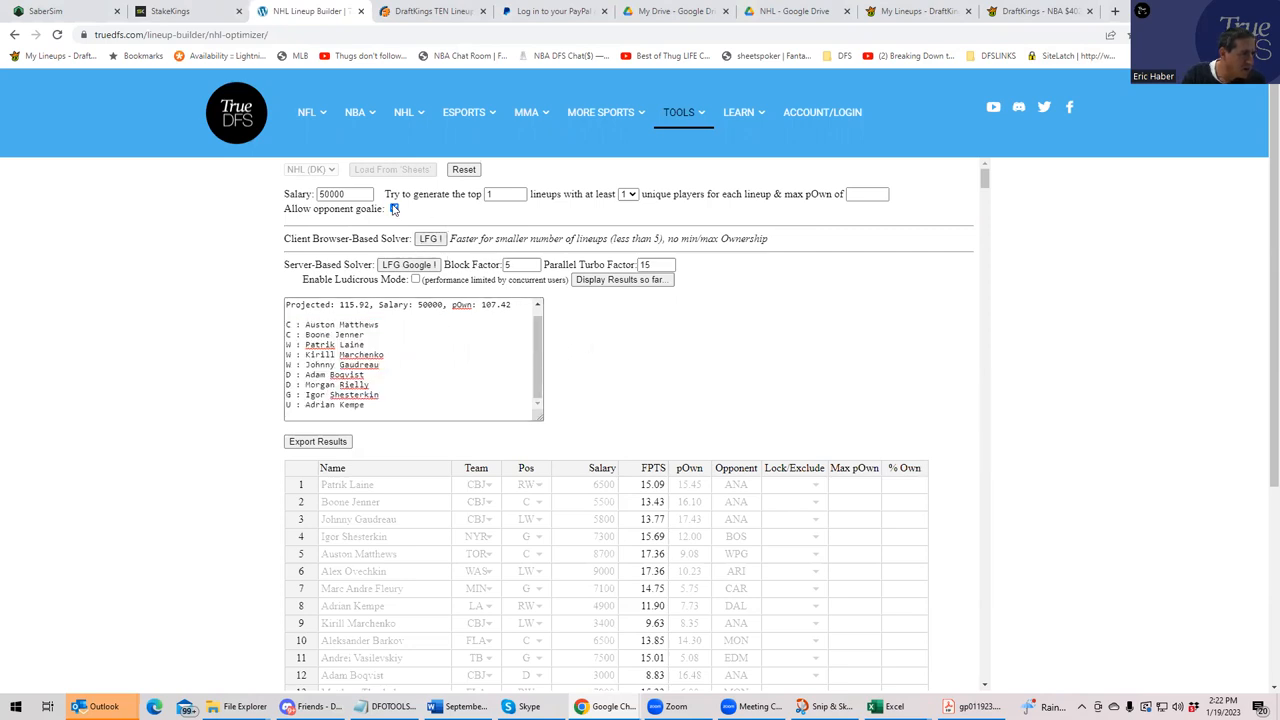
left_click(392, 208)
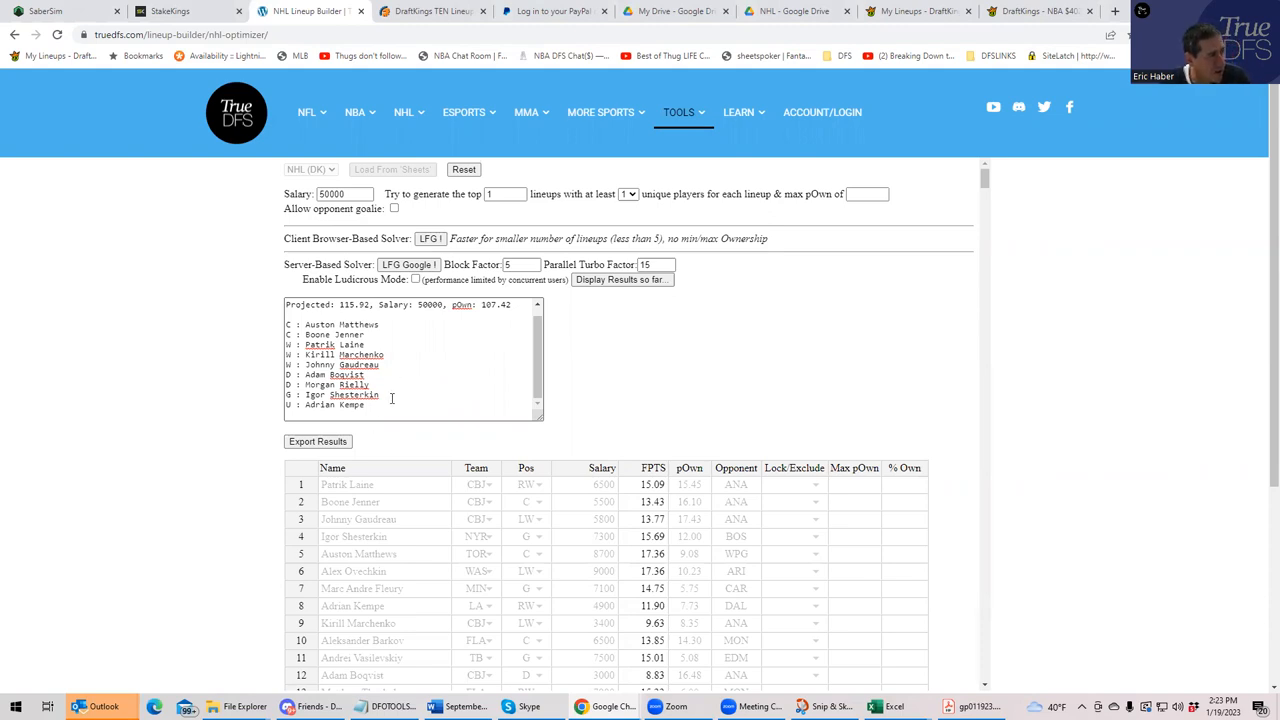
left_click_drag(288, 324, 380, 394)
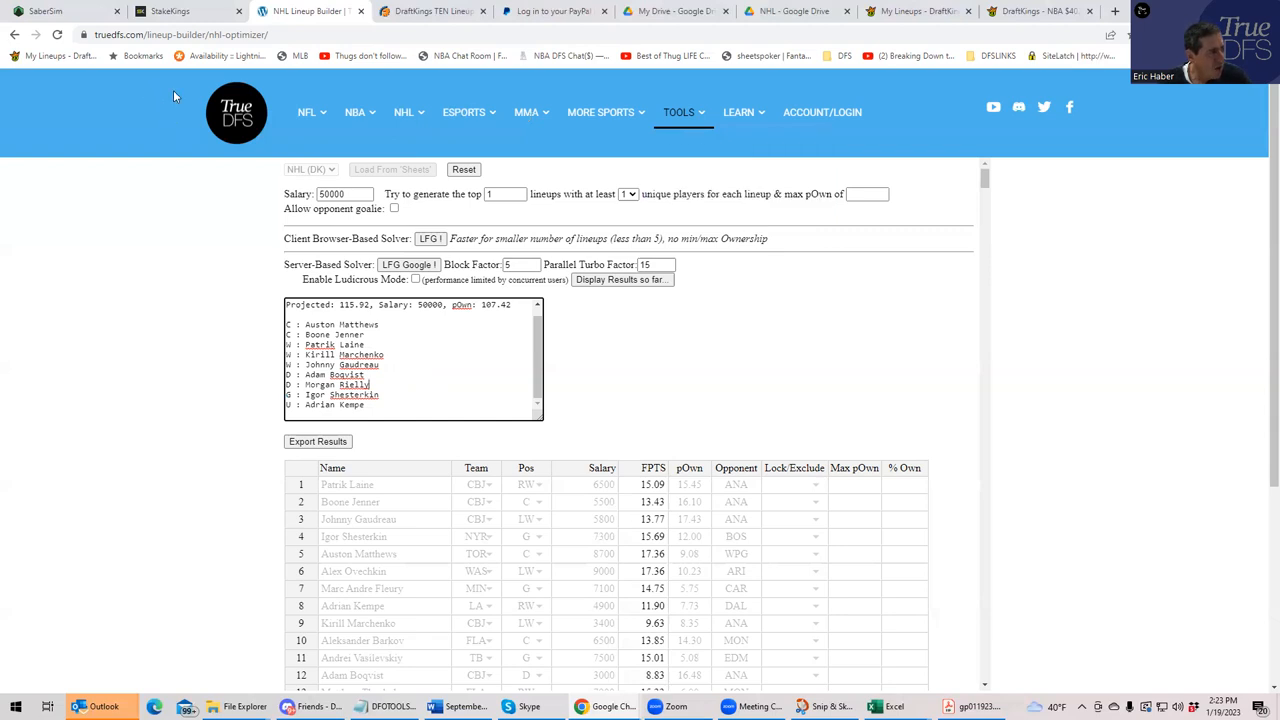
Launch the SaberSim optimizer from the site's Tools menu
left_click(680, 112)
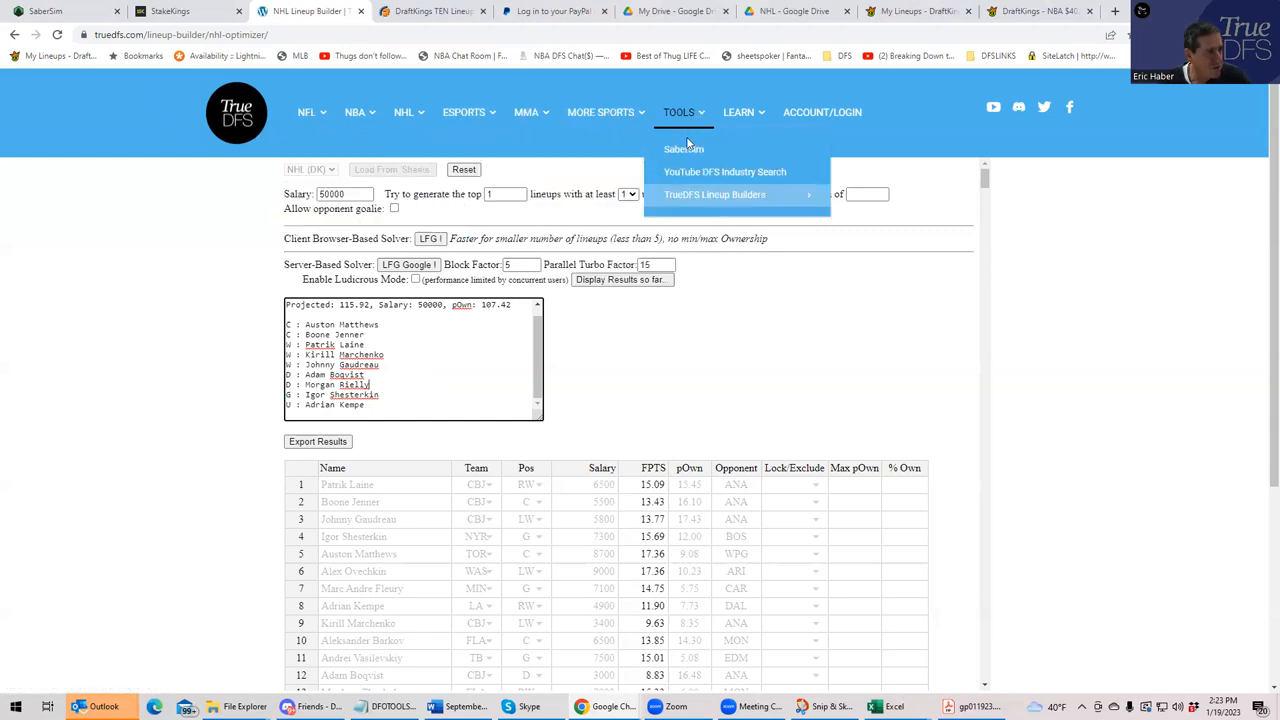
left_click(684, 148)
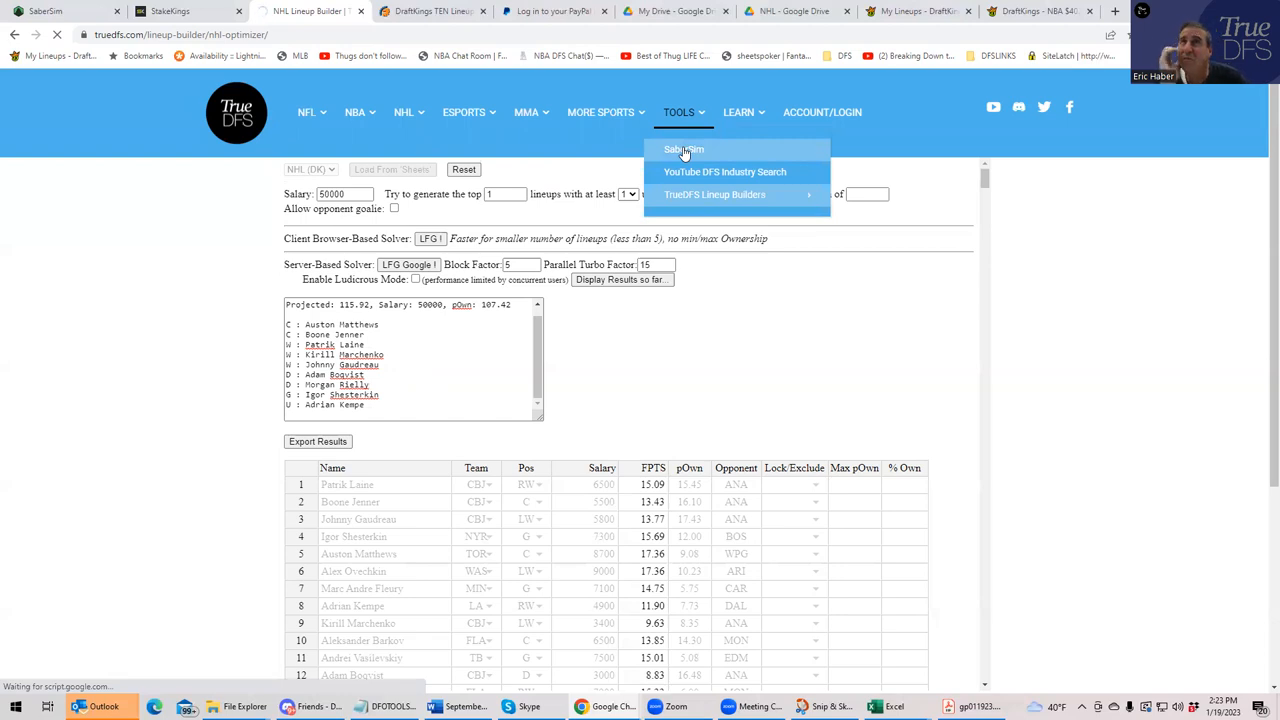
left_click(684, 148)
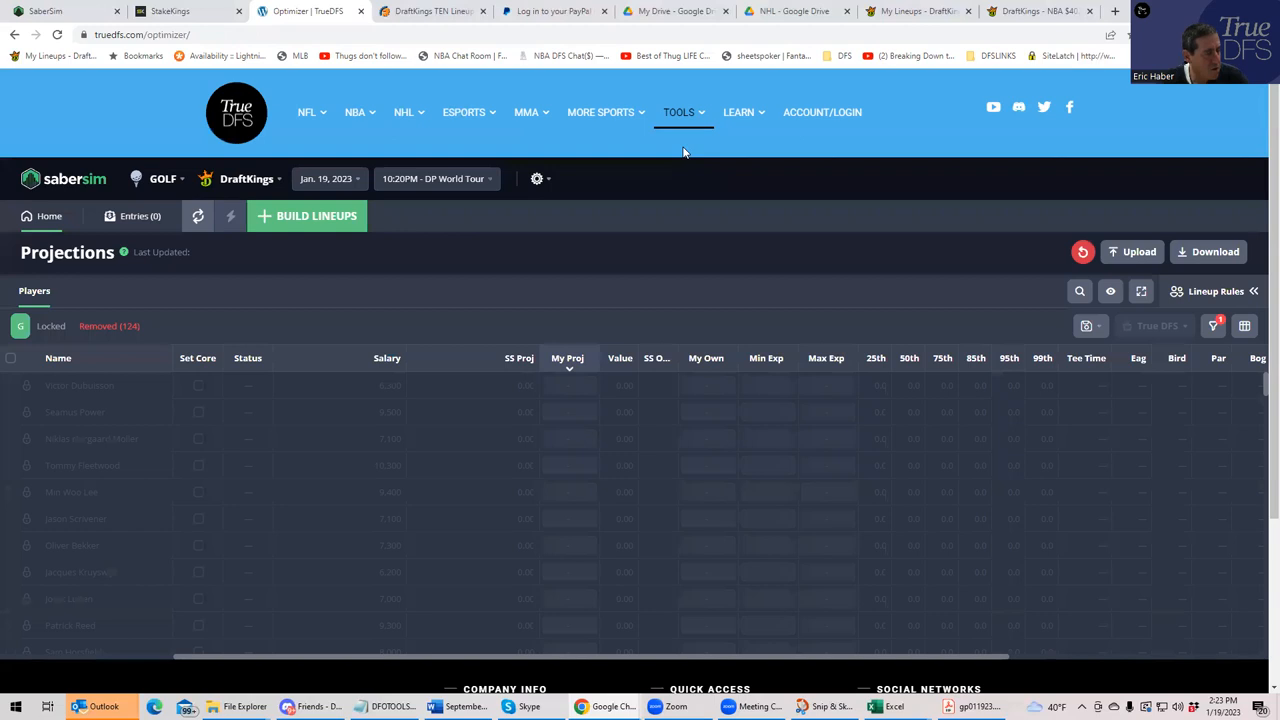
Switch the sport to NHL and load DraftKings main-slate projections
left_click(162, 178)
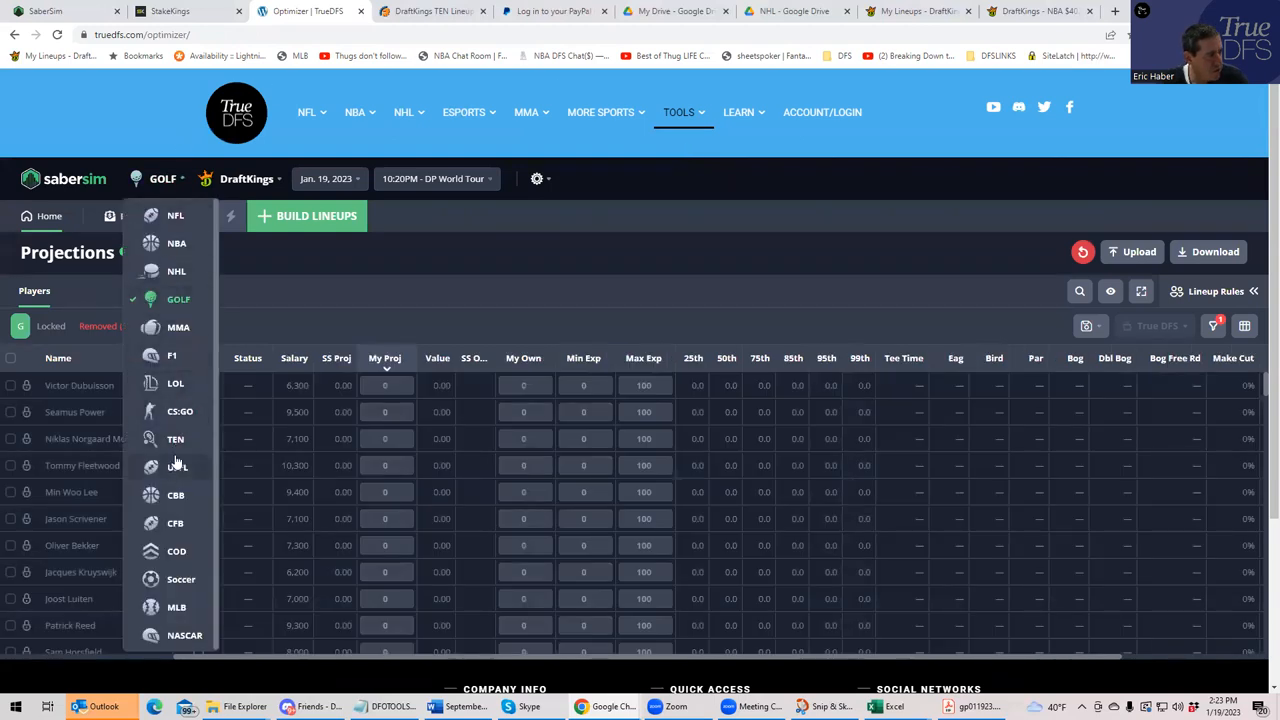
left_click(176, 272)
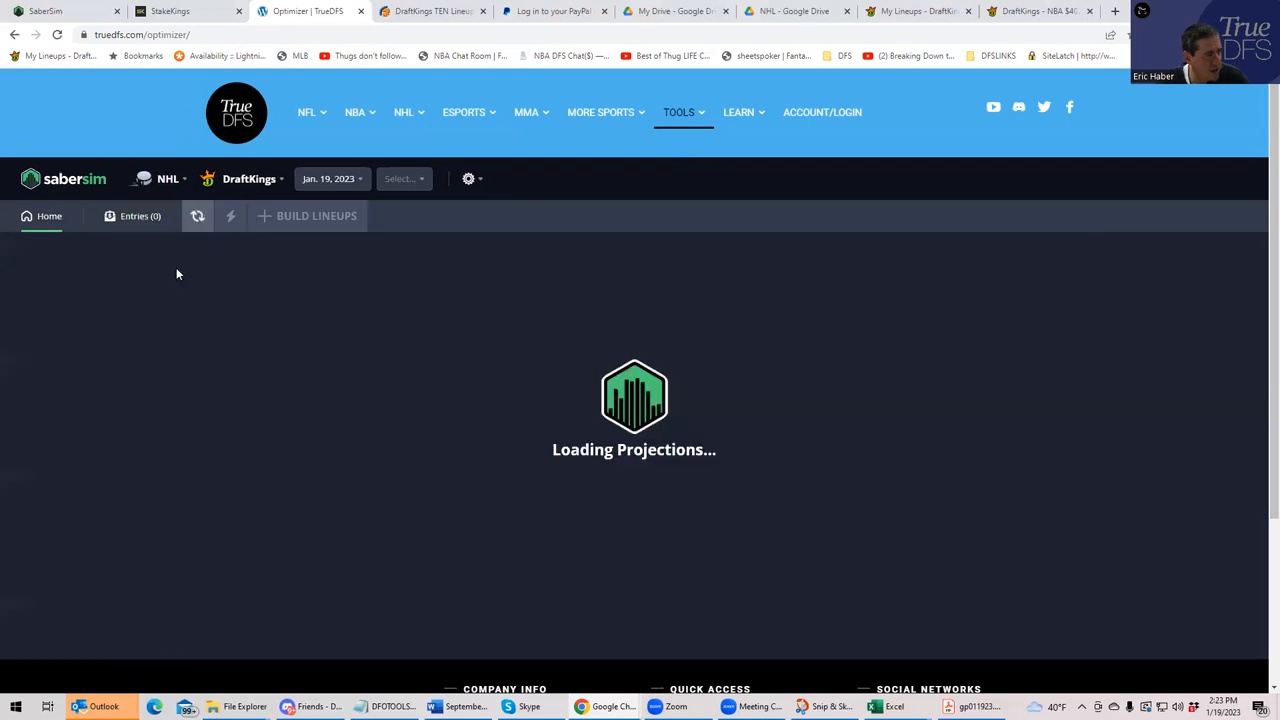
left_click(404, 178)
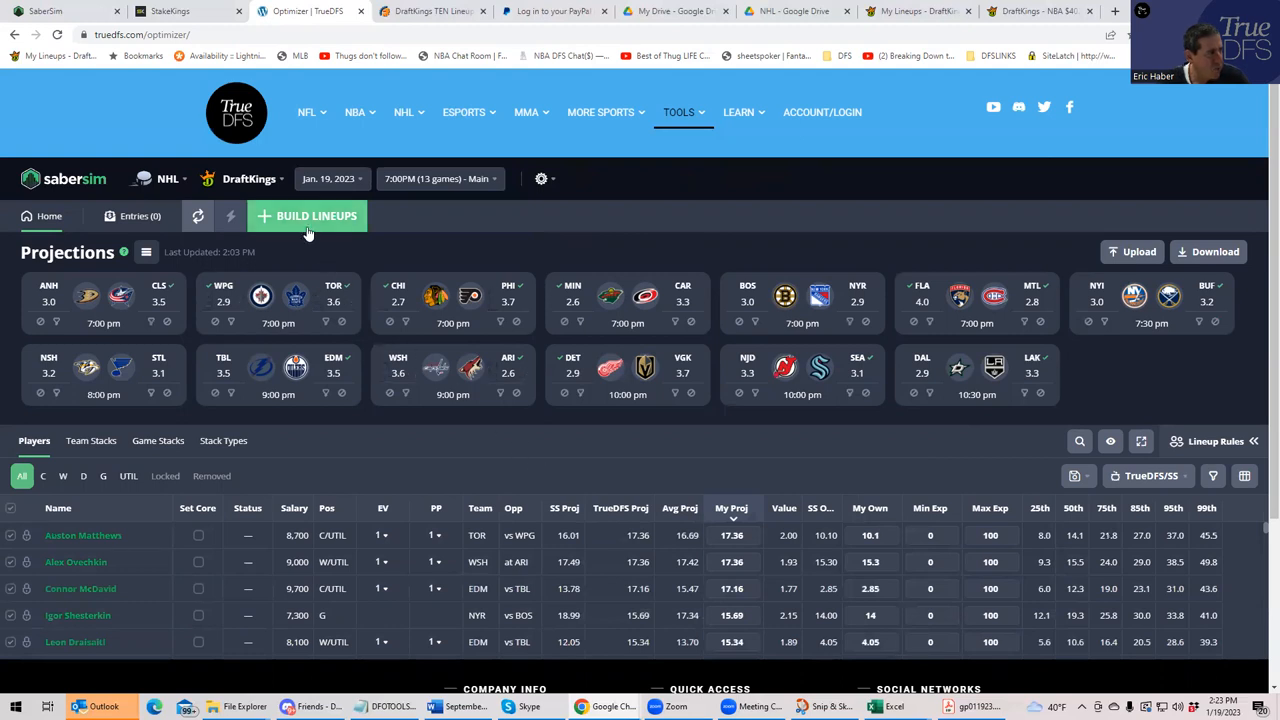
Build 150 lineups for a 150-max entry contest
left_click(308, 216)
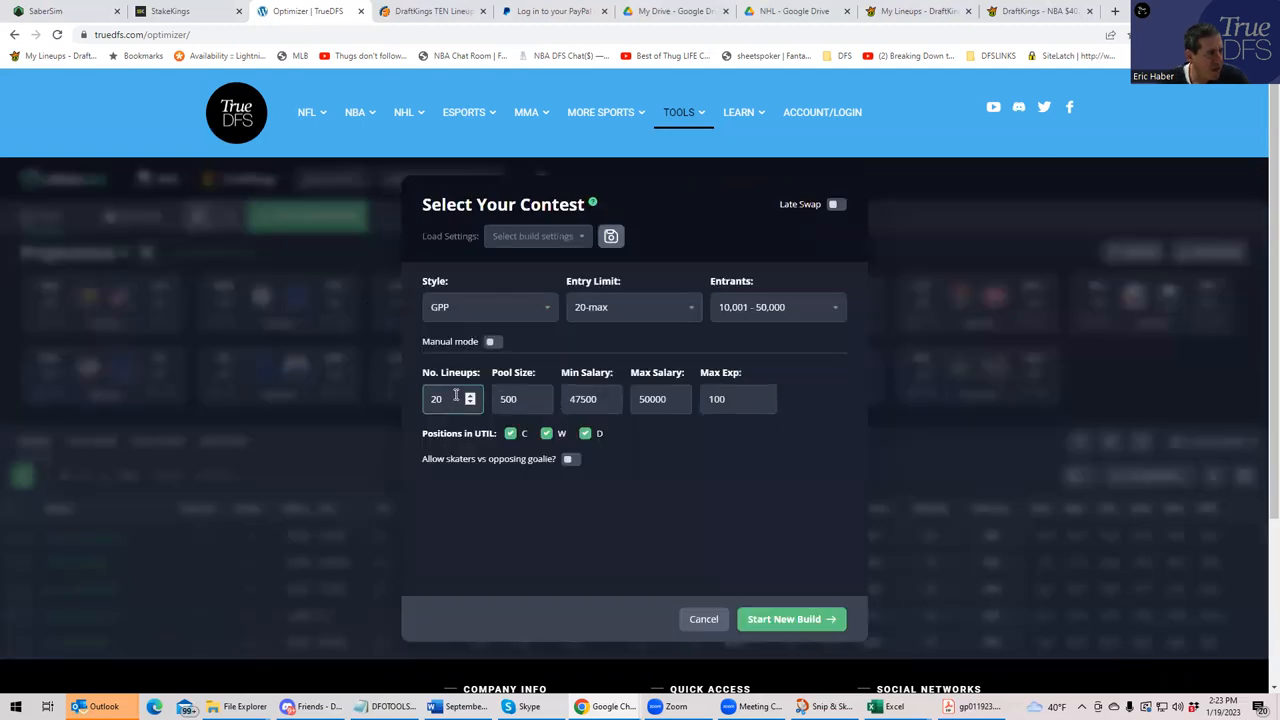
type("1")
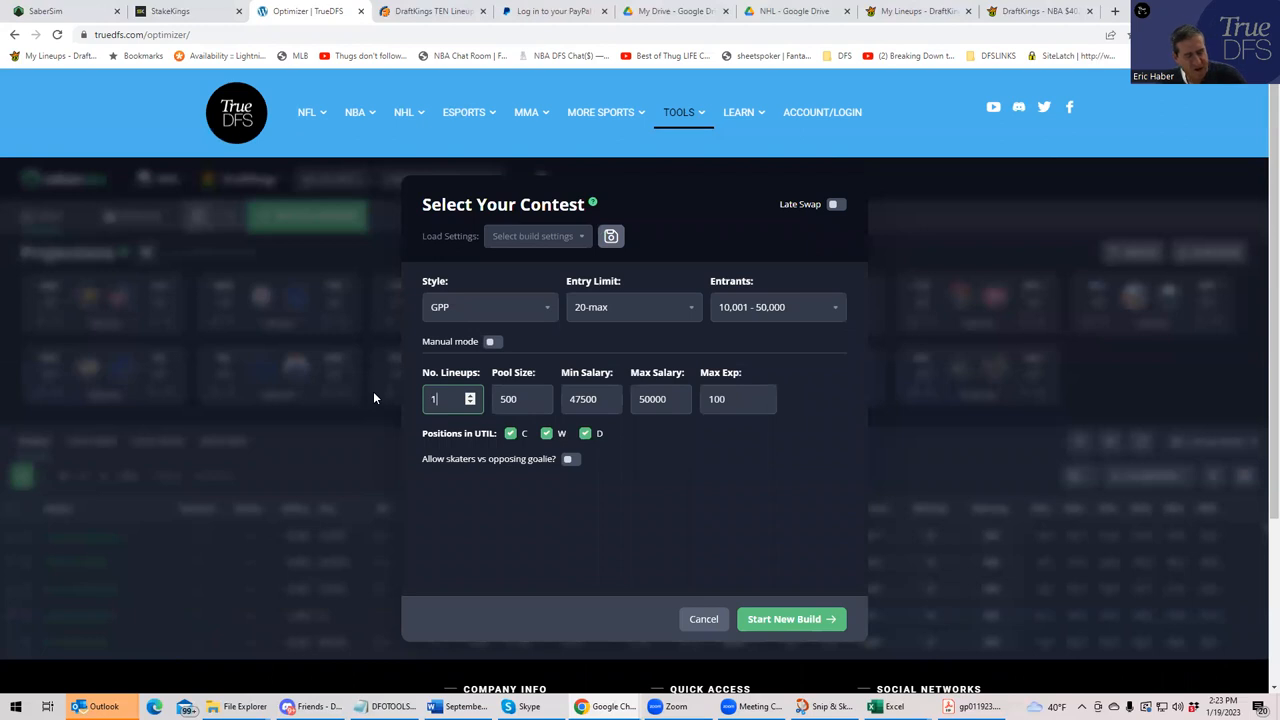
left_click(632, 308)
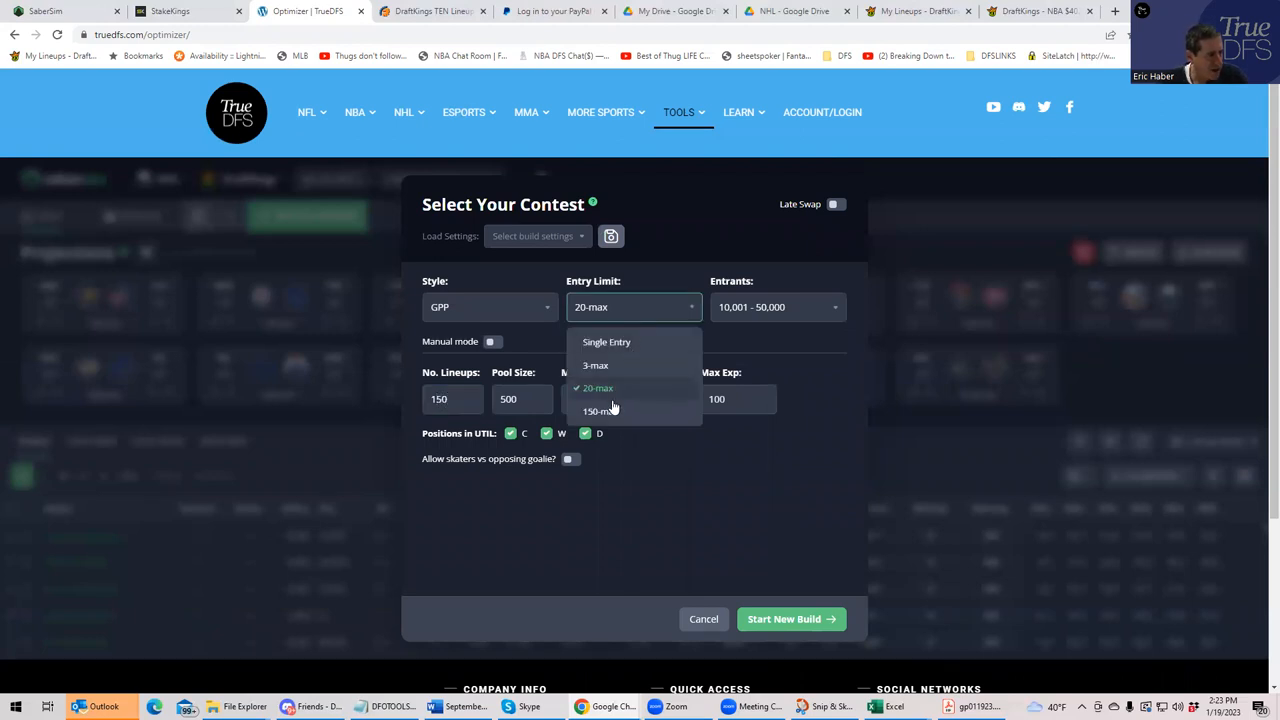
left_click(596, 412)
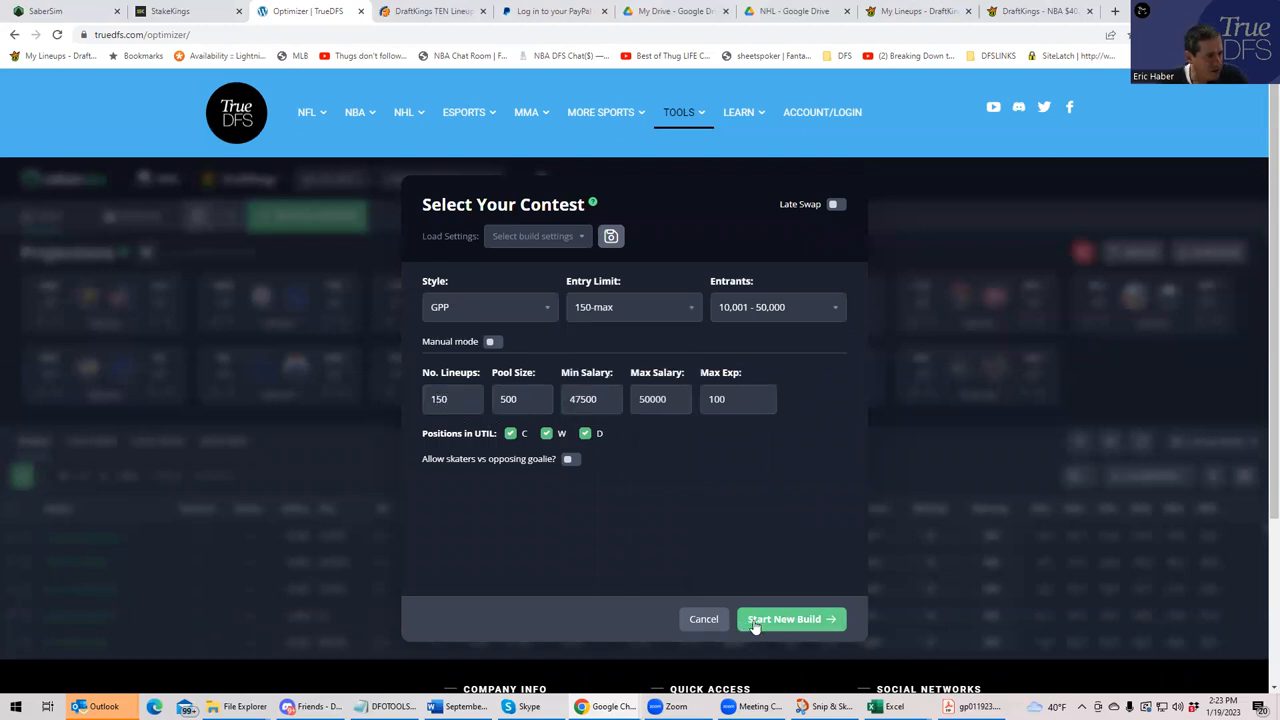
mouse_move(728, 526)
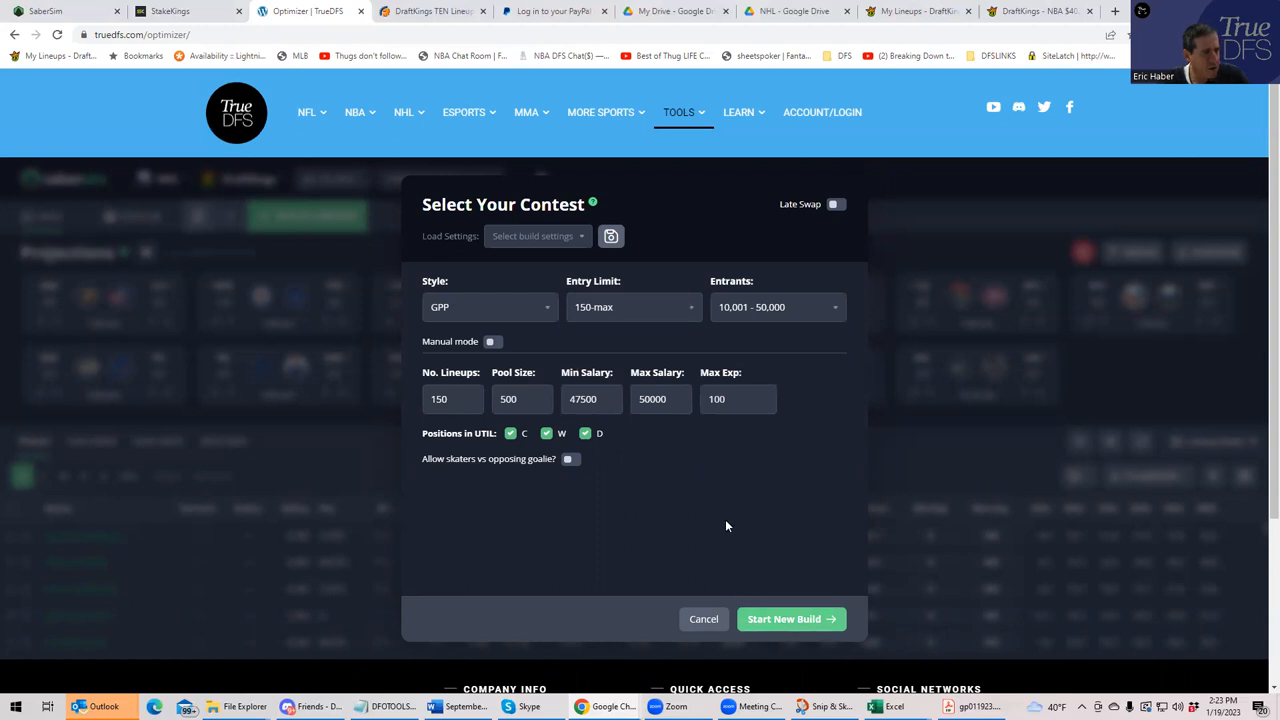
left_click(790, 618)
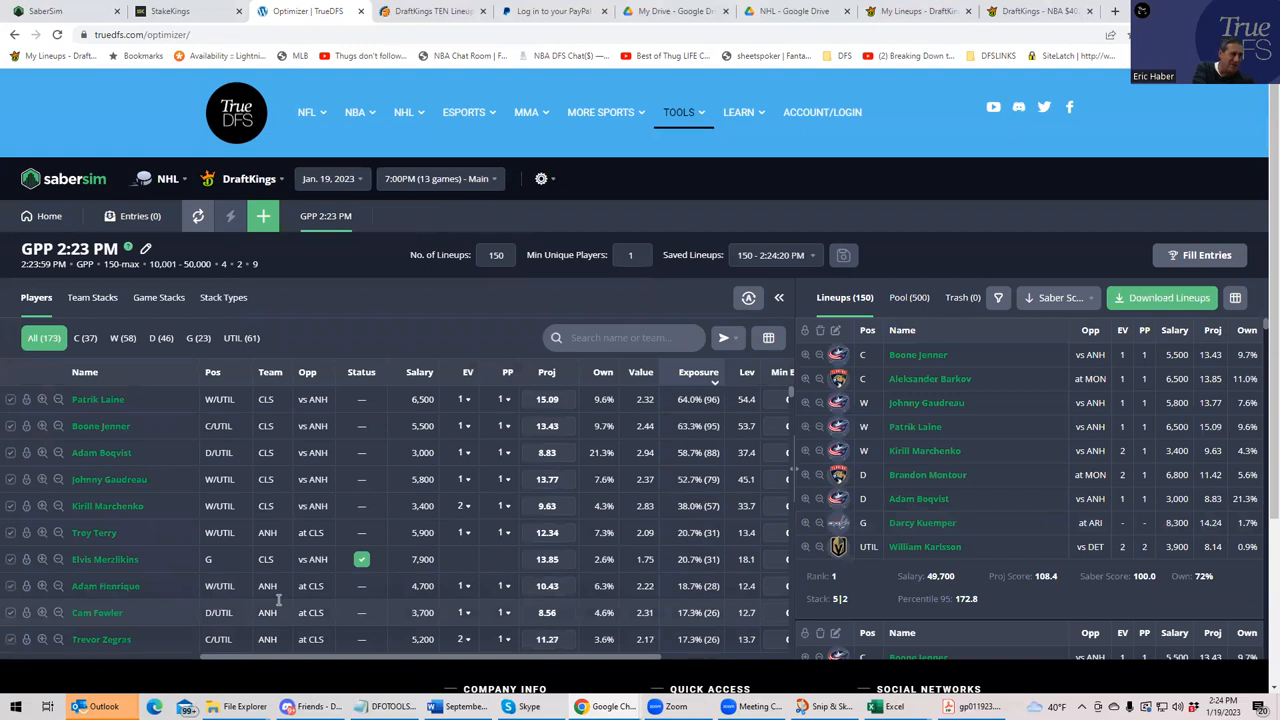
Show team stack exposure, glance at stack types, then filter to five-player stacks
left_click(92, 296)
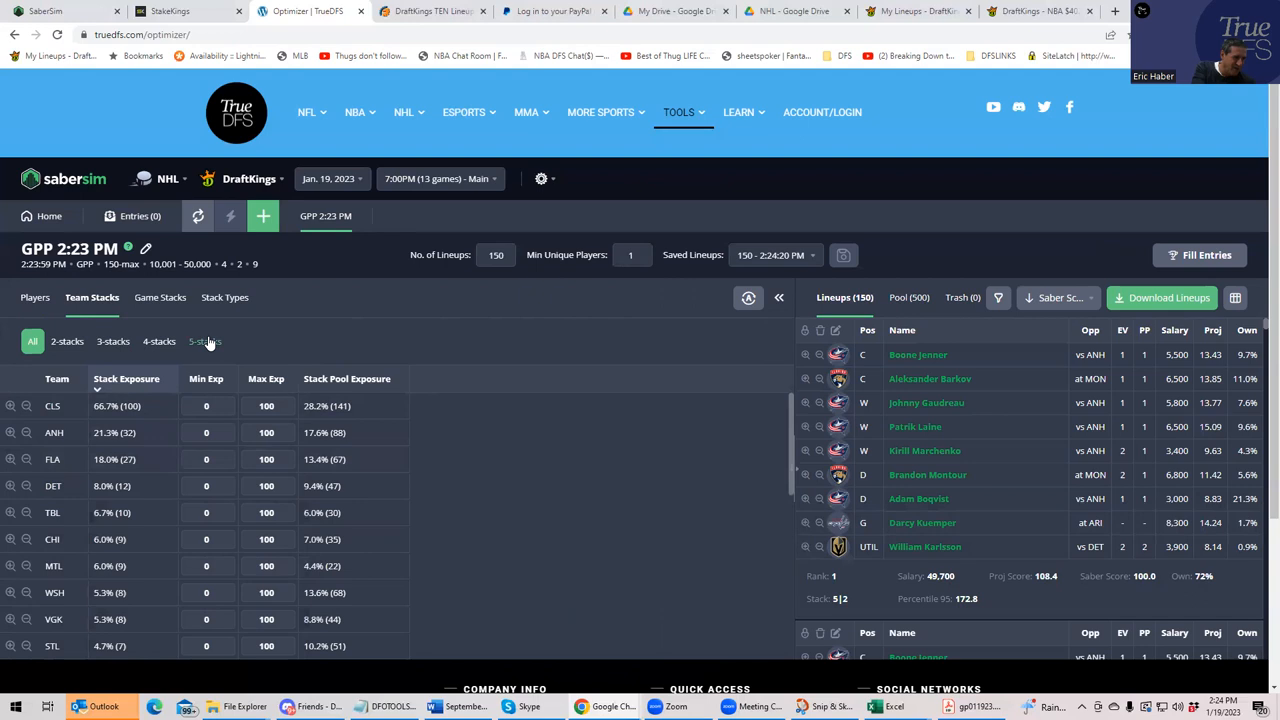
left_click(224, 296)
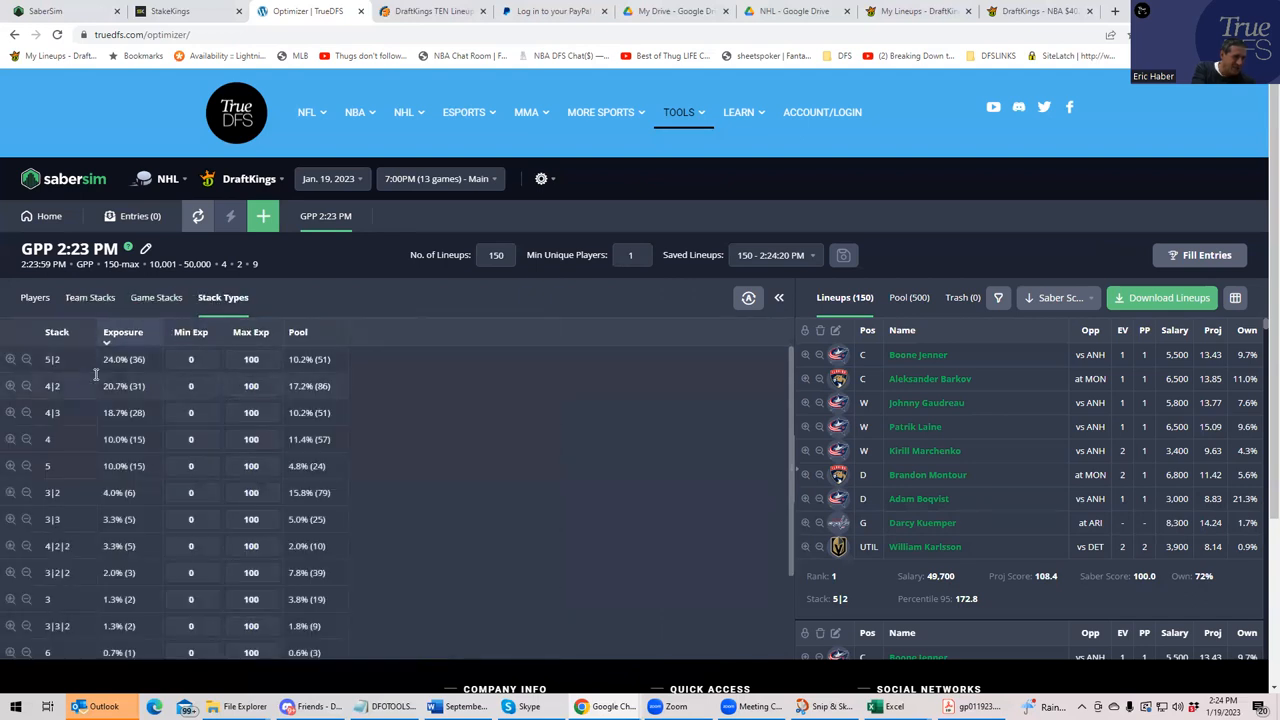
mouse_move(156, 296)
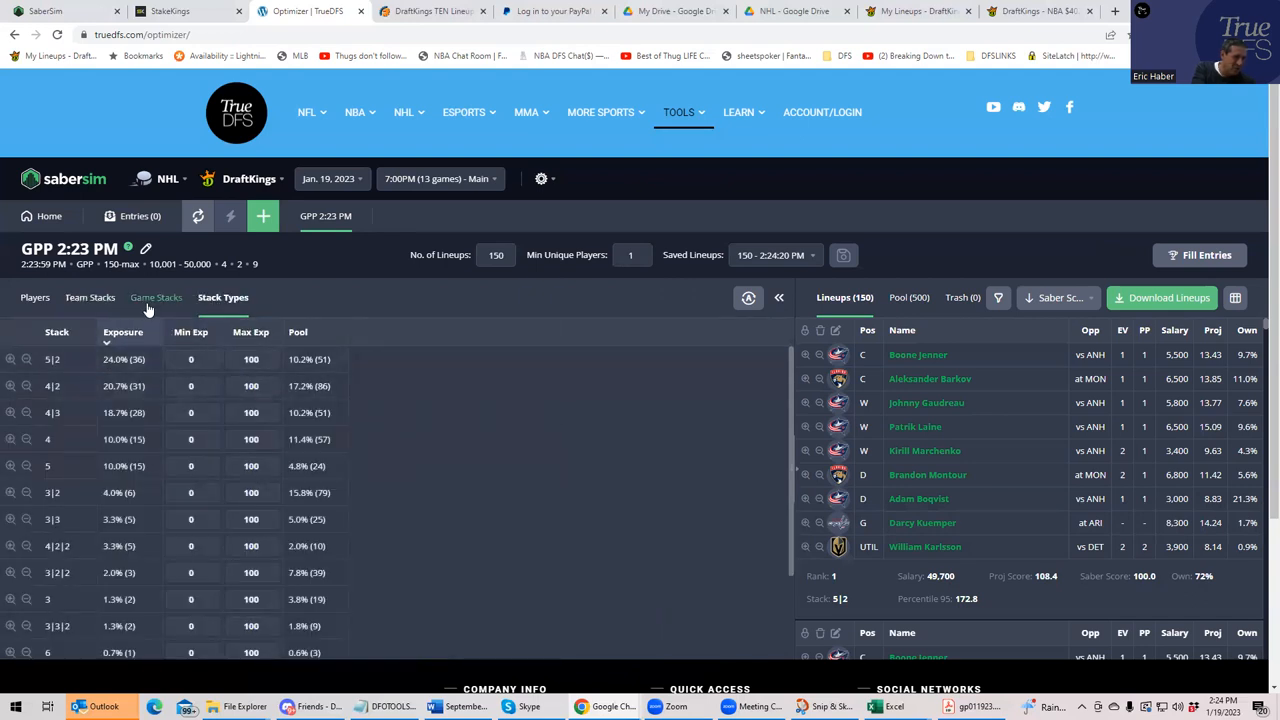
left_click(92, 296)
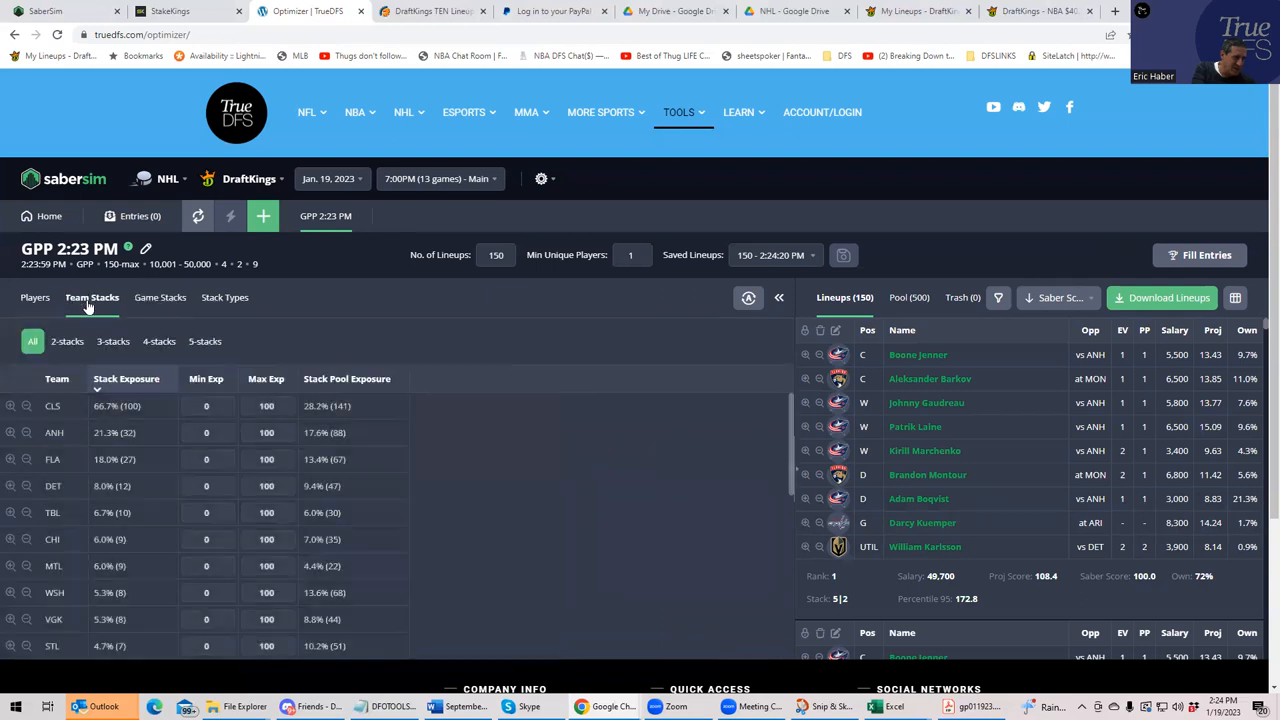
left_click(204, 340)
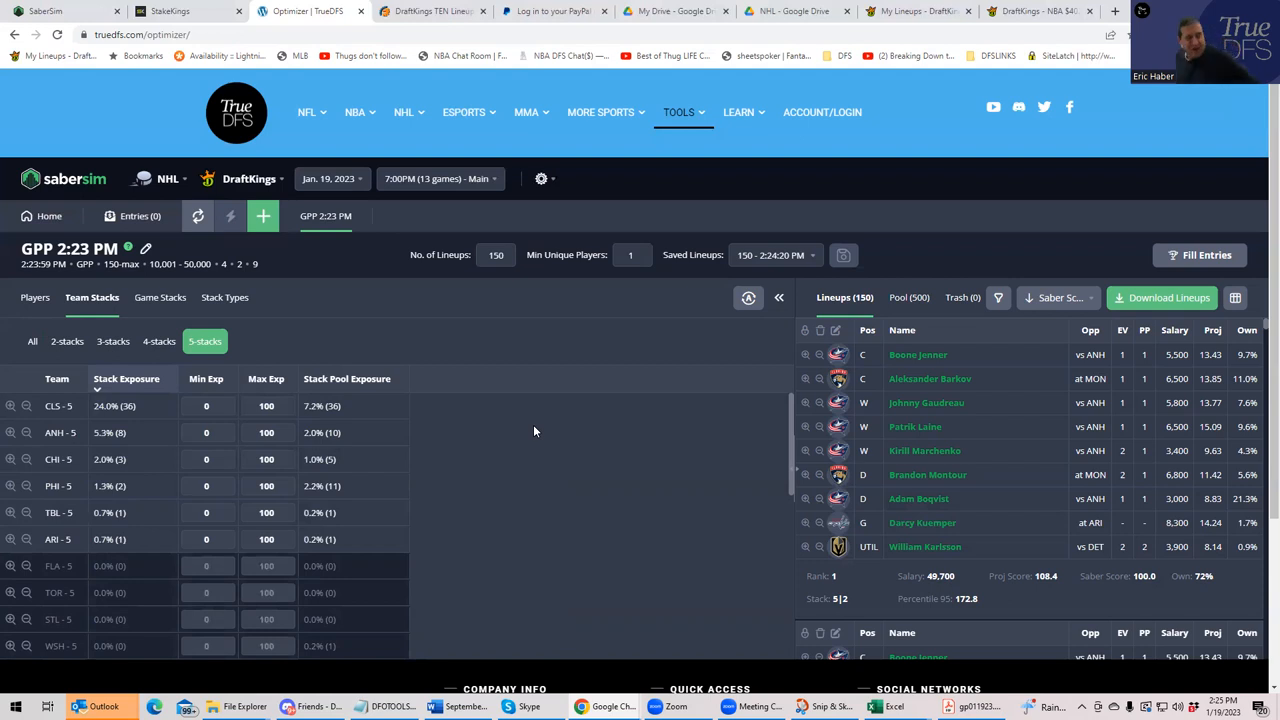
mouse_move(184, 148)
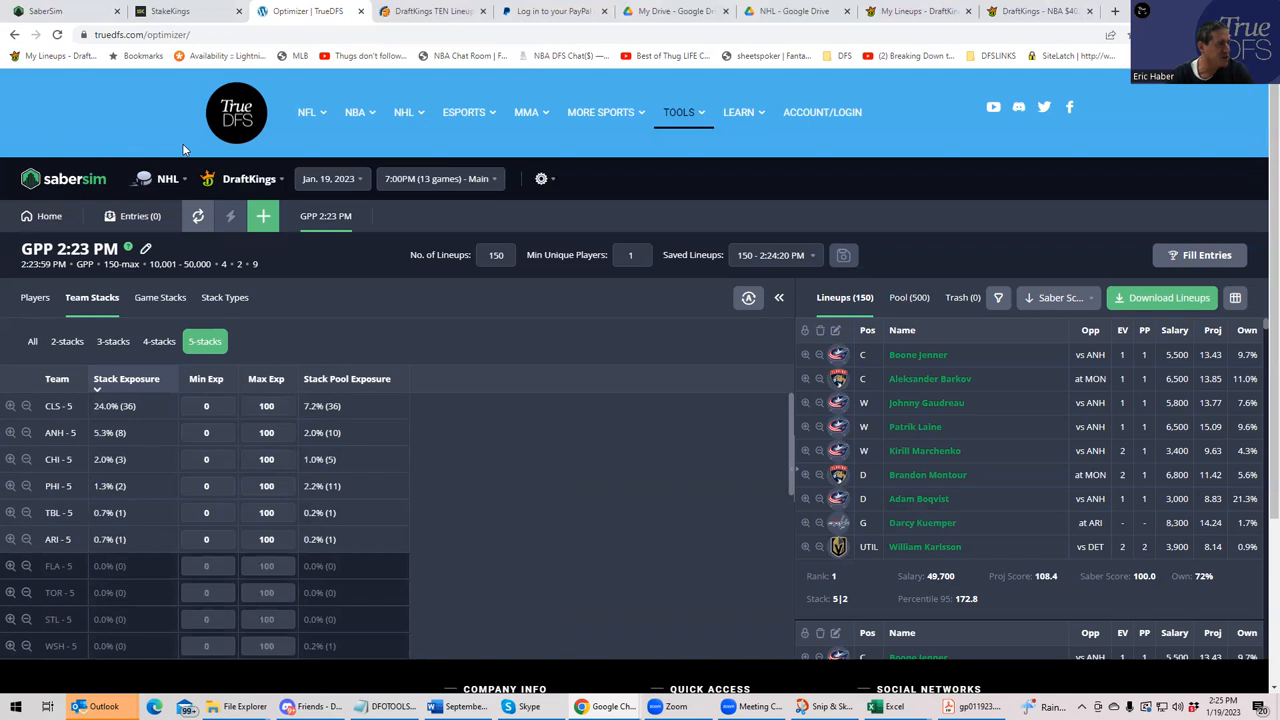